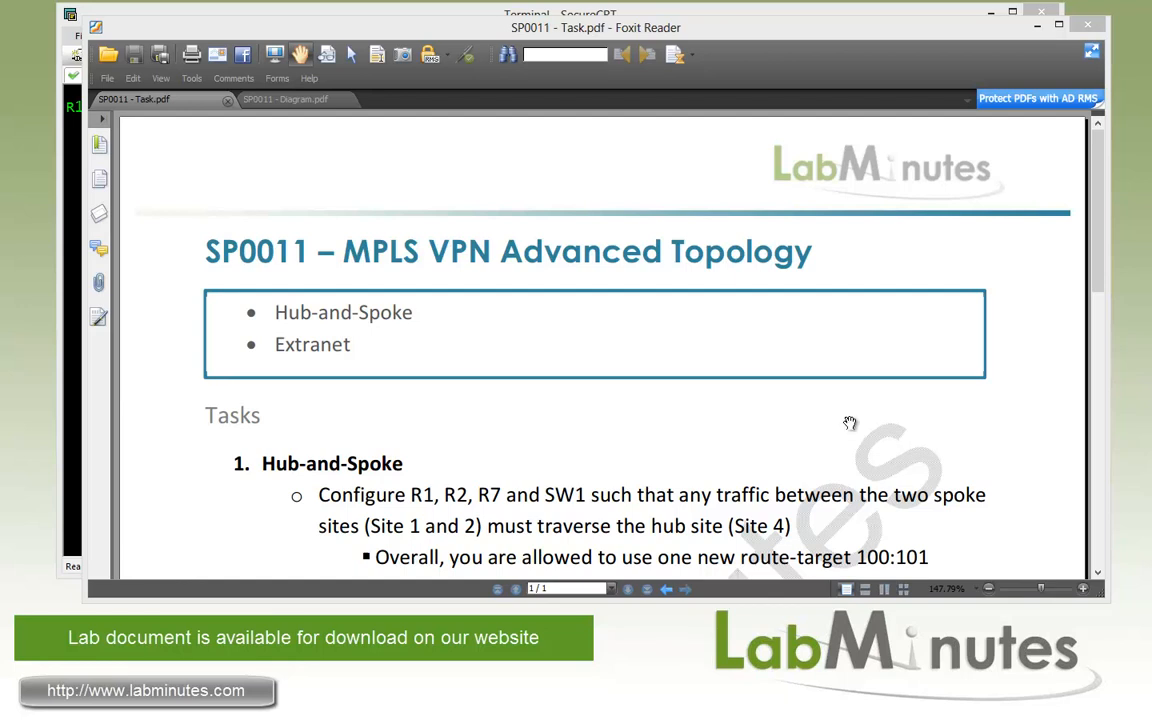
{"action": "mouse_move", "coordinate": [415, 265]}
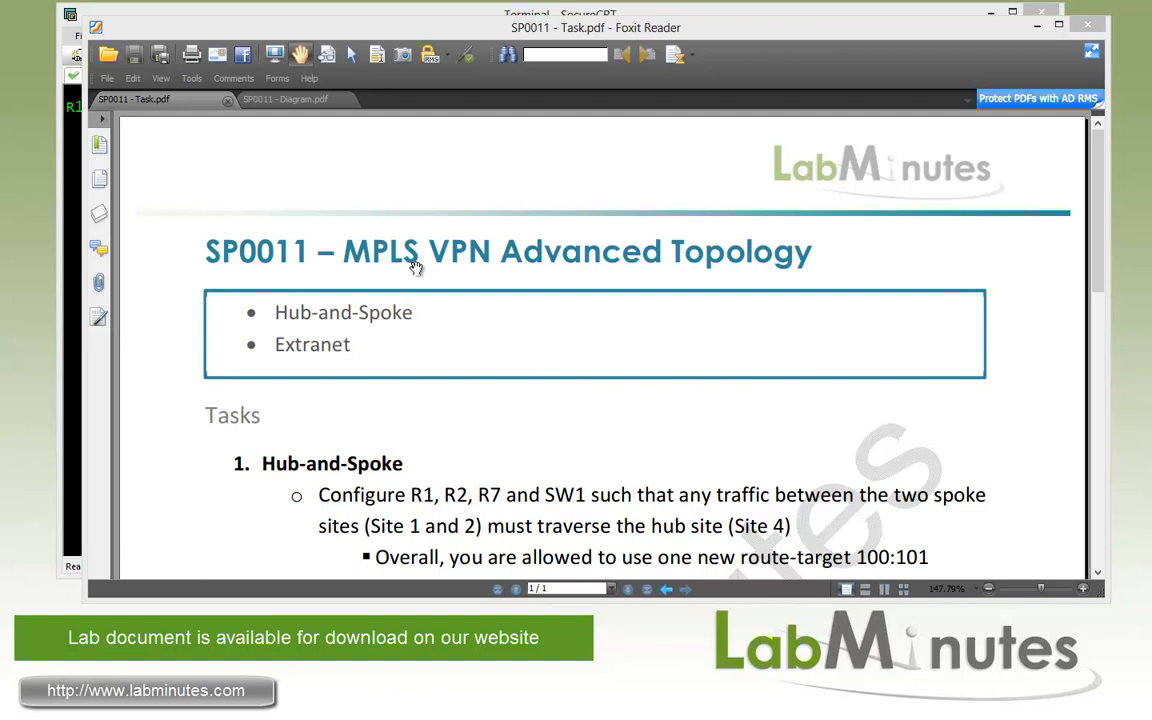
{"action": "mouse_move", "coordinate": [400, 279]}
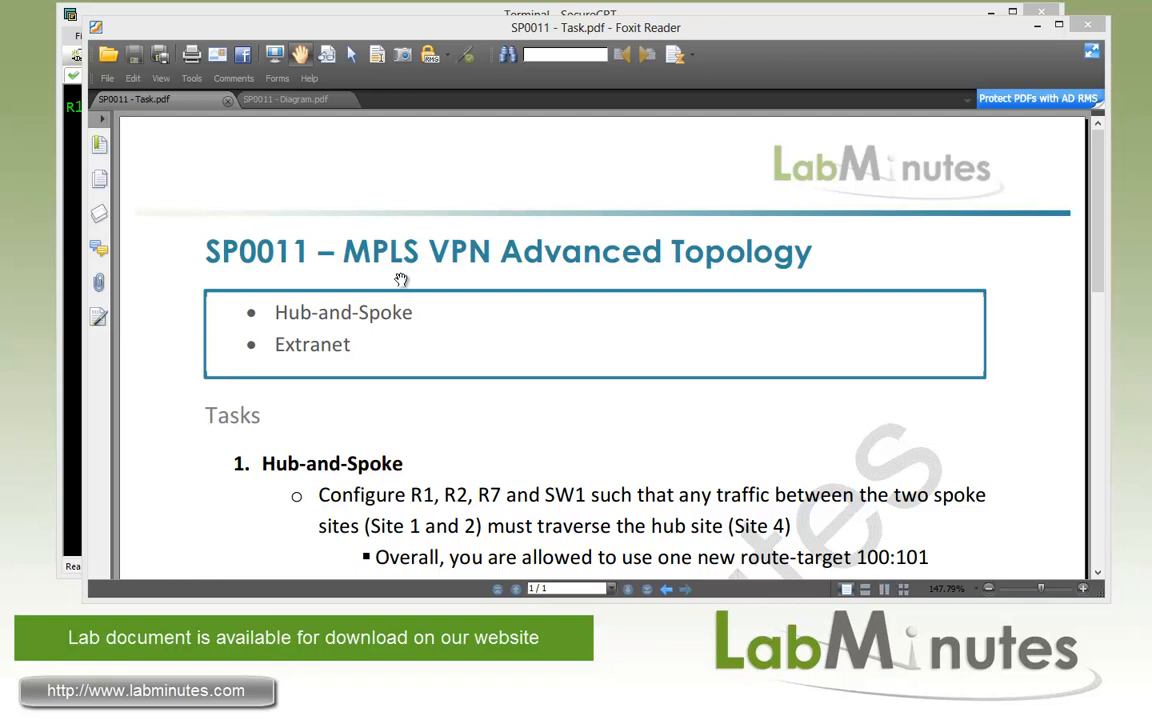
{"action": "mouse_move", "coordinate": [369, 342]}
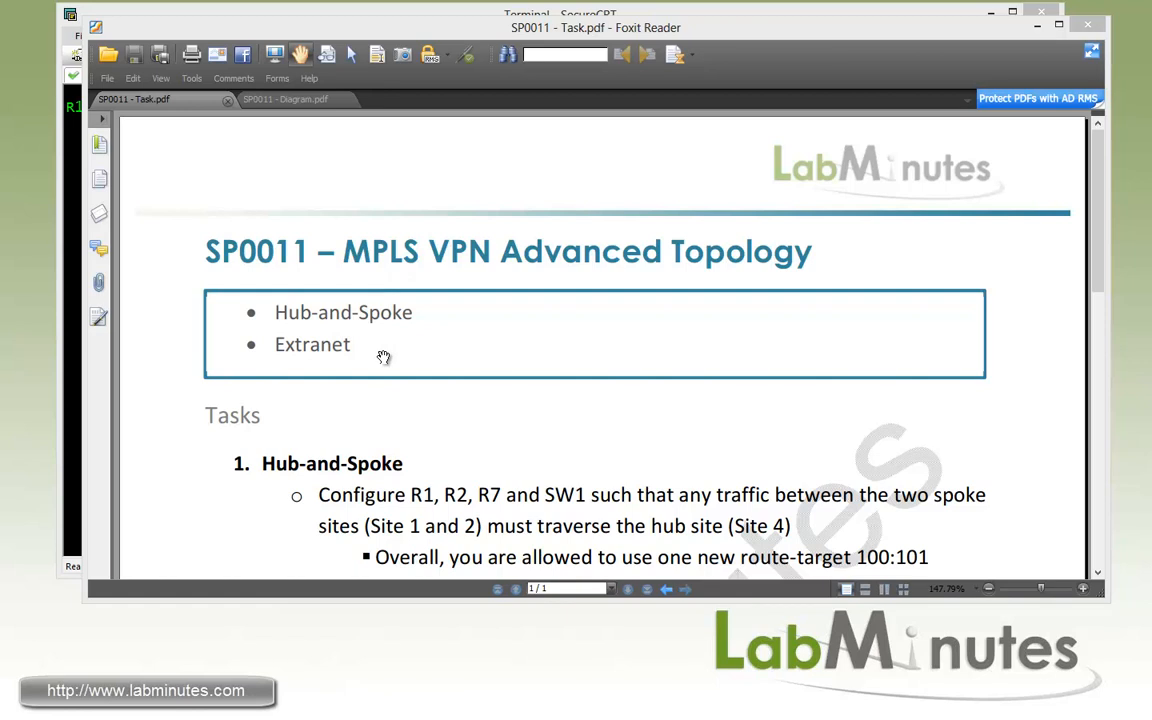
Step: Switch to SP0011 Diagram.pdf and scroll through the physical topology of routers and links
{"action": "left_click", "coordinate": [285, 99]}
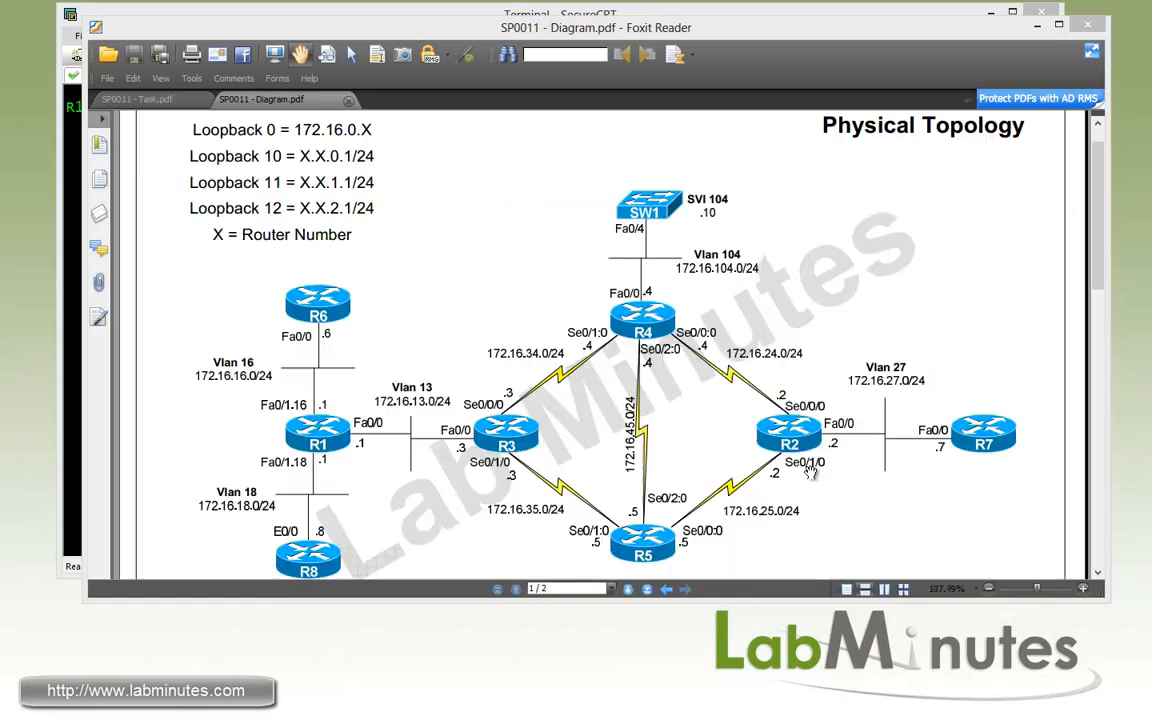
{"action": "mouse_move", "coordinate": [720, 460]}
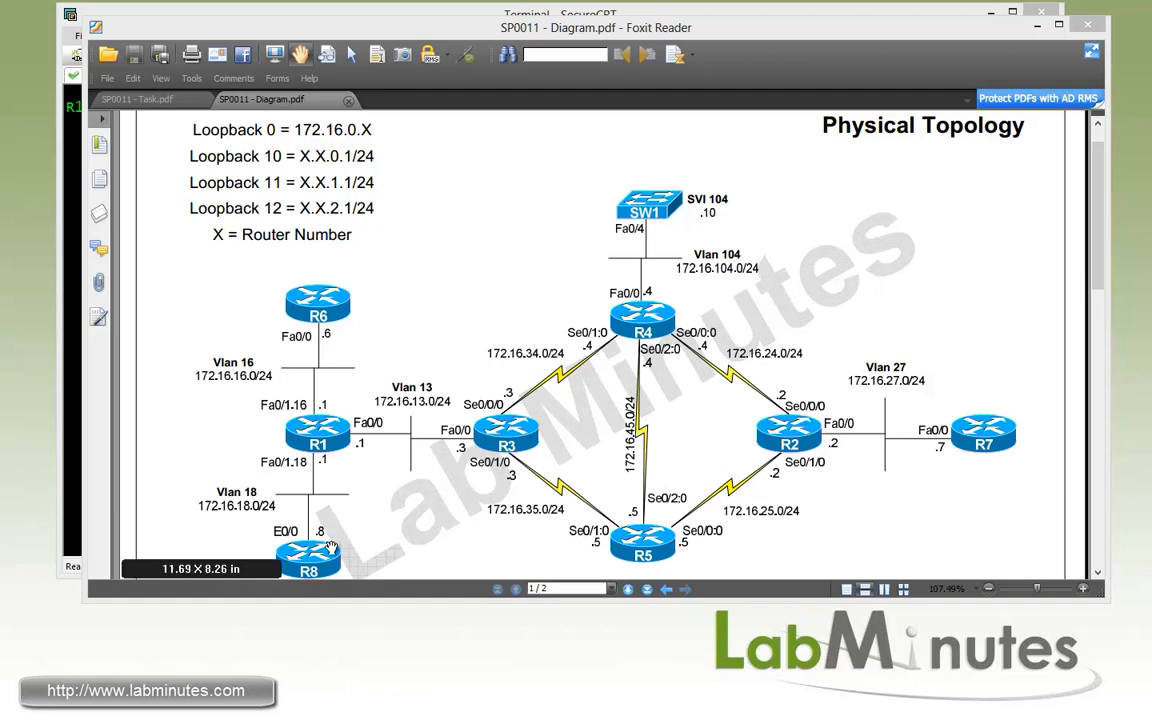
{"action": "mouse_move", "coordinate": [557, 441]}
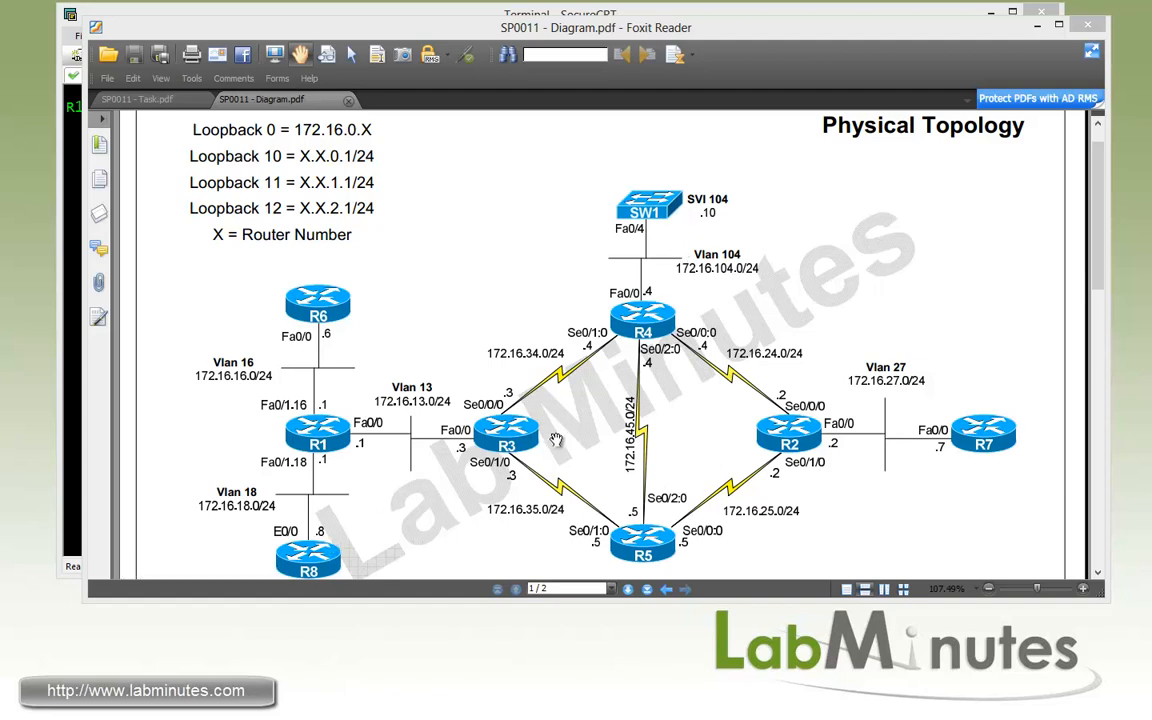
{"action": "mouse_move", "coordinate": [716, 392]}
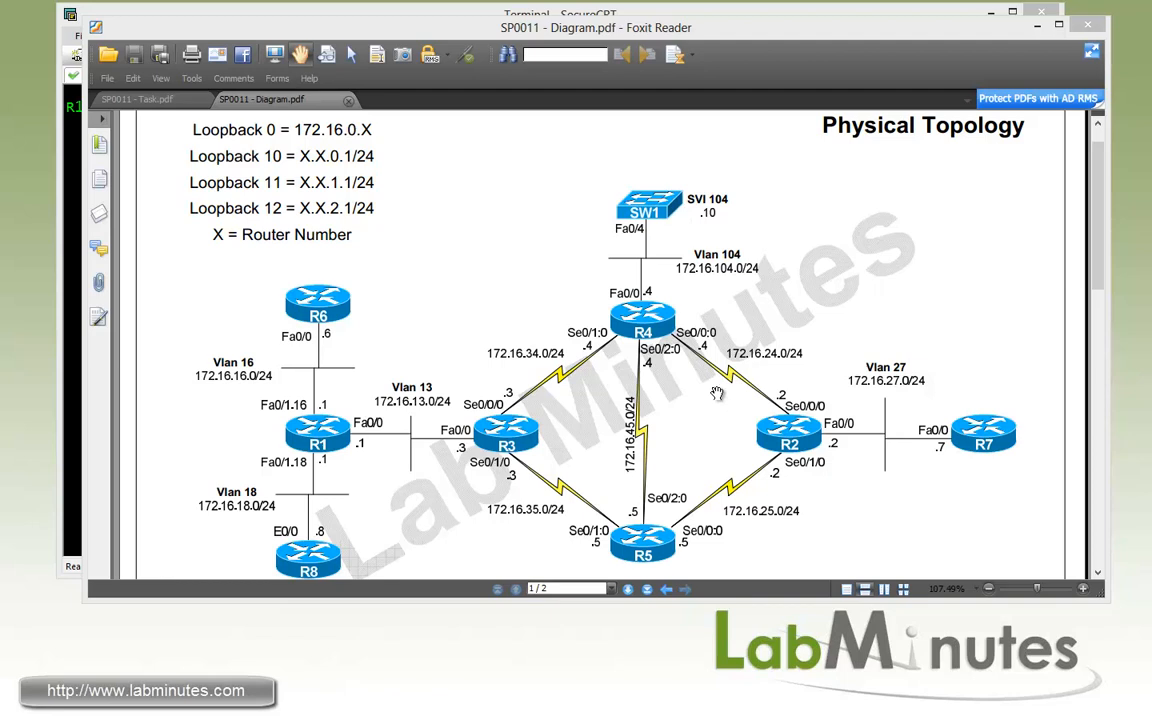
{"action": "mouse_move", "coordinate": [753, 414]}
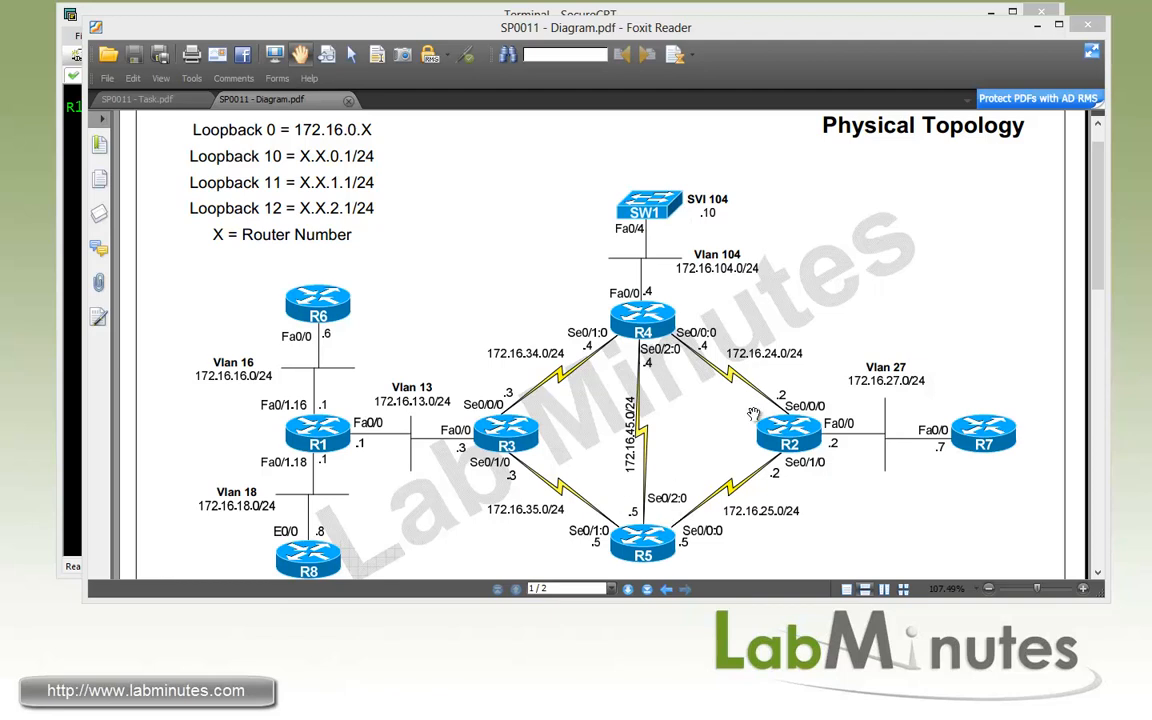
{"action": "mouse_move", "coordinate": [367, 453]}
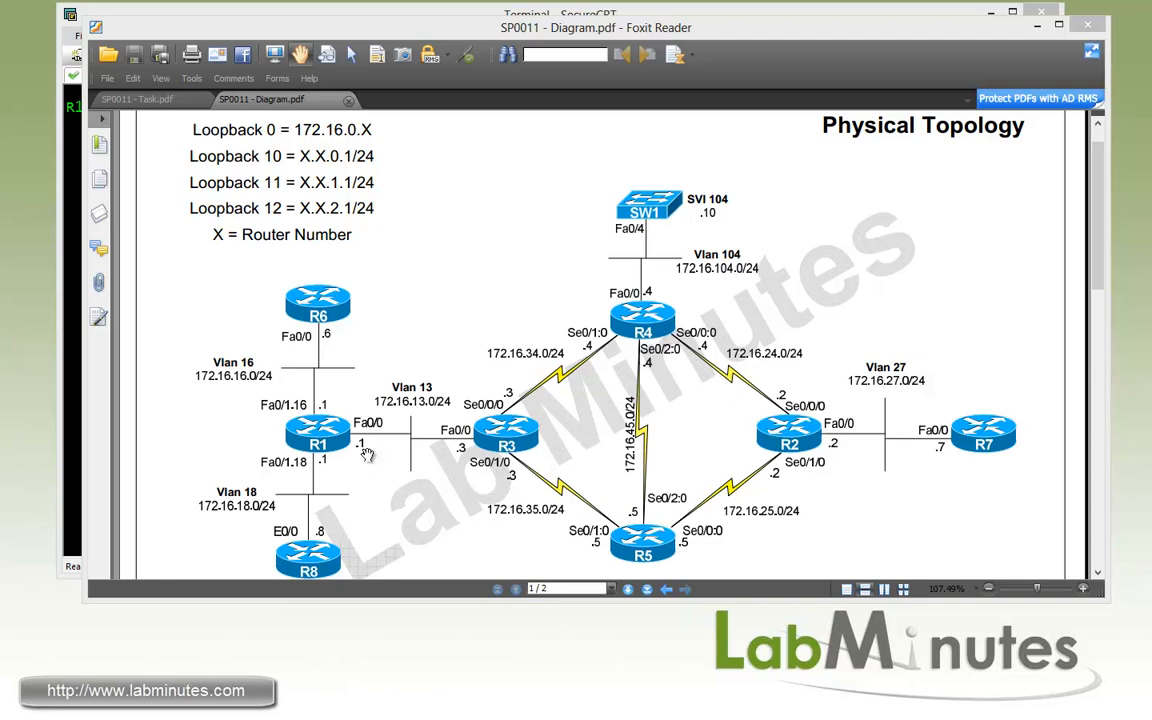
{"action": "mouse_move", "coordinate": [437, 444]}
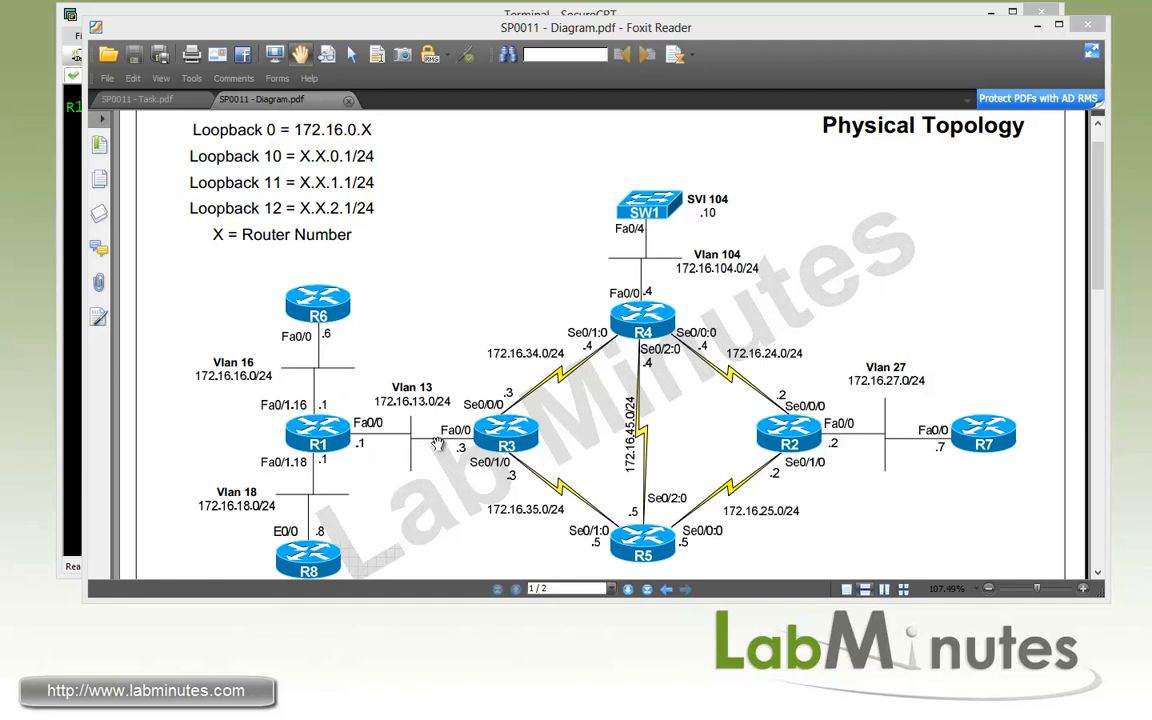
{"action": "mouse_move", "coordinate": [728, 371]}
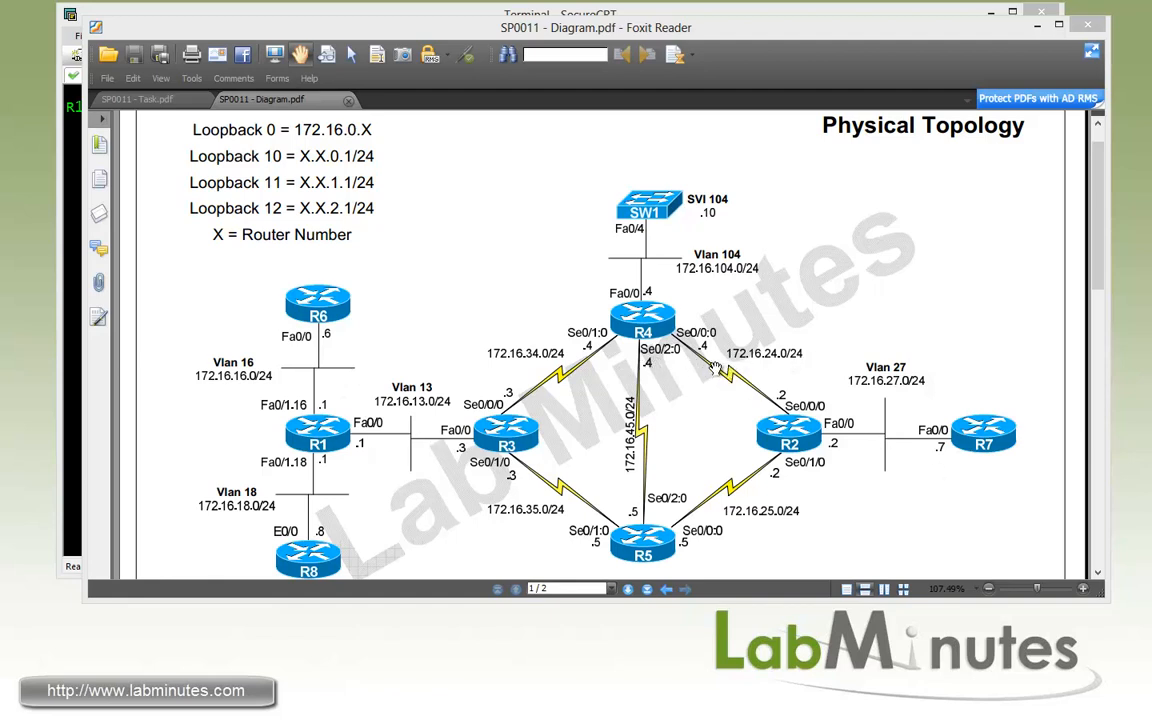
{"action": "scroll", "scroll_direction": "down", "scroll_amount": 3}
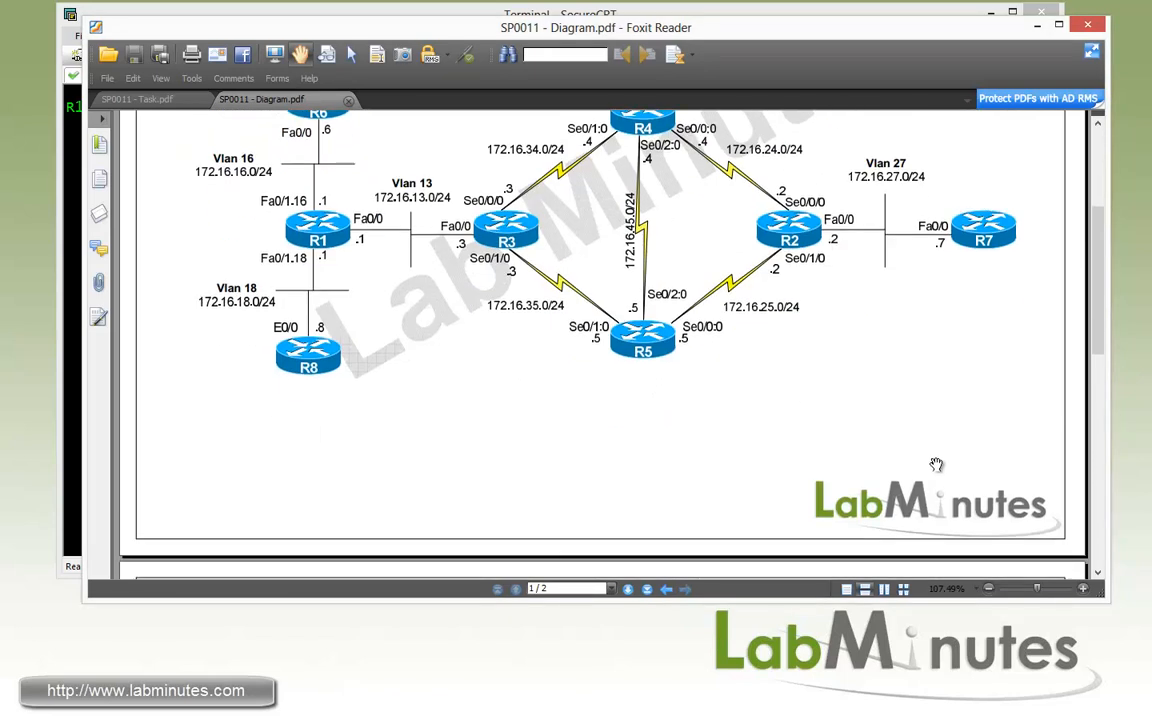
Step: Scroll to the L3 Topology page to examine site VRFs, AS numbers, iBGP and LDP links
{"action": "left_click", "coordinate": [685, 588]}
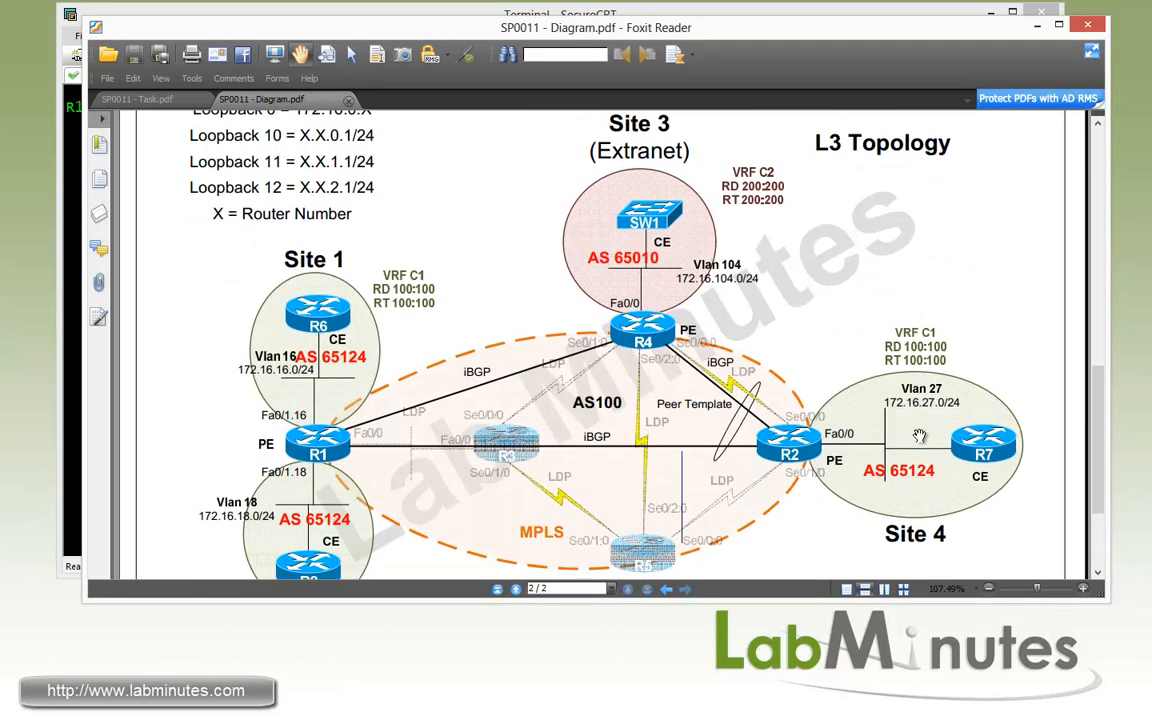
{"action": "scroll", "scroll_direction": "down", "scroll_amount": 3}
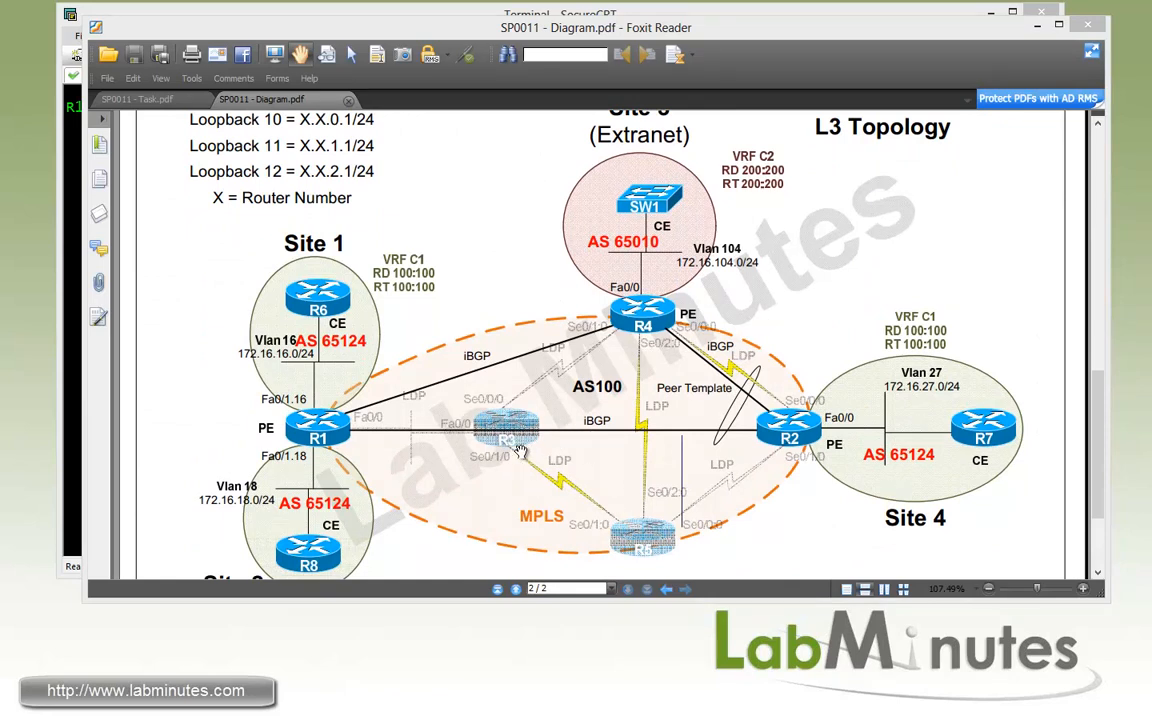
{"action": "mouse_move", "coordinate": [687, 386]}
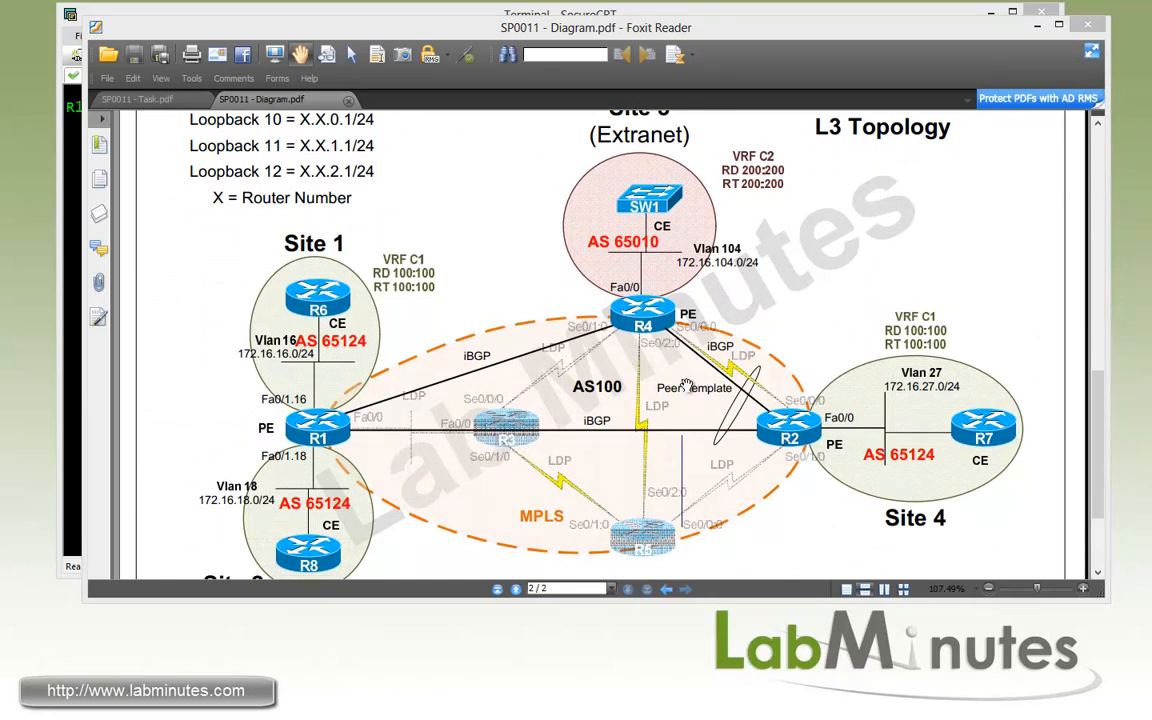
{"action": "mouse_move", "coordinate": [637, 543]}
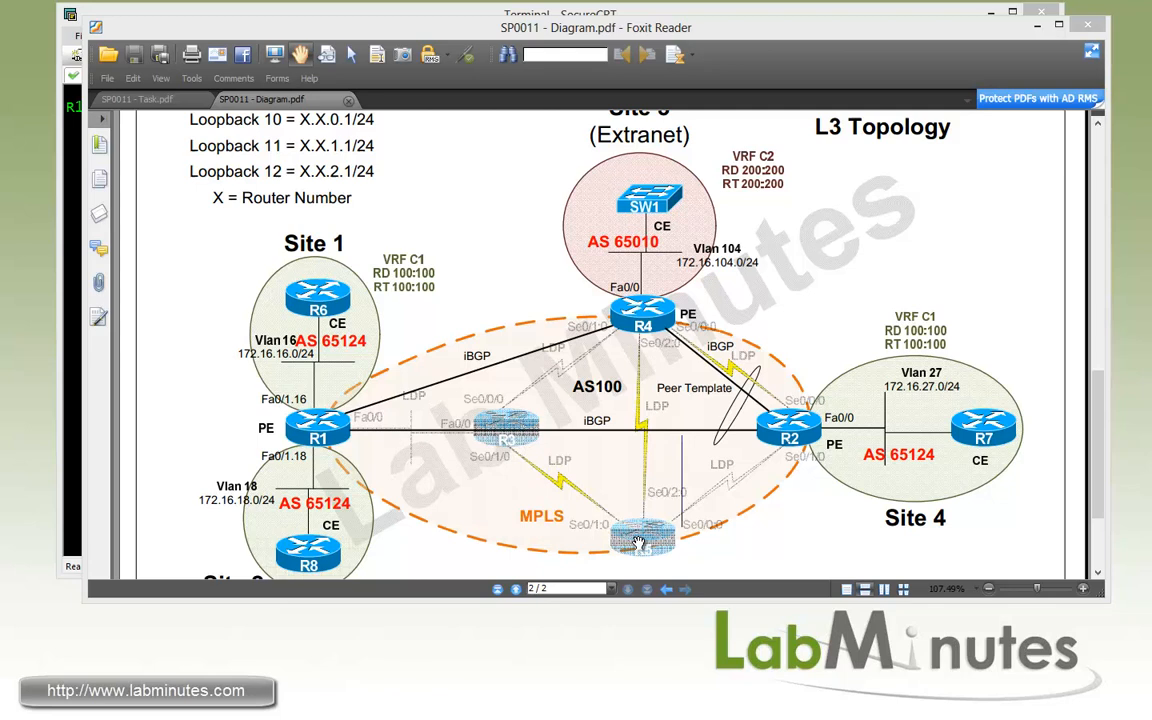
{"action": "mouse_move", "coordinate": [599, 510]}
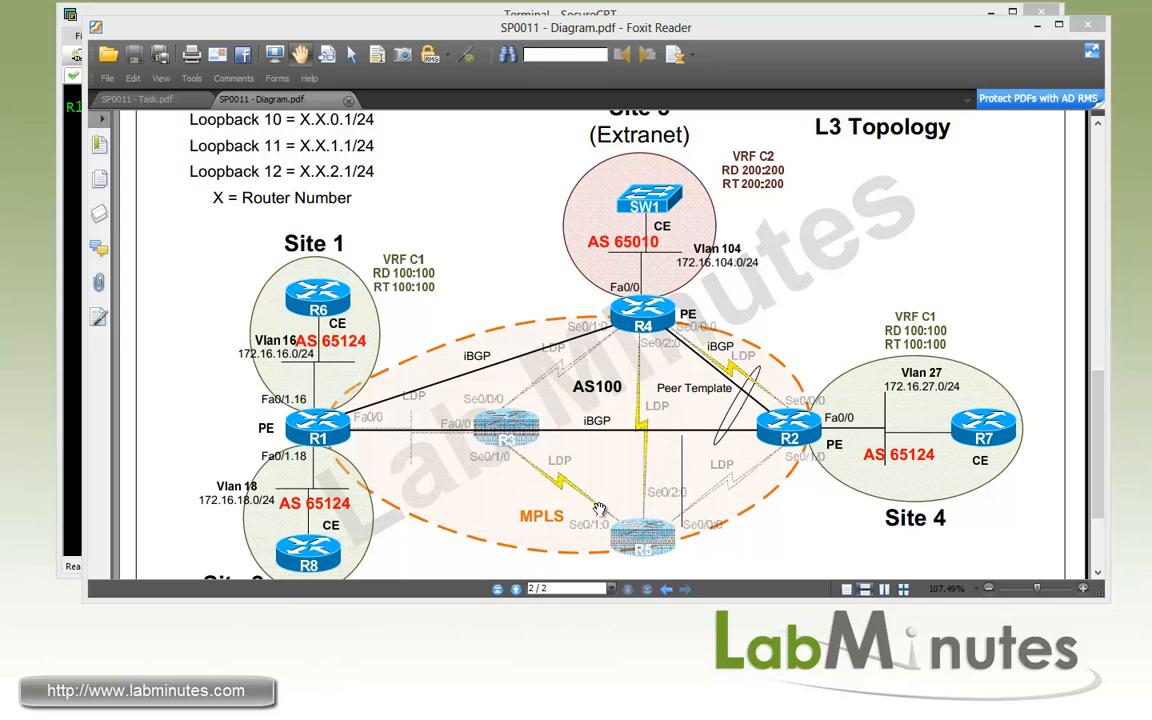
{"action": "scroll", "scroll_direction": "down", "scroll_amount": 3}
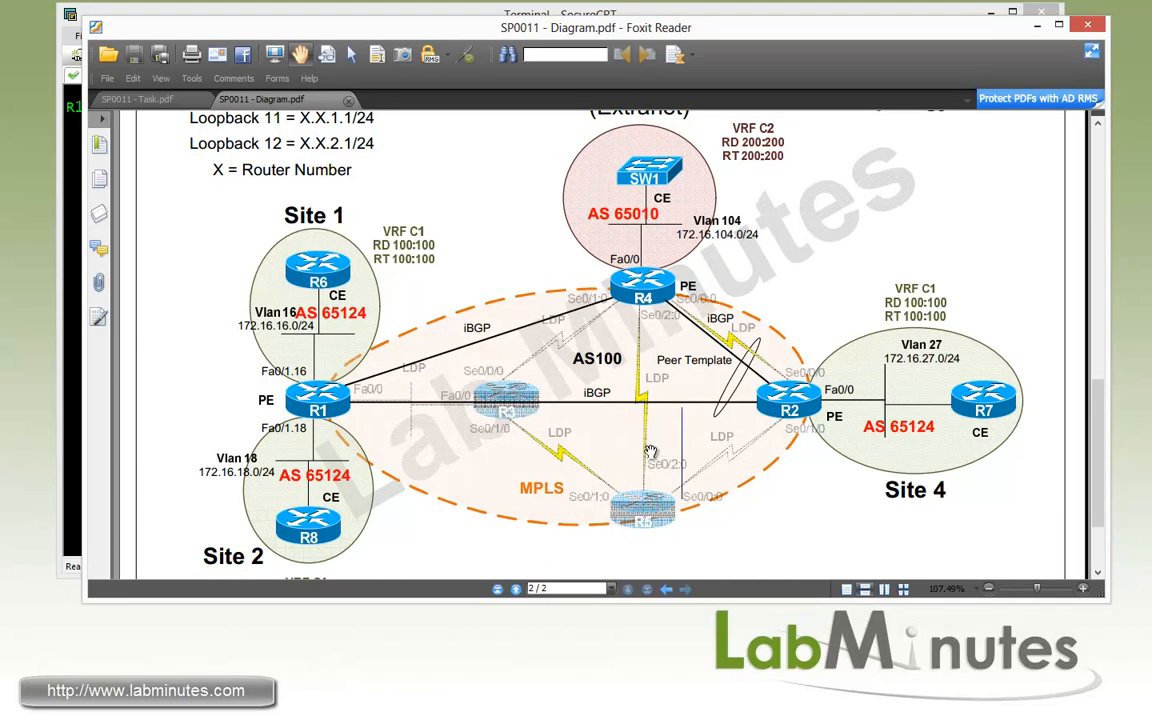
{"action": "mouse_move", "coordinate": [421, 286]}
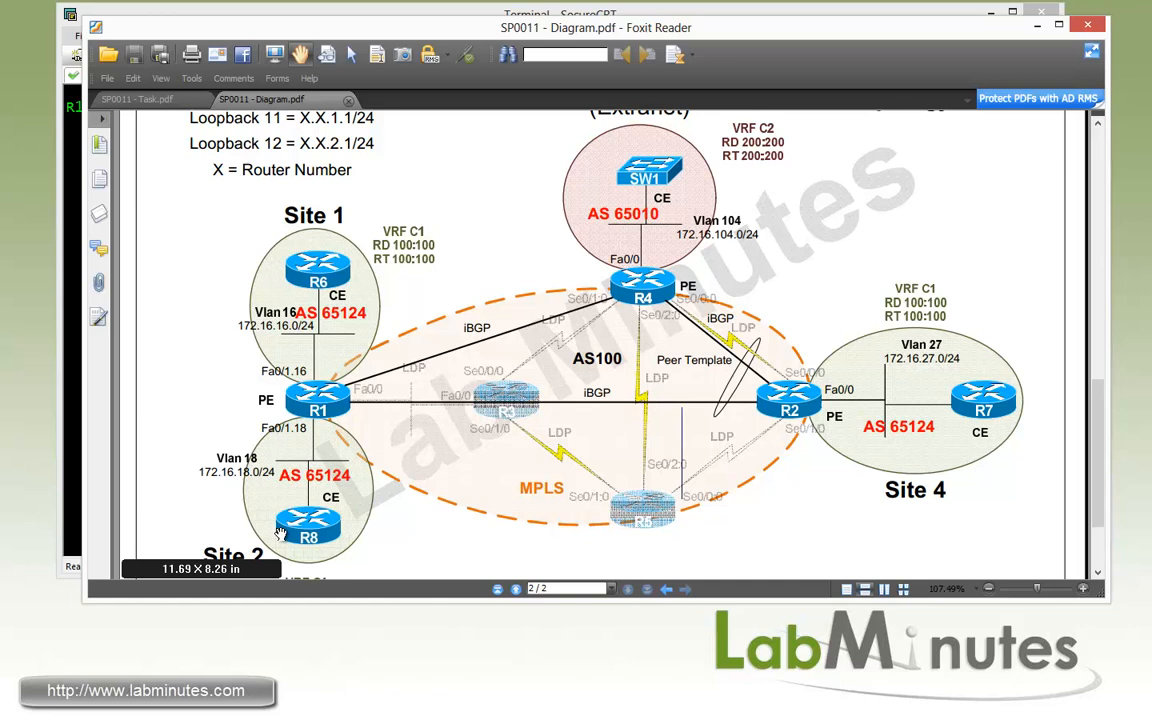
{"action": "mouse_move", "coordinate": [897, 405]}
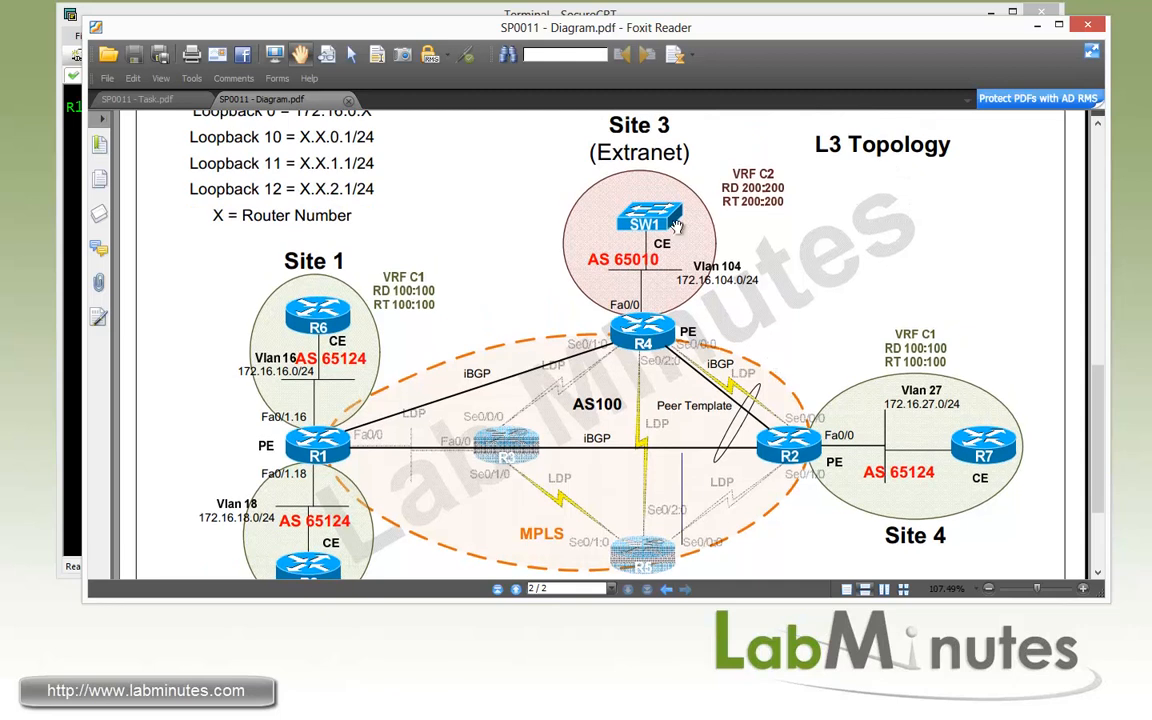
{"action": "mouse_move", "coordinate": [693, 258]}
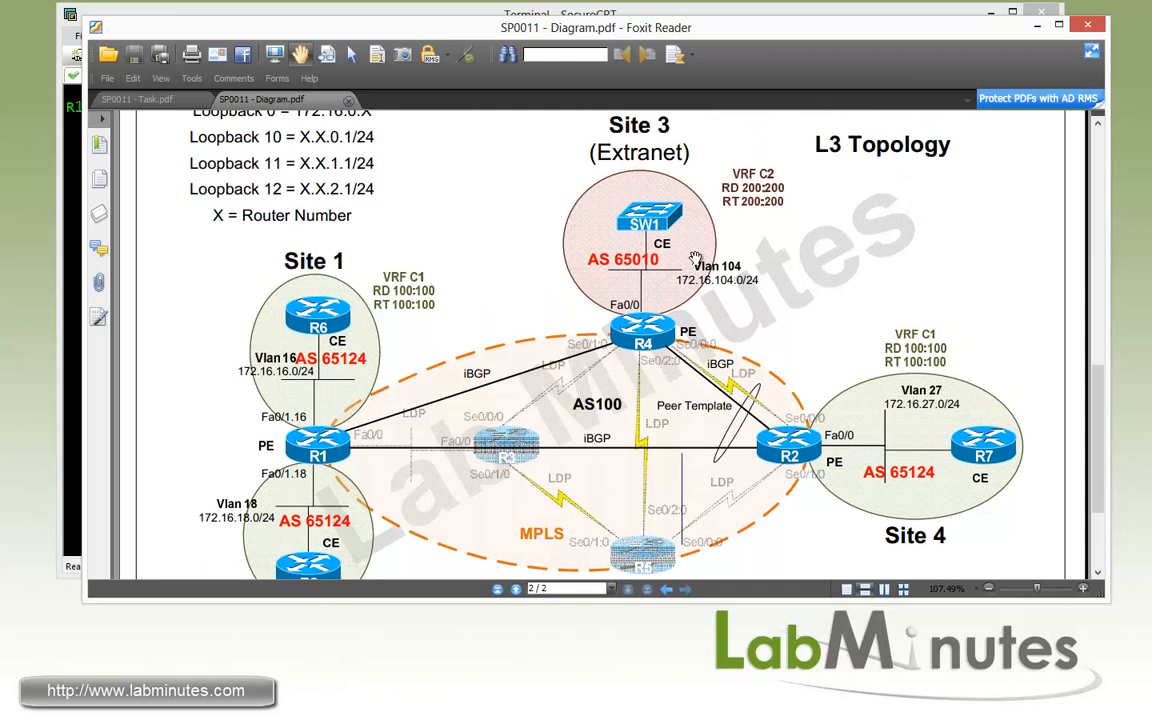
{"action": "mouse_move", "coordinate": [700, 258]}
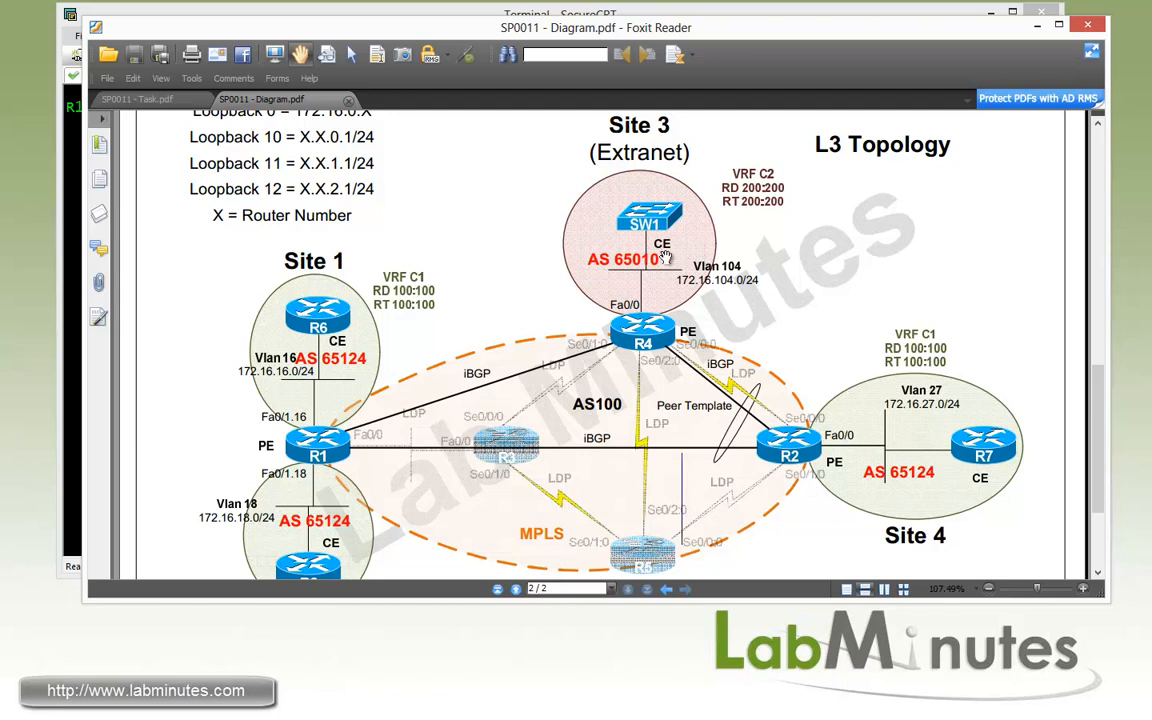
{"action": "mouse_move", "coordinate": [783, 336]}
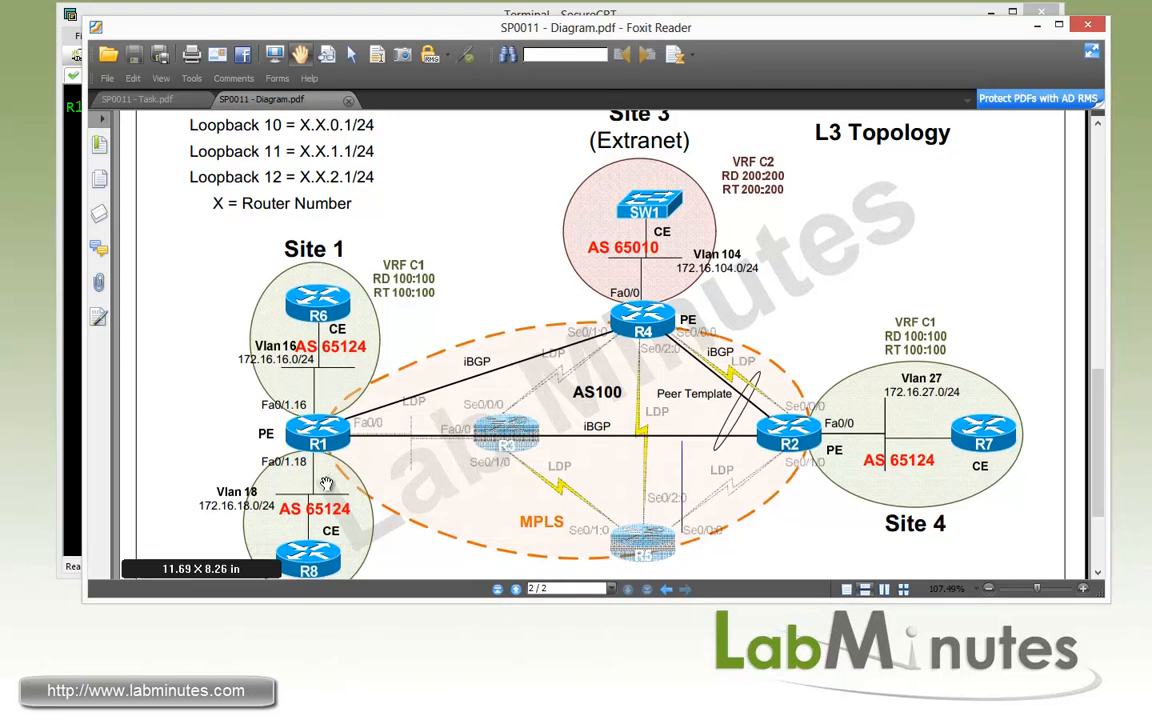
{"action": "mouse_move", "coordinate": [323, 377]}
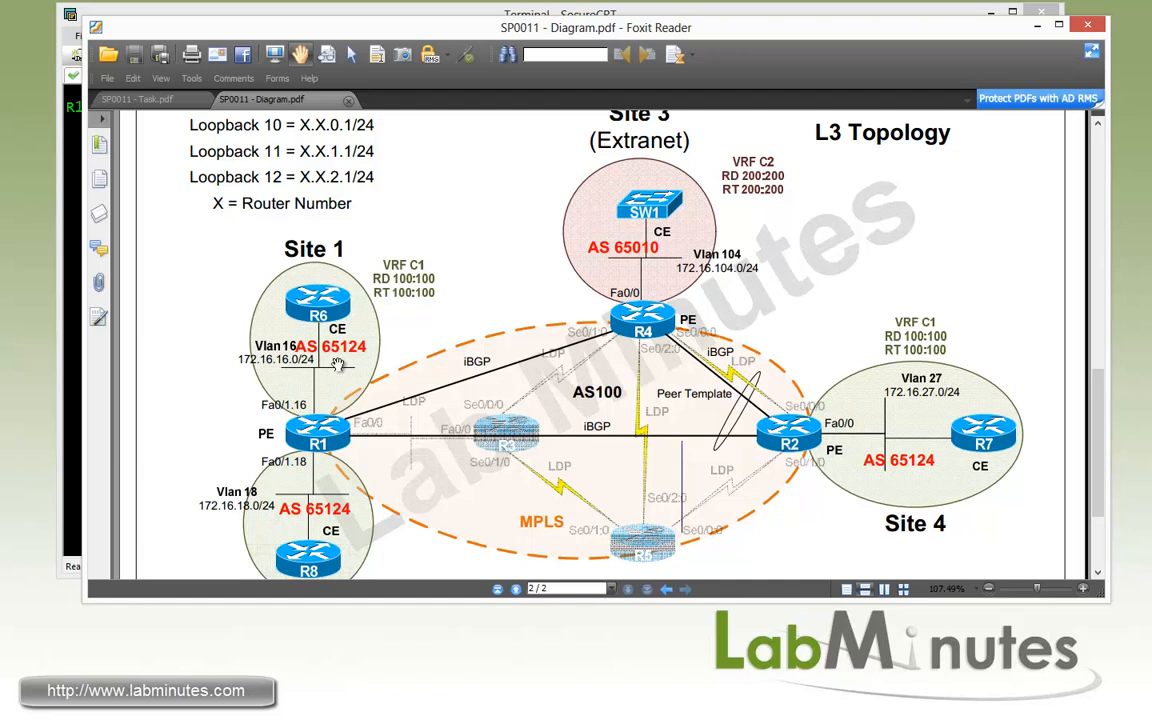
{"action": "mouse_move", "coordinate": [738, 197]}
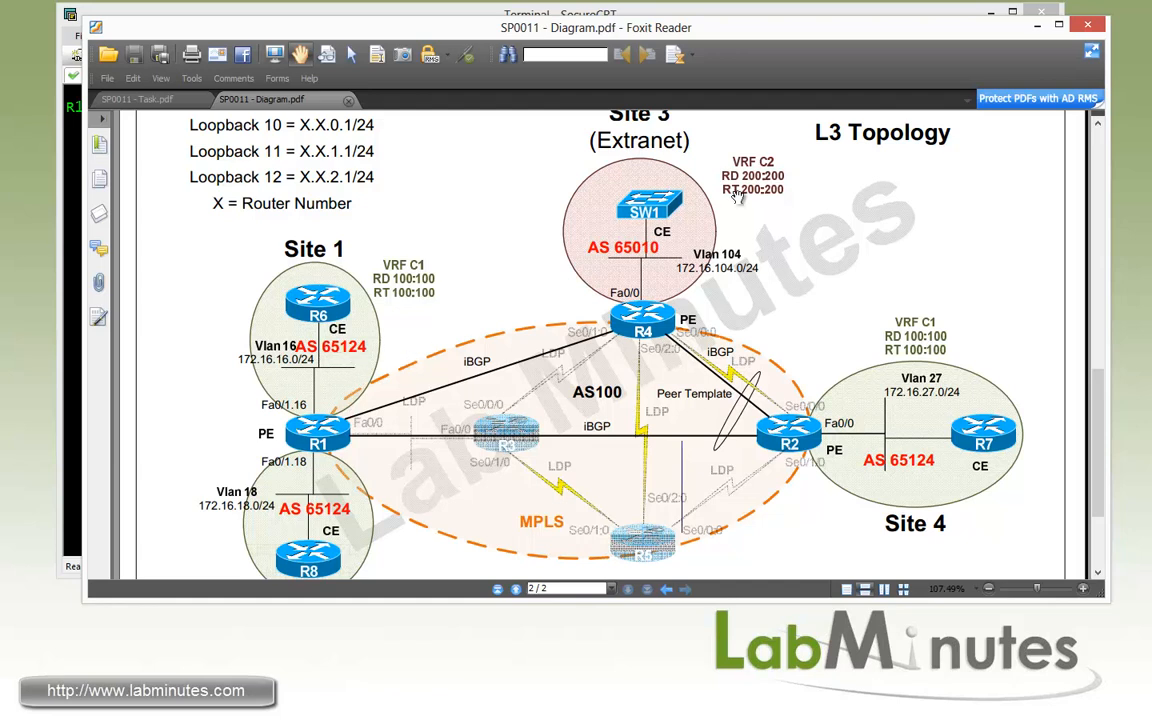
{"action": "scroll", "scroll_direction": "down", "scroll_amount": 3}
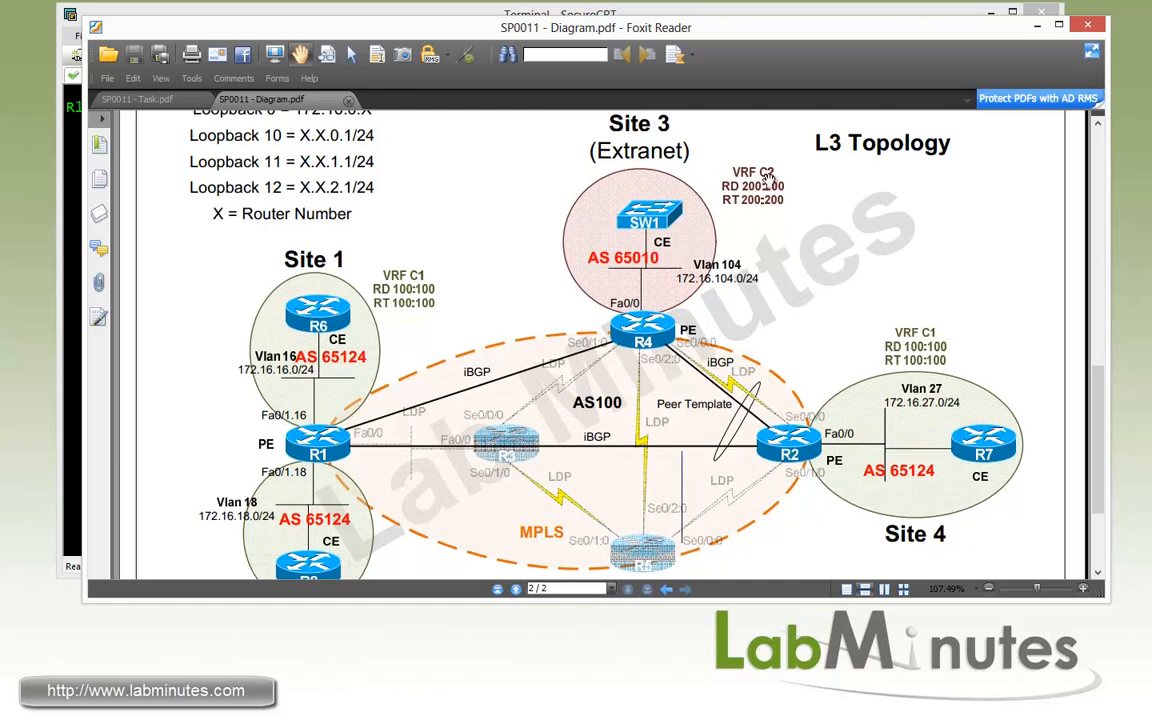
{"action": "mouse_move", "coordinate": [657, 278]}
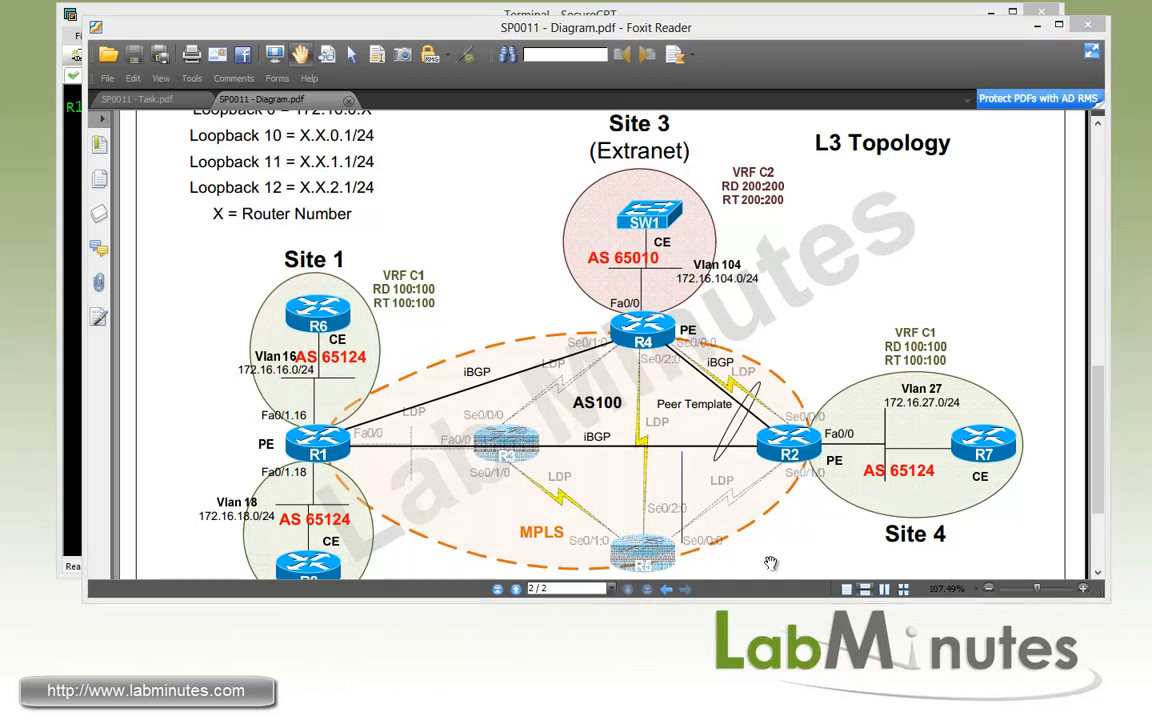
{"action": "mouse_move", "coordinate": [440, 408]}
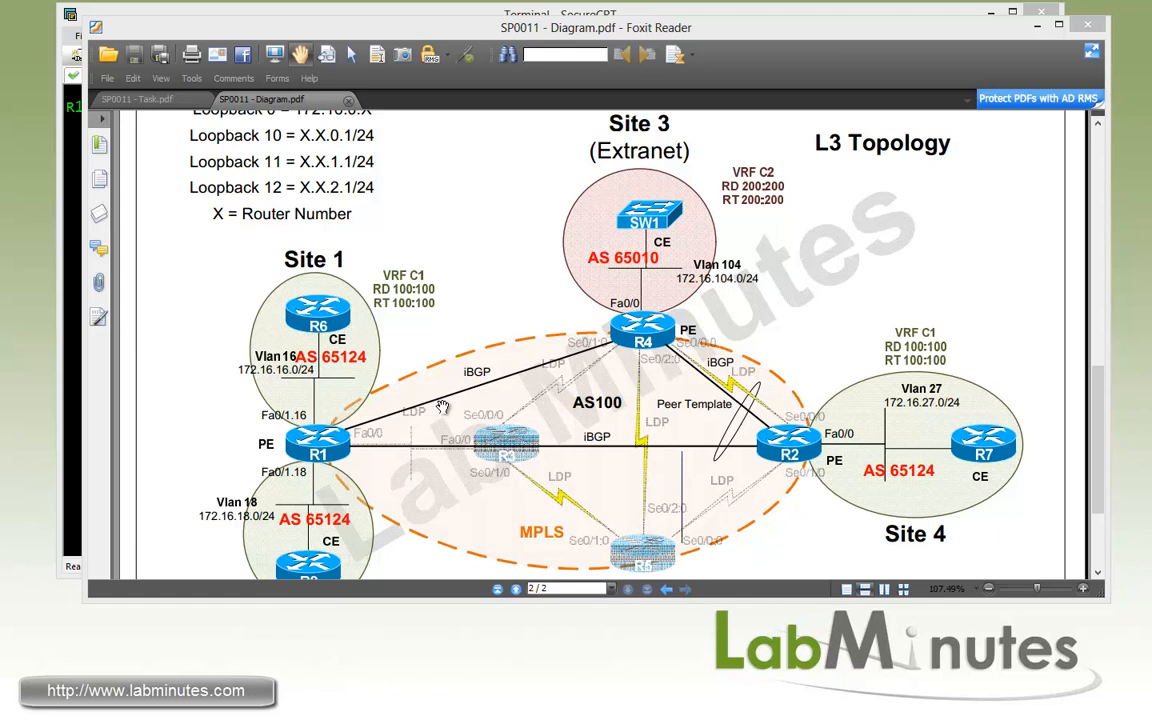
{"action": "mouse_move", "coordinate": [952, 458]}
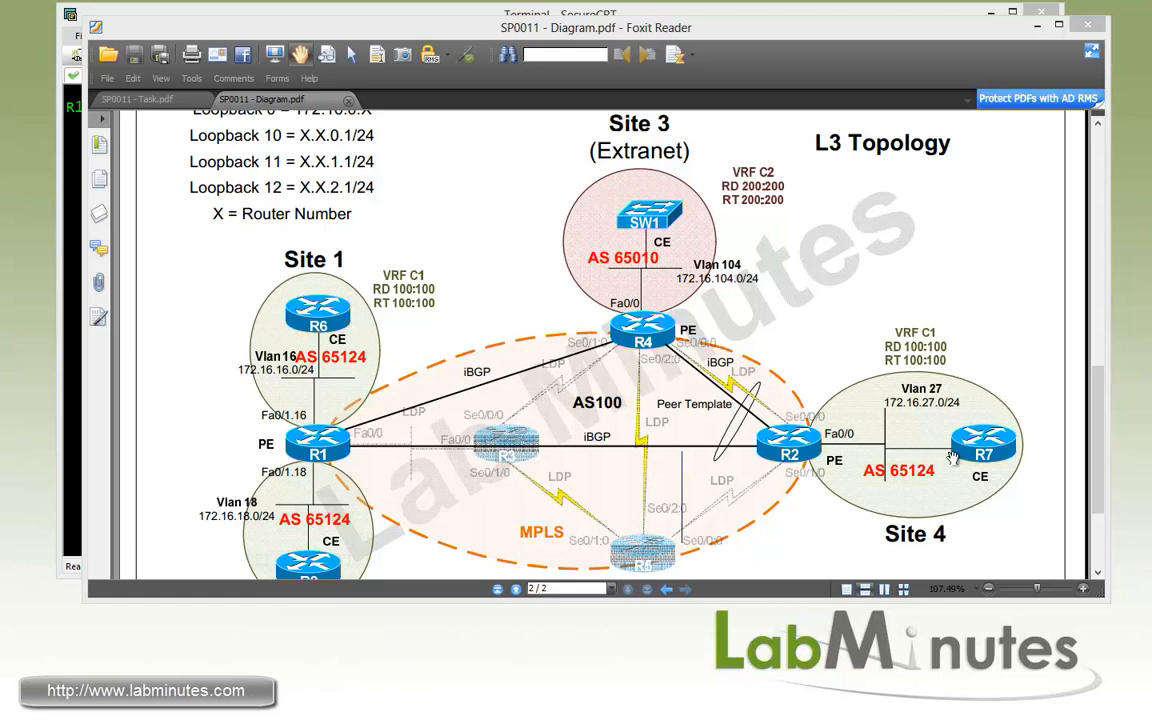
{"action": "scroll", "scroll_direction": "down", "scroll_amount": 3}
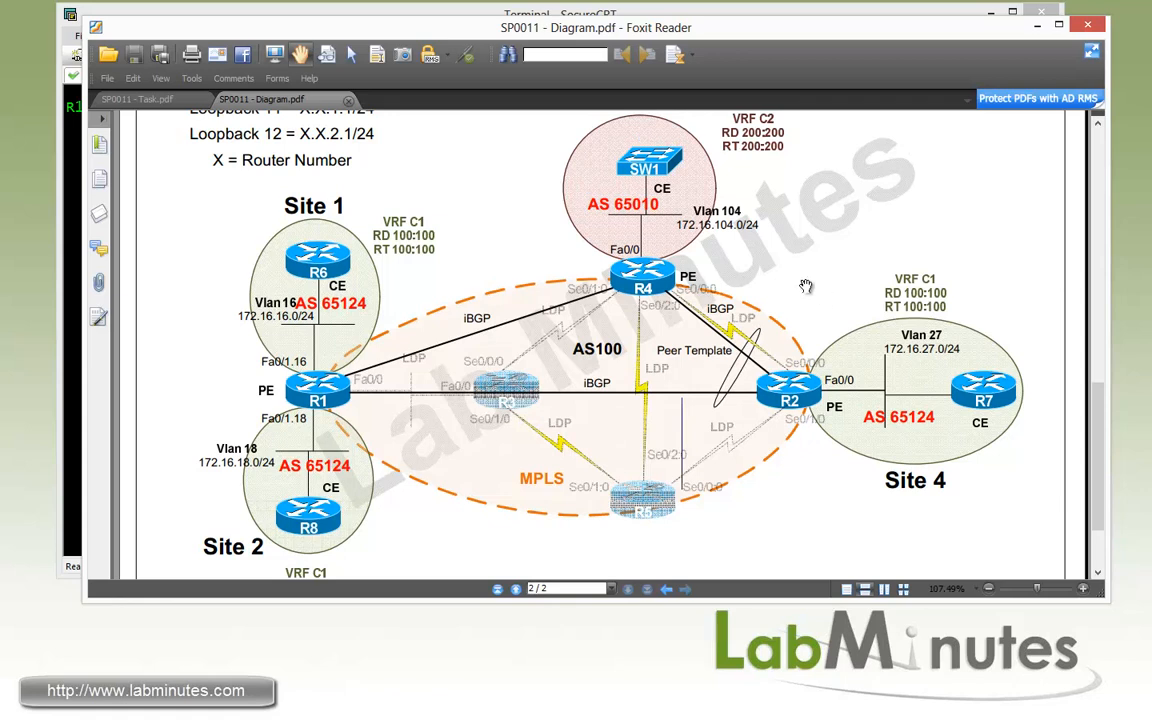
{"action": "mouse_move", "coordinate": [657, 182]}
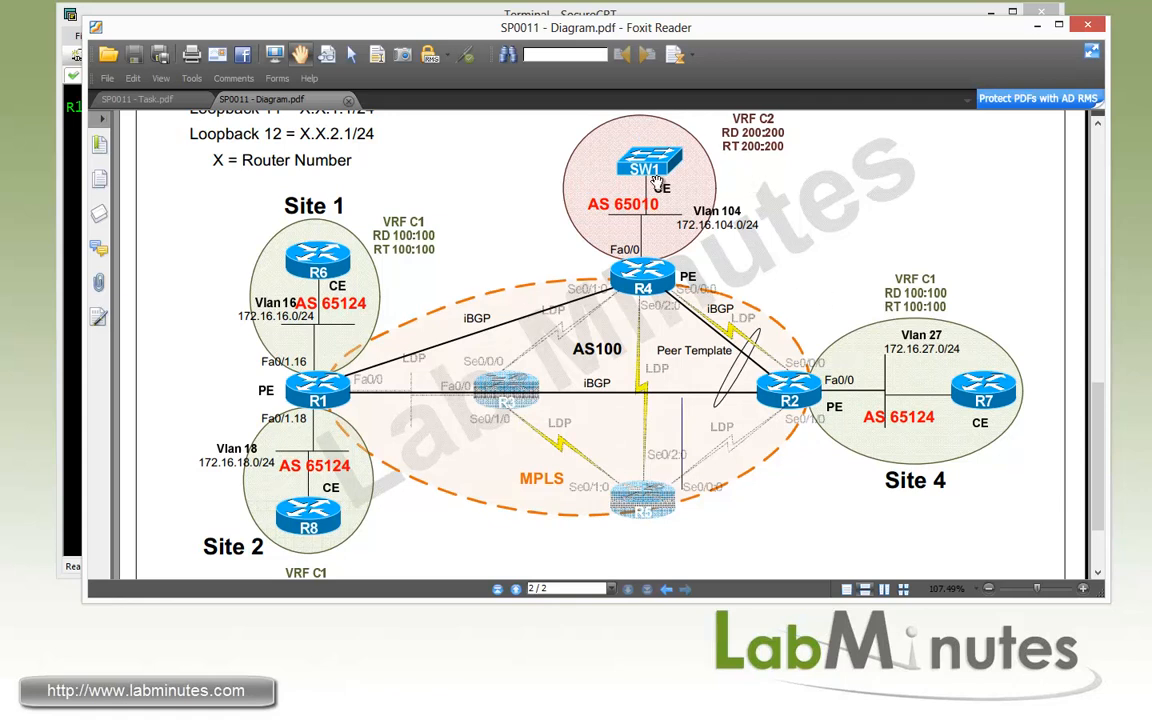
{"action": "left_click", "coordinate": [135, 99]}
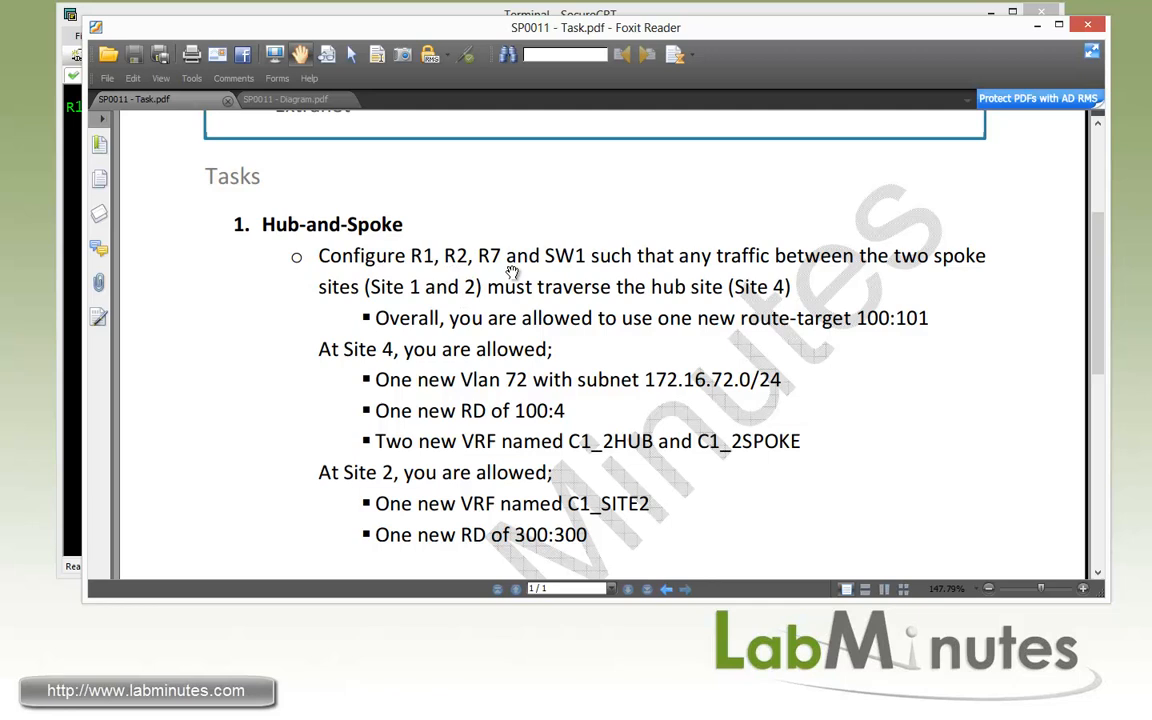
{"action": "mouse_move", "coordinate": [867, 284]}
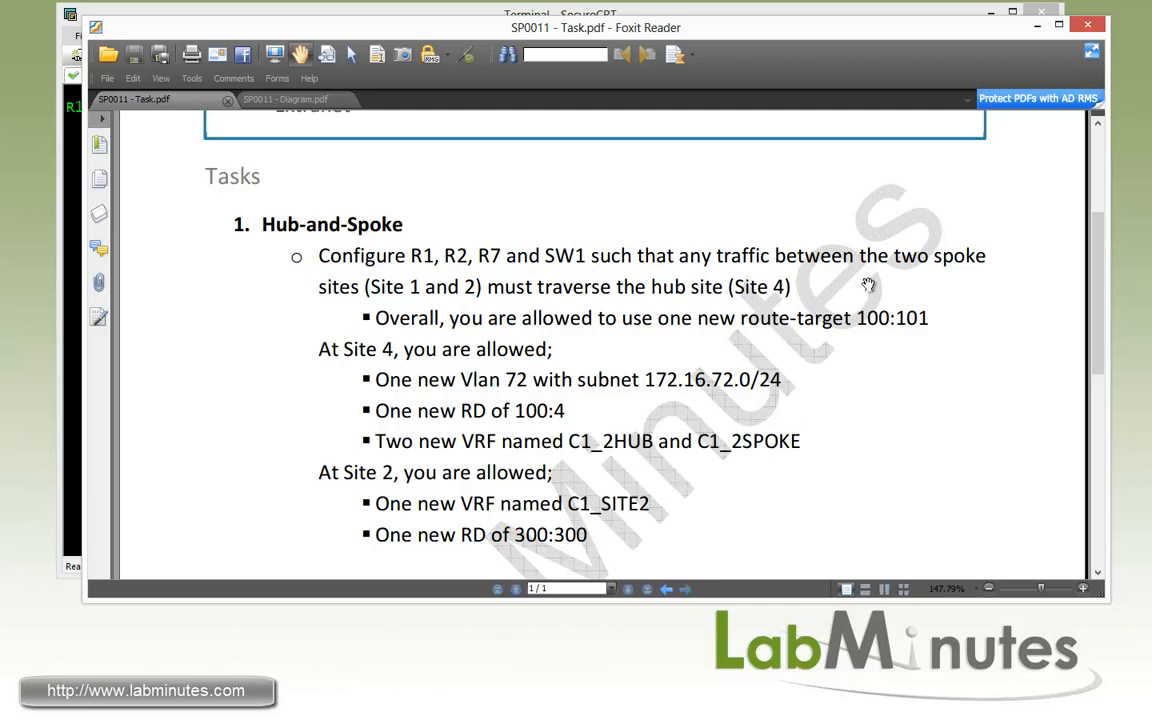
{"action": "mouse_move", "coordinate": [394, 308]}
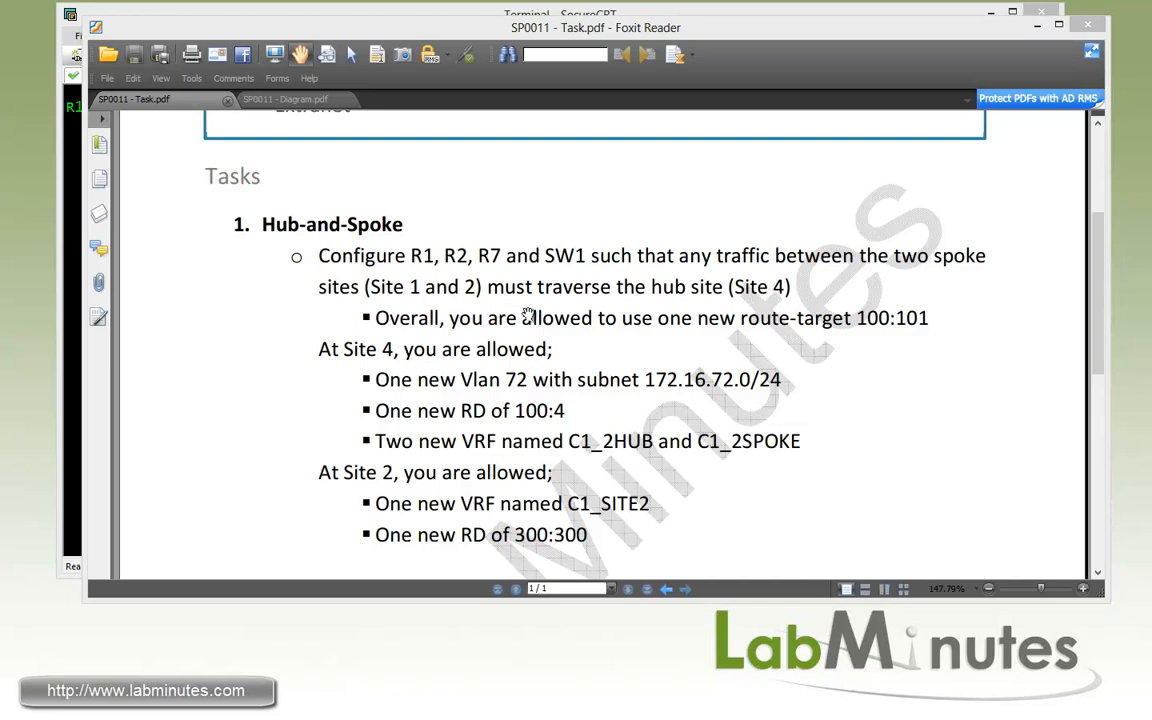
{"action": "mouse_move", "coordinate": [813, 302]}
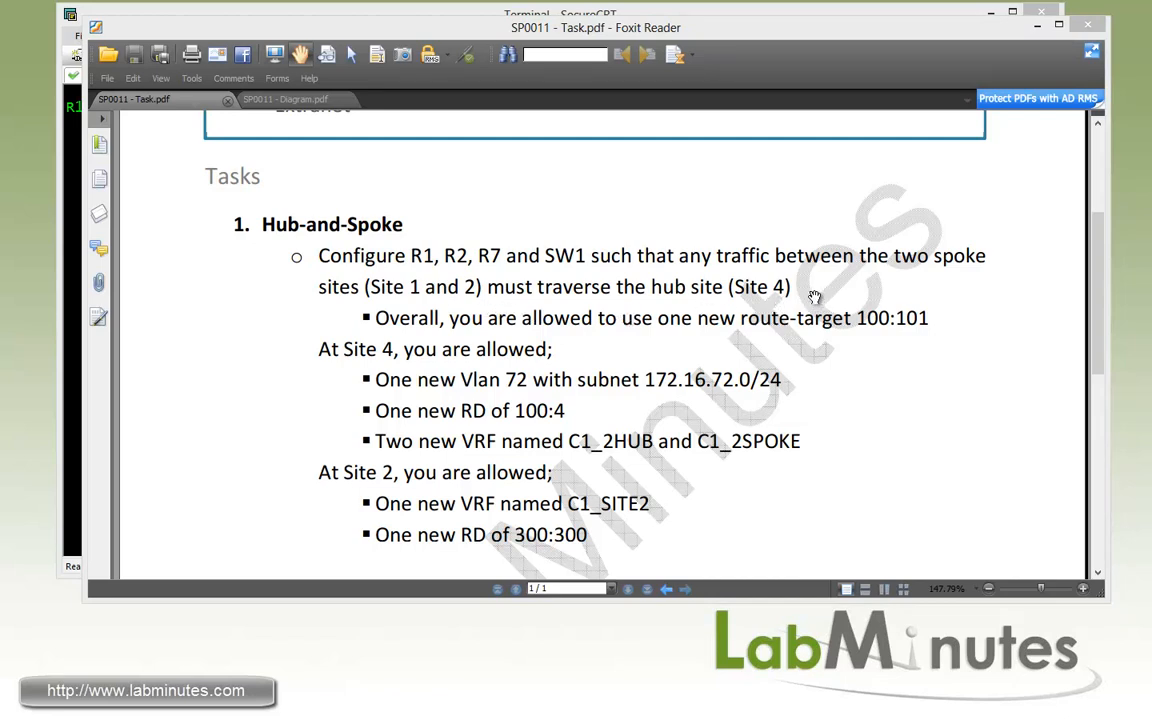
{"action": "mouse_move", "coordinate": [815, 296]}
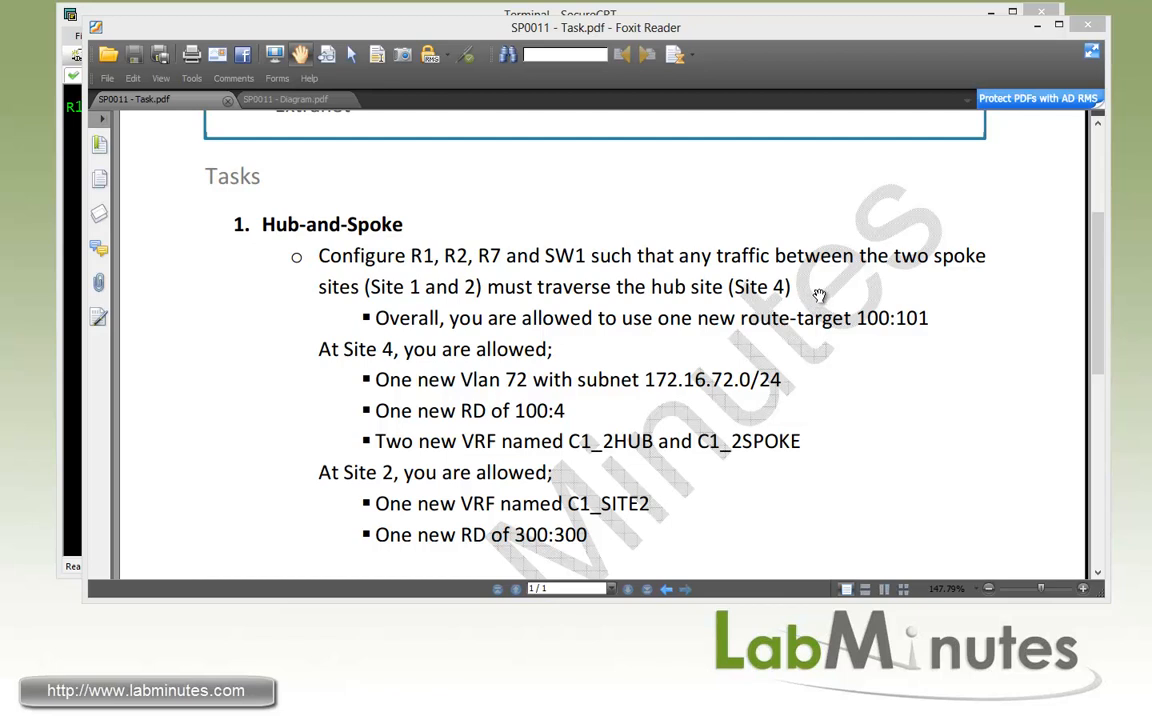
{"action": "mouse_move", "coordinate": [459, 311]}
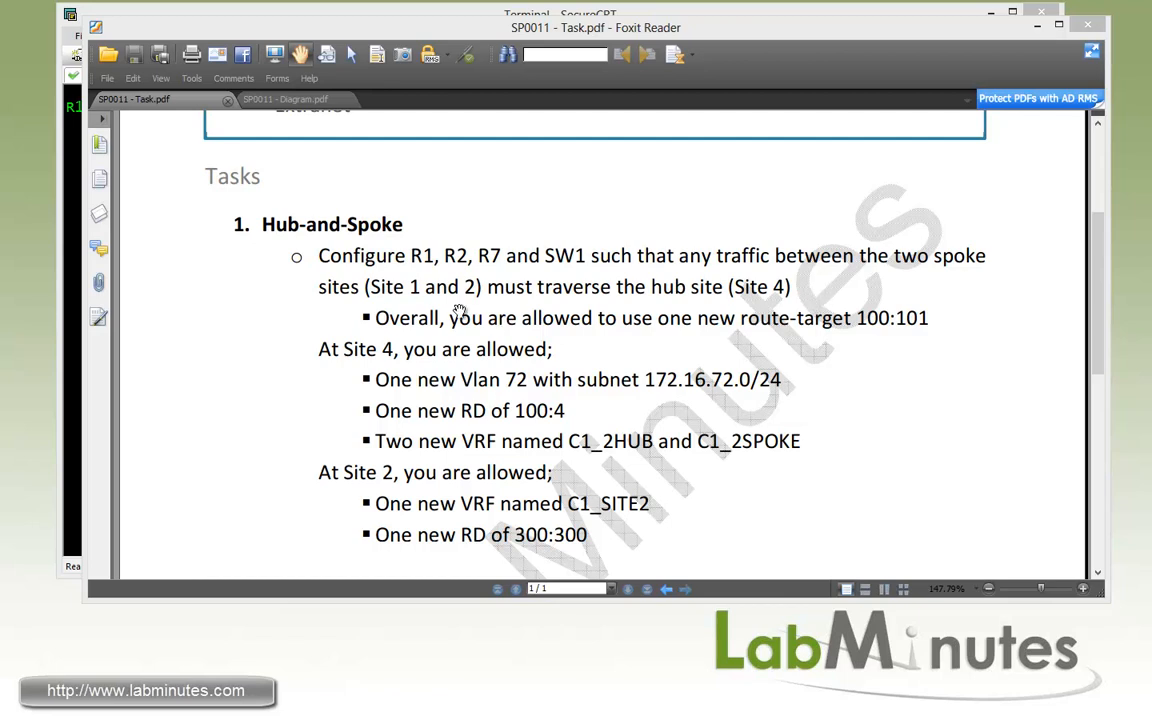
{"action": "mouse_move", "coordinate": [500, 468]}
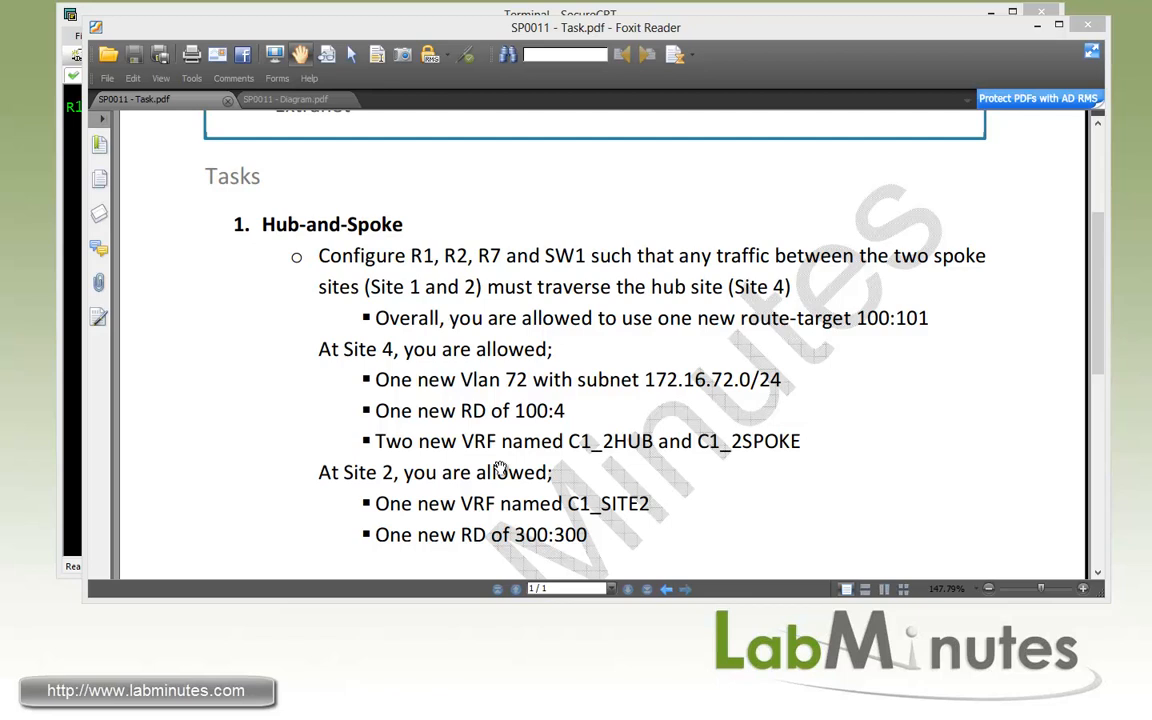
{"action": "mouse_move", "coordinate": [548, 335]}
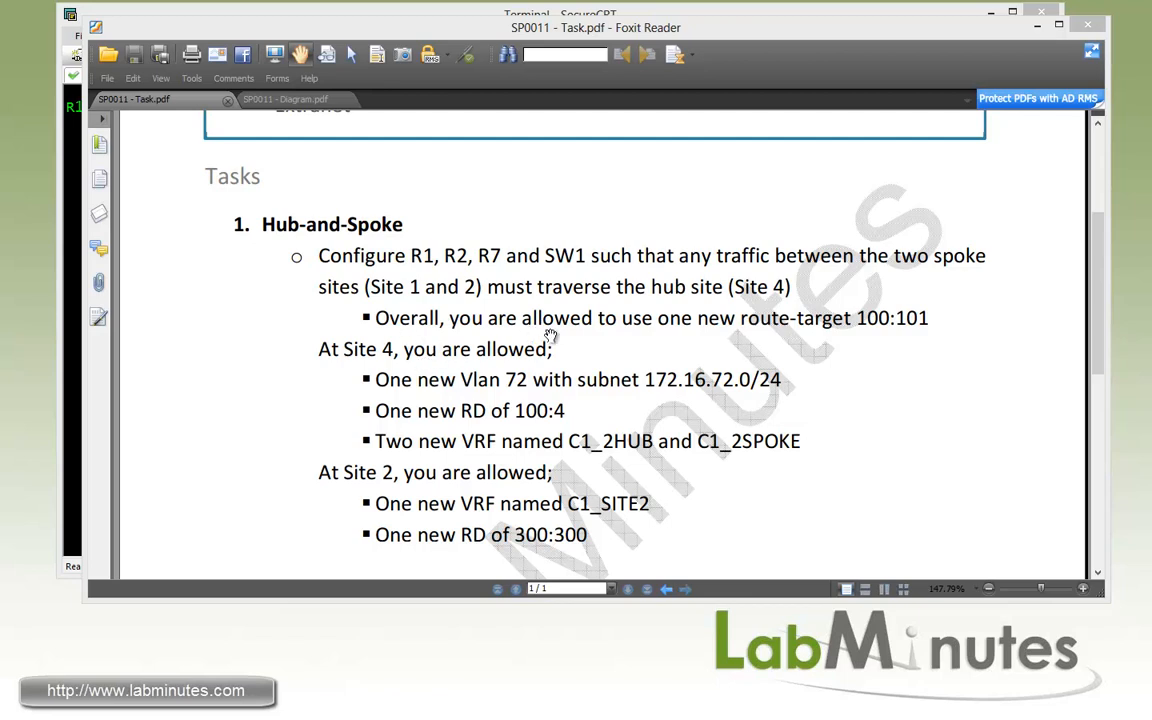
{"action": "mouse_move", "coordinate": [862, 335]}
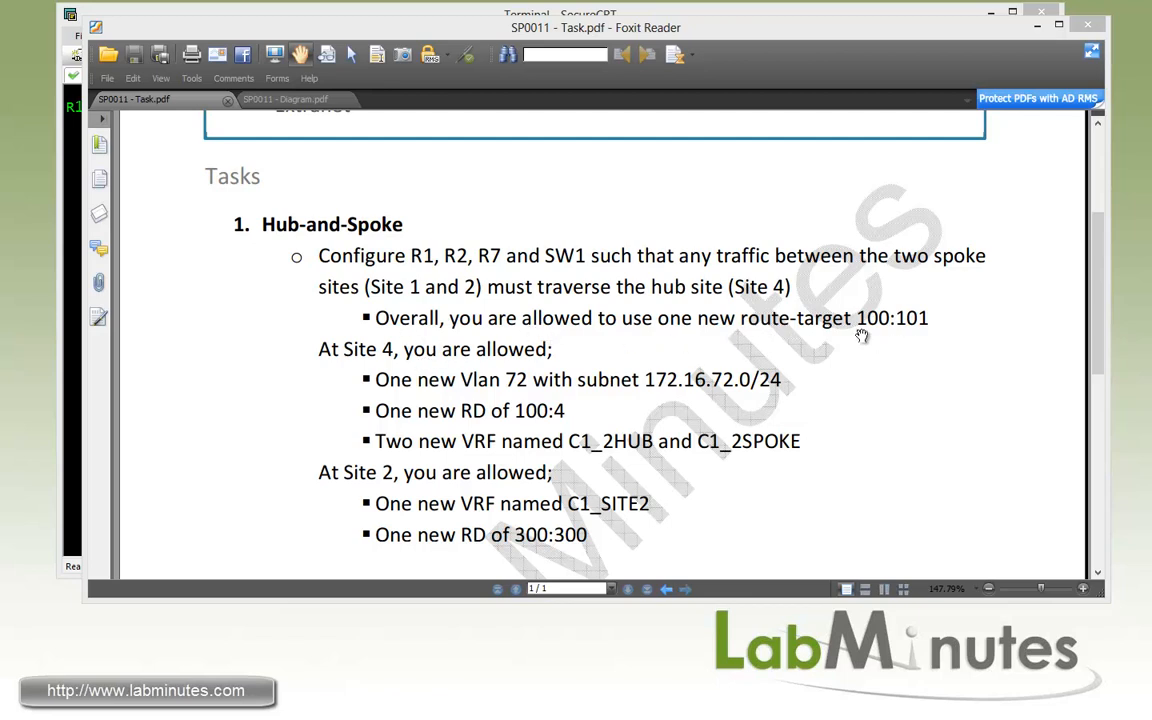
{"action": "mouse_move", "coordinate": [338, 362]}
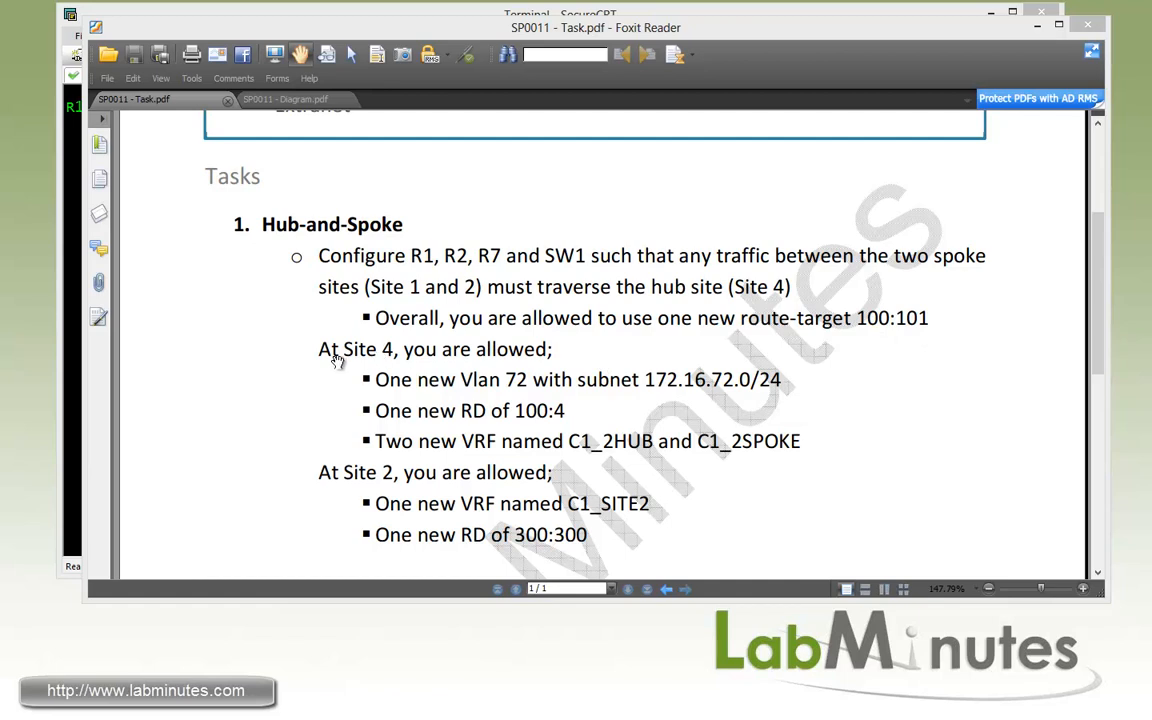
{"action": "mouse_move", "coordinate": [444, 397]}
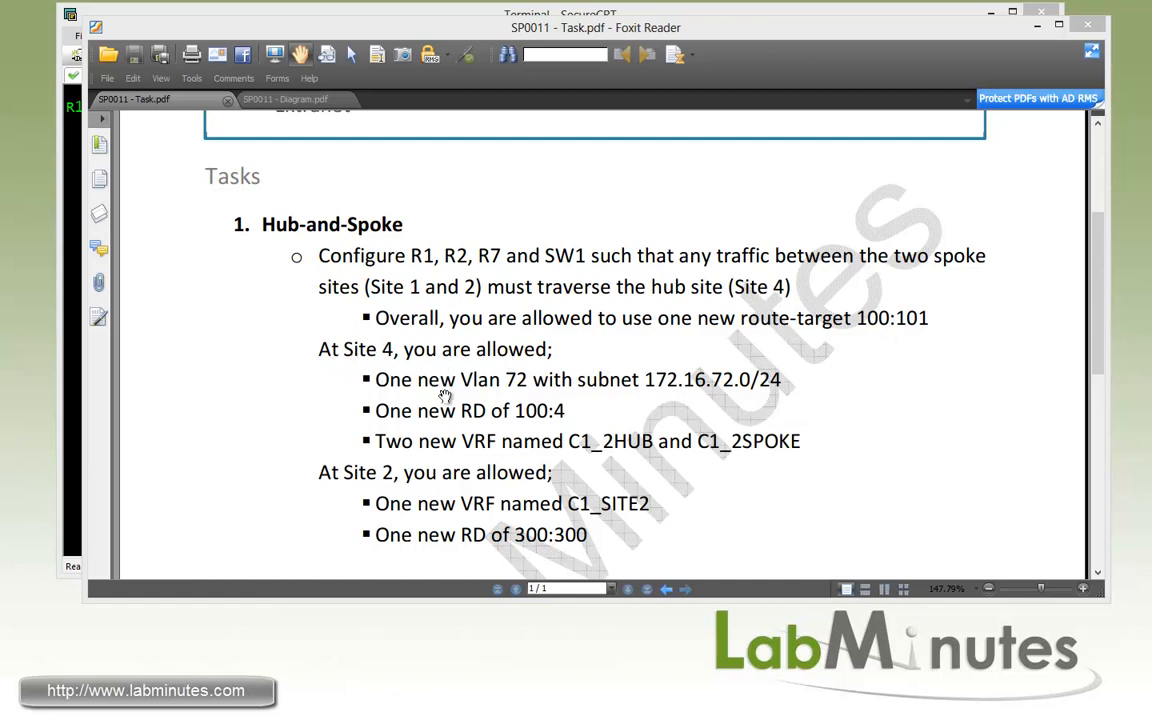
{"action": "mouse_move", "coordinate": [519, 399]}
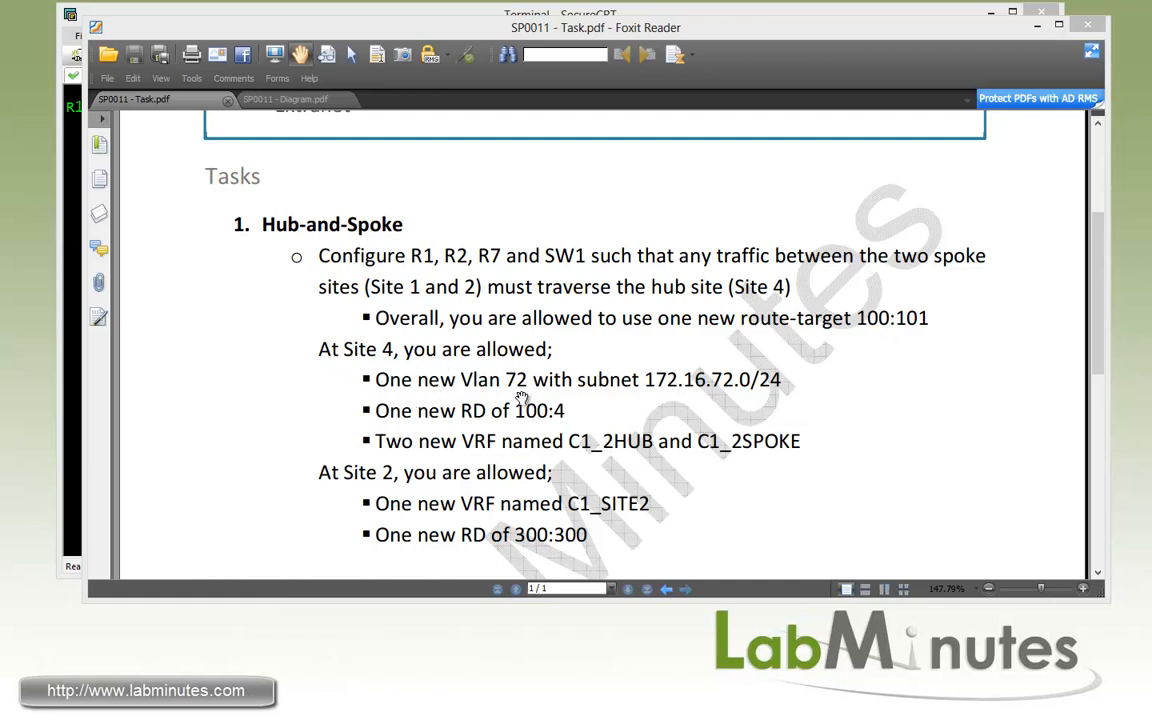
{"action": "mouse_move", "coordinate": [405, 435]}
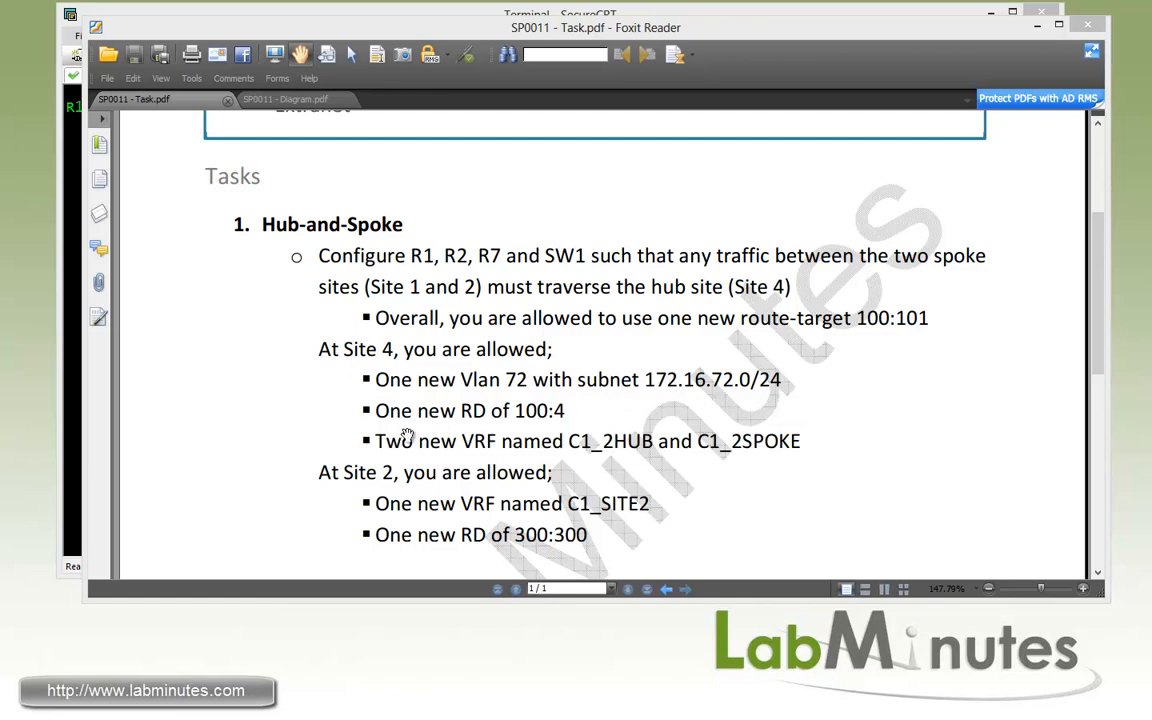
{"action": "mouse_move", "coordinate": [557, 424]}
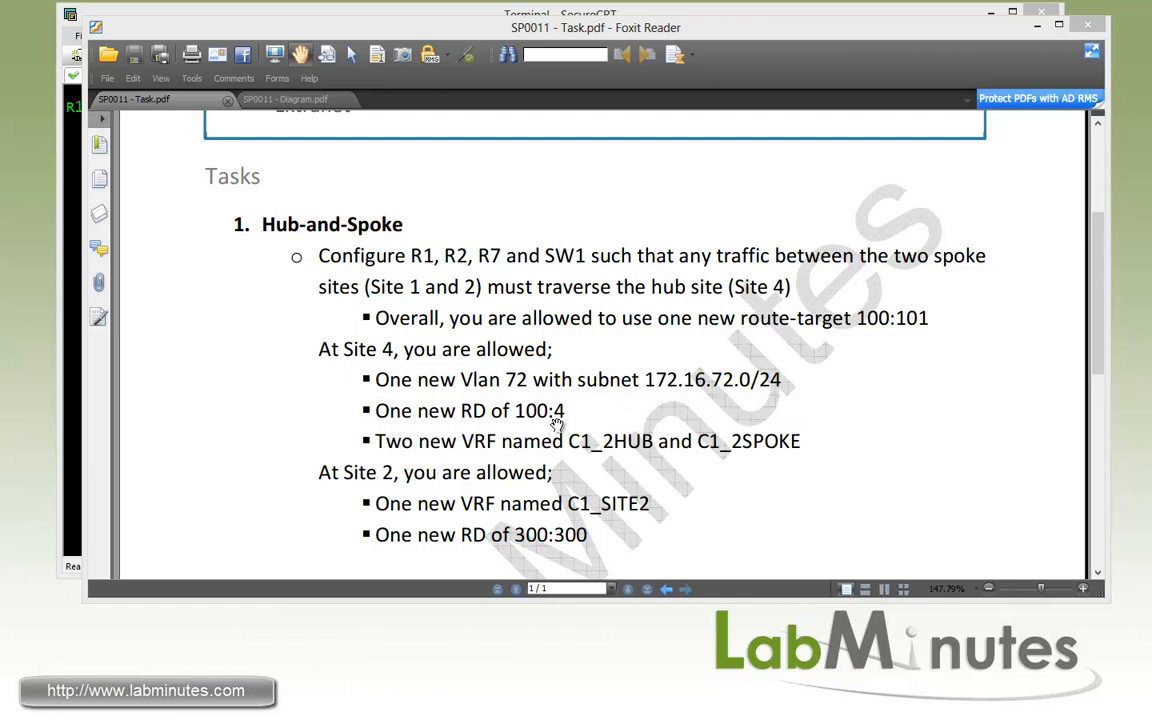
{"action": "mouse_move", "coordinate": [591, 458]}
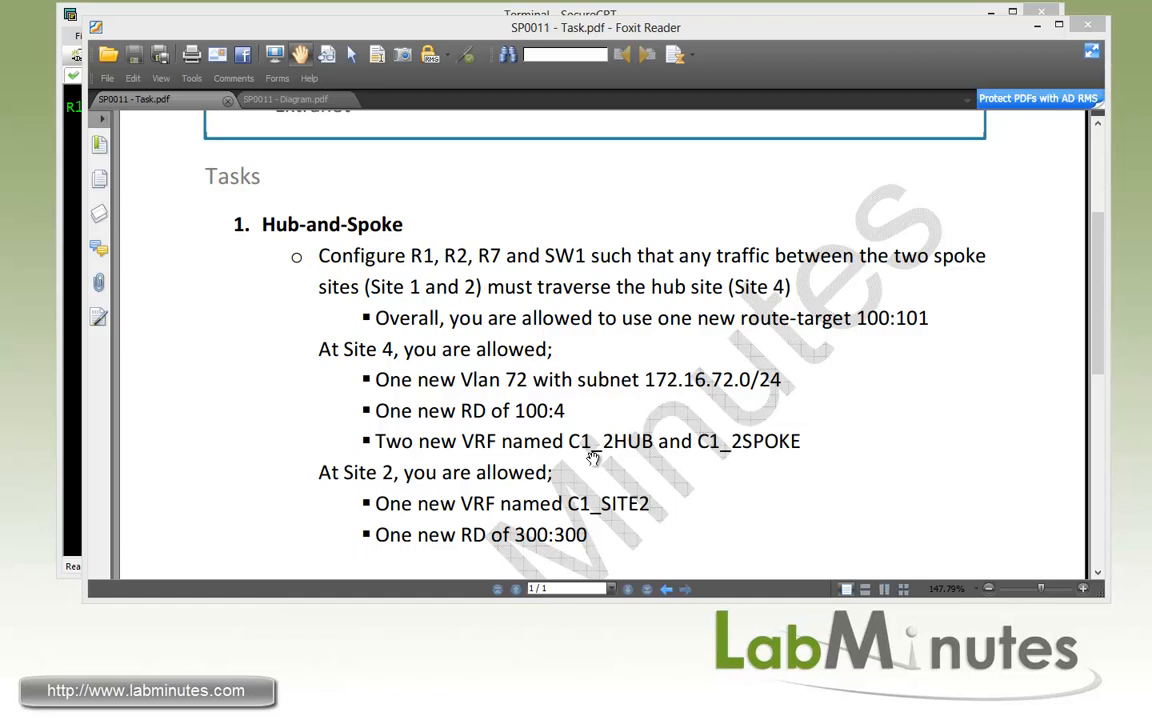
{"action": "mouse_move", "coordinate": [719, 455]}
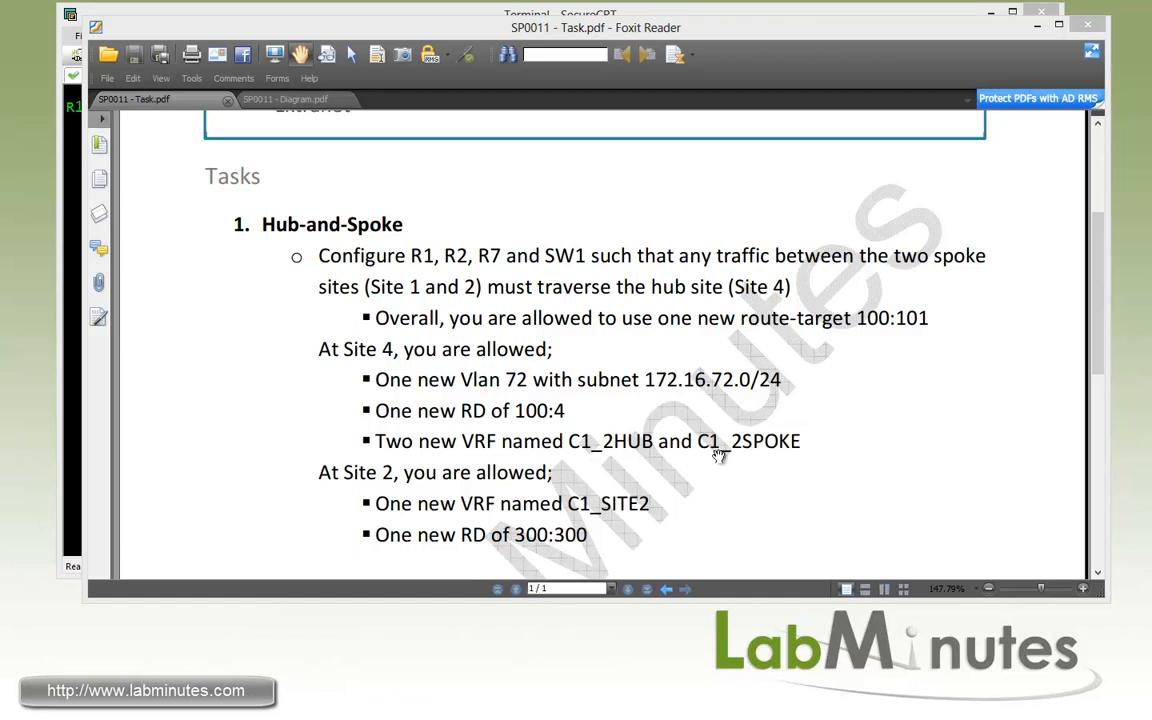
{"action": "mouse_move", "coordinate": [432, 505]}
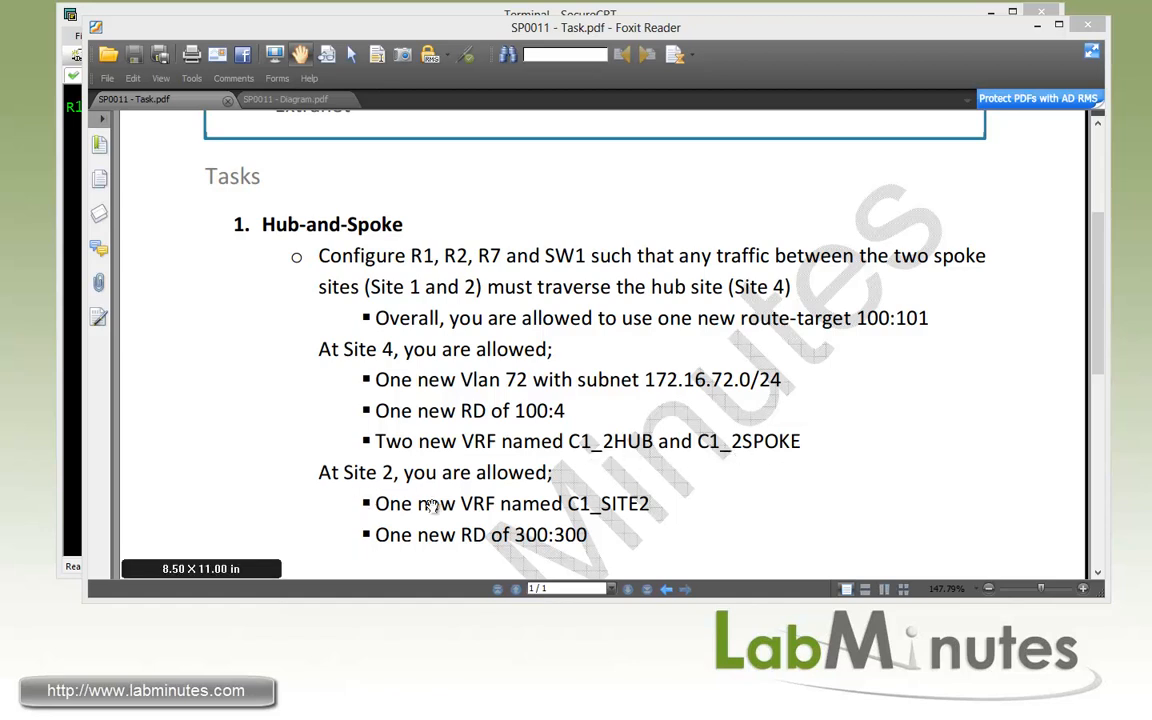
{"action": "mouse_move", "coordinate": [392, 510]}
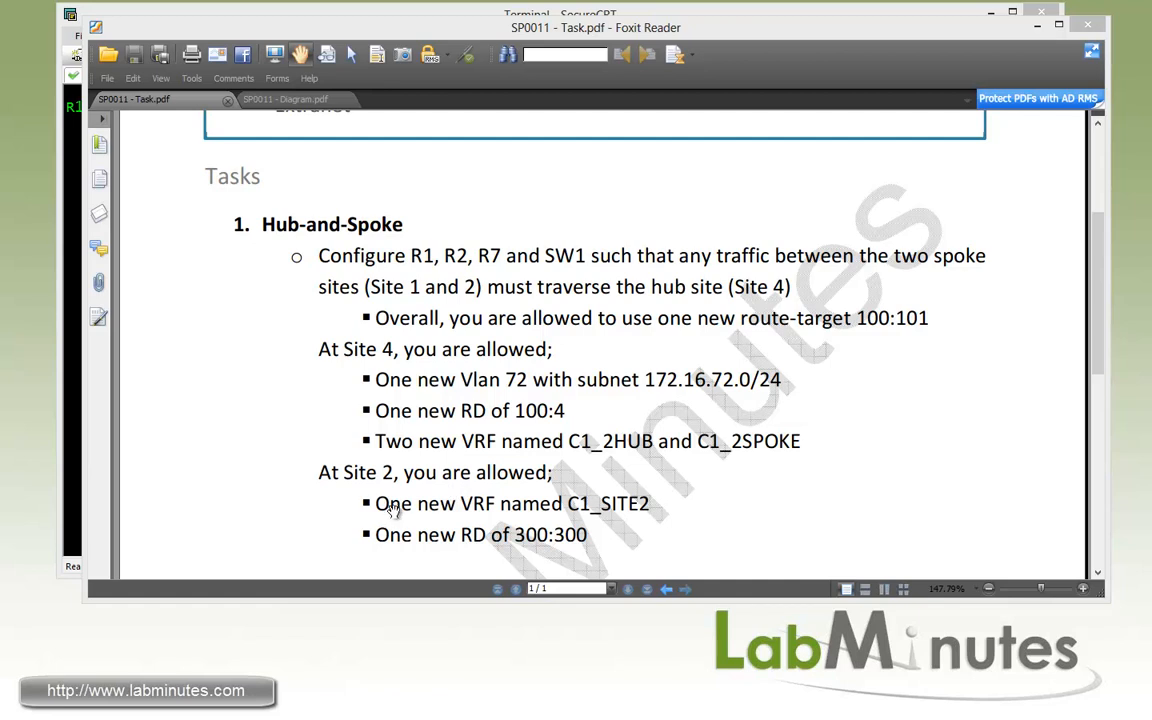
{"action": "mouse_move", "coordinate": [465, 520]}
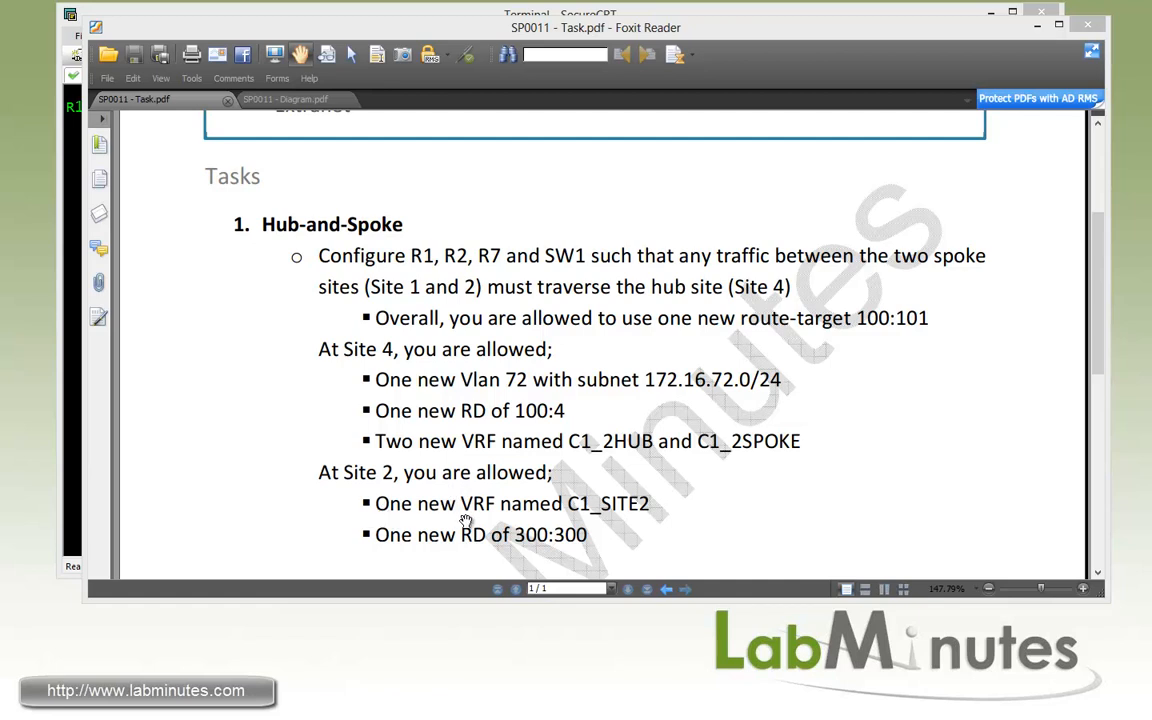
{"action": "mouse_move", "coordinate": [638, 520]}
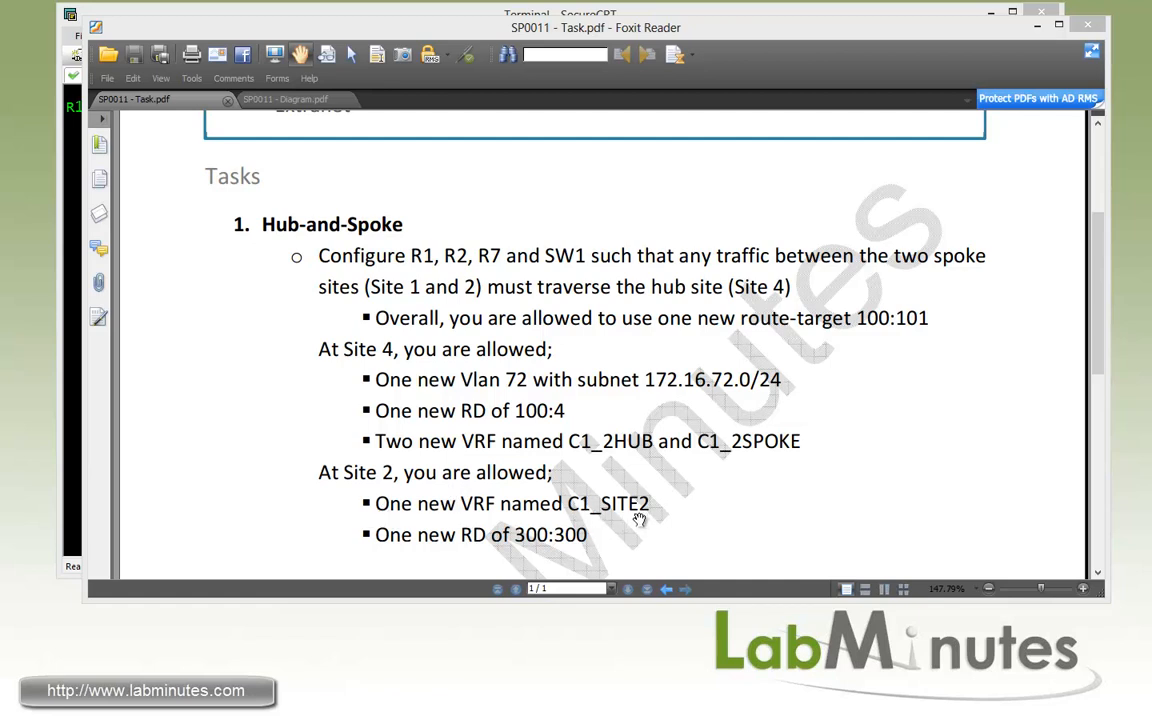
{"action": "mouse_move", "coordinate": [462, 552]}
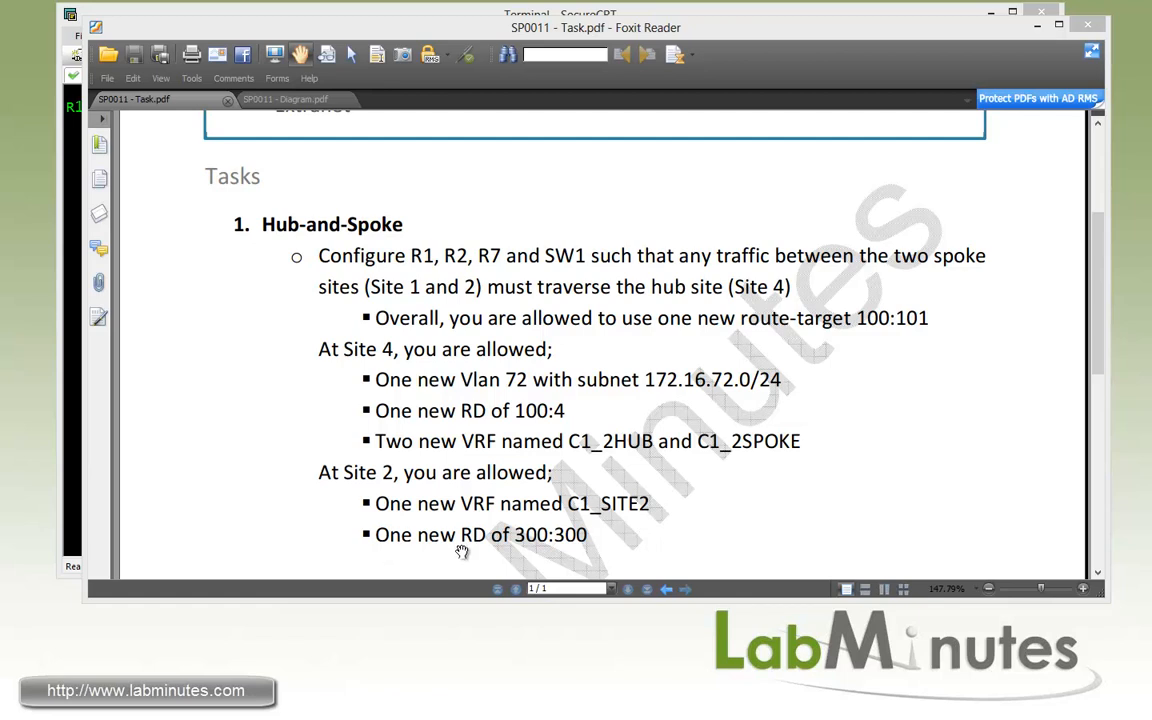
{"action": "mouse_move", "coordinate": [620, 391]}
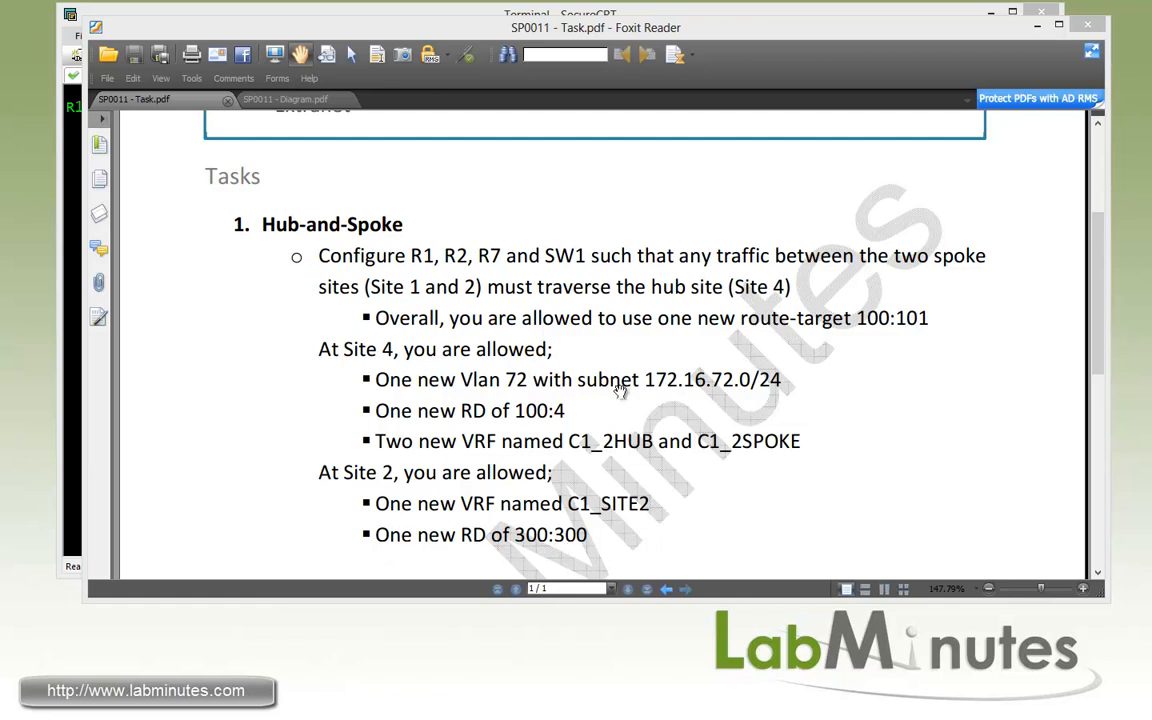
{"action": "mouse_move", "coordinate": [645, 345]}
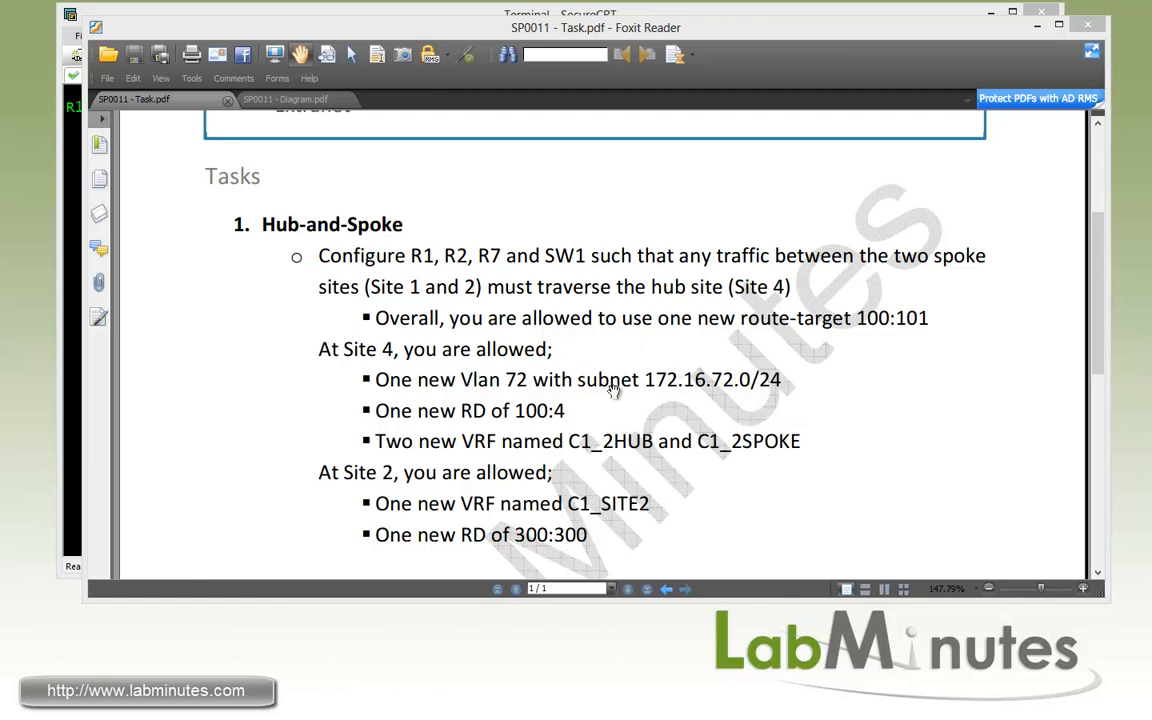
{"action": "mouse_move", "coordinate": [943, 520]}
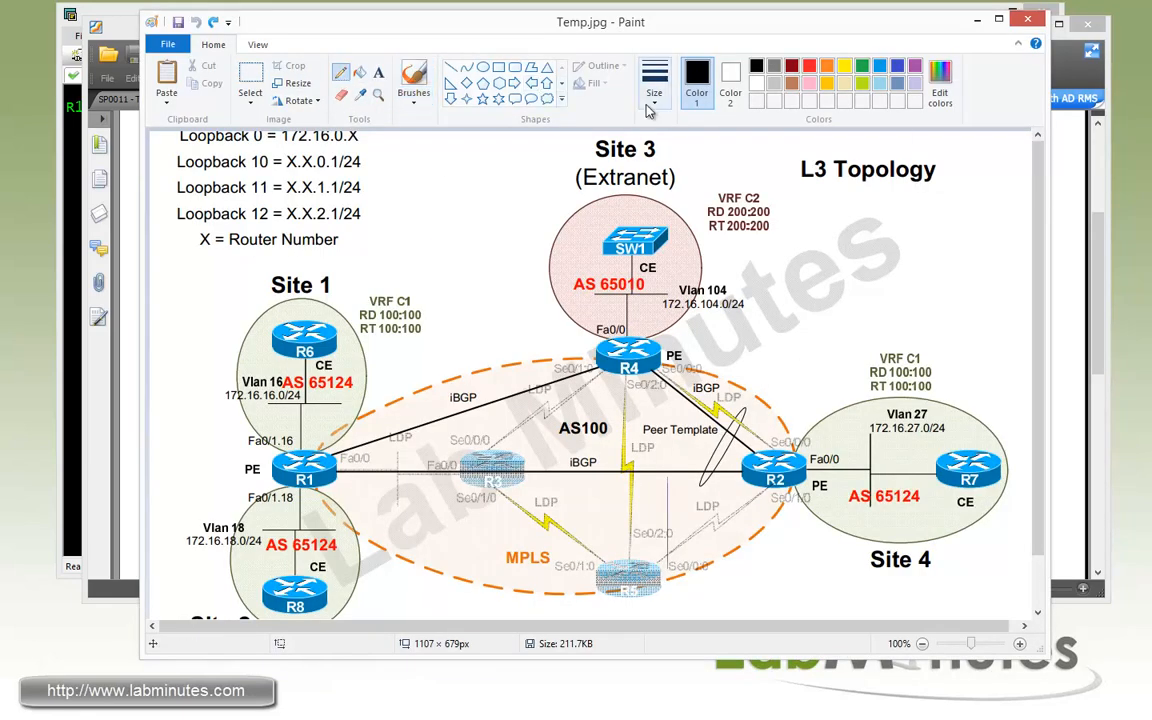
Step: In red, circle hub R7 and trace the path from R6 through R1 and R2
{"action": "left_click", "coordinate": [862, 66]}
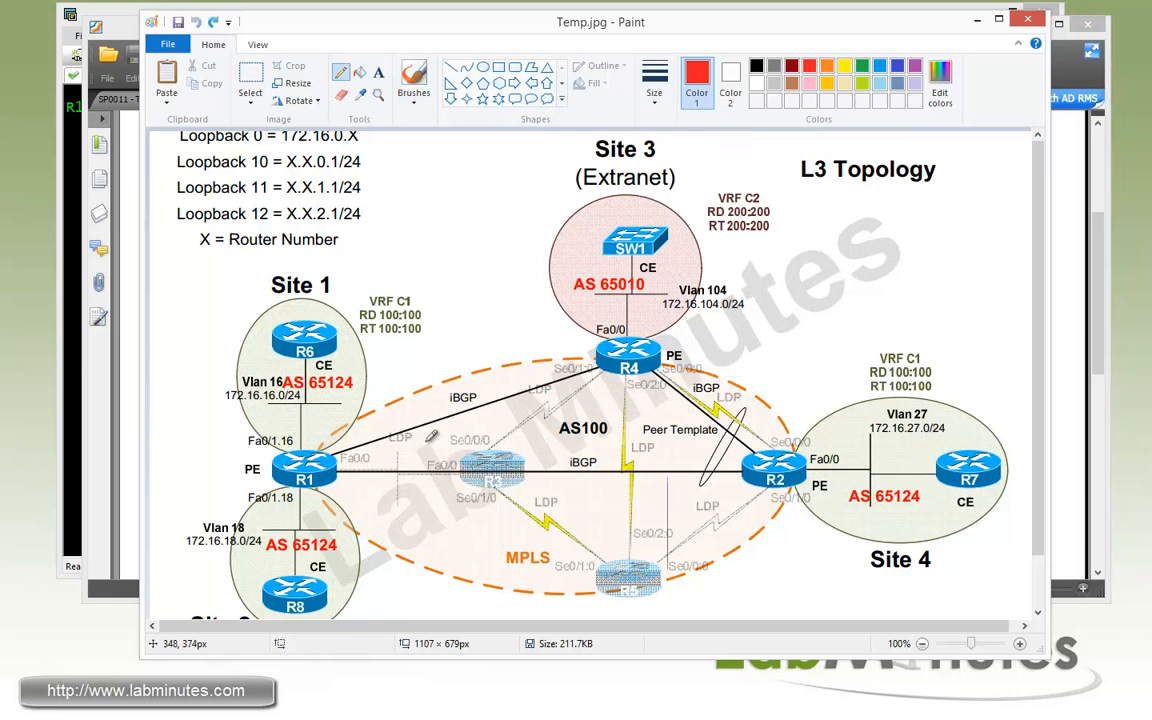
{"action": "mouse_move", "coordinate": [310, 577]}
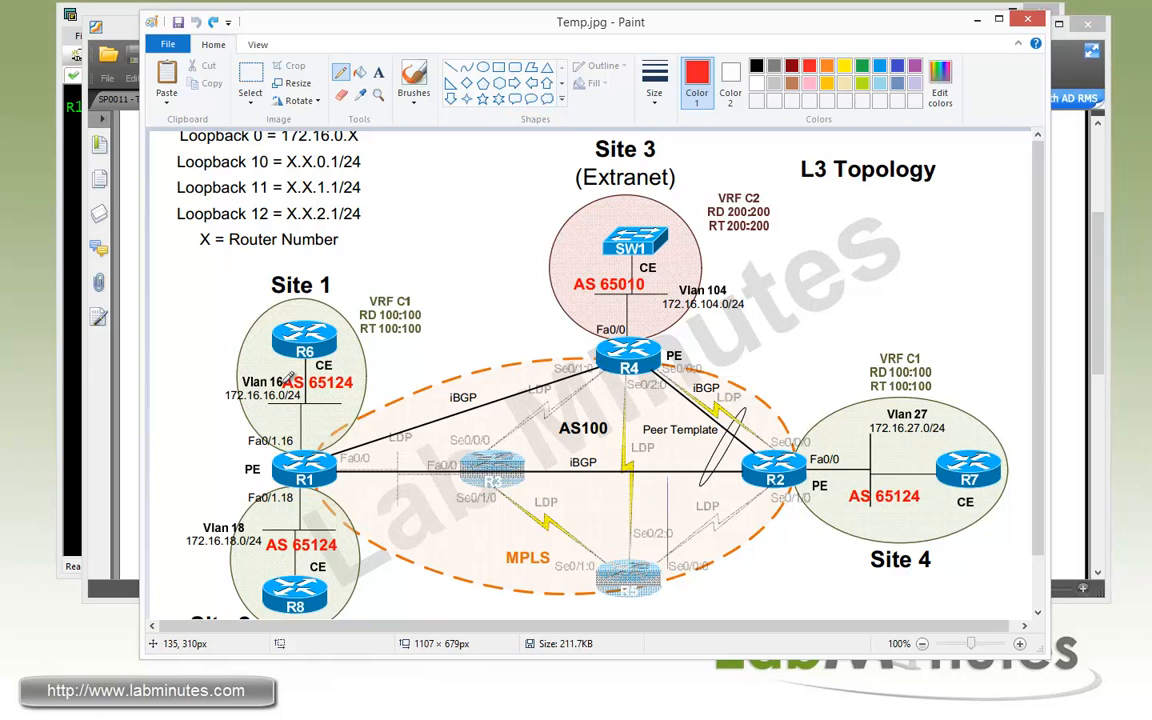
{"action": "left_click_drag", "start_coordinate": [310, 350], "coordinate": [290, 580]}
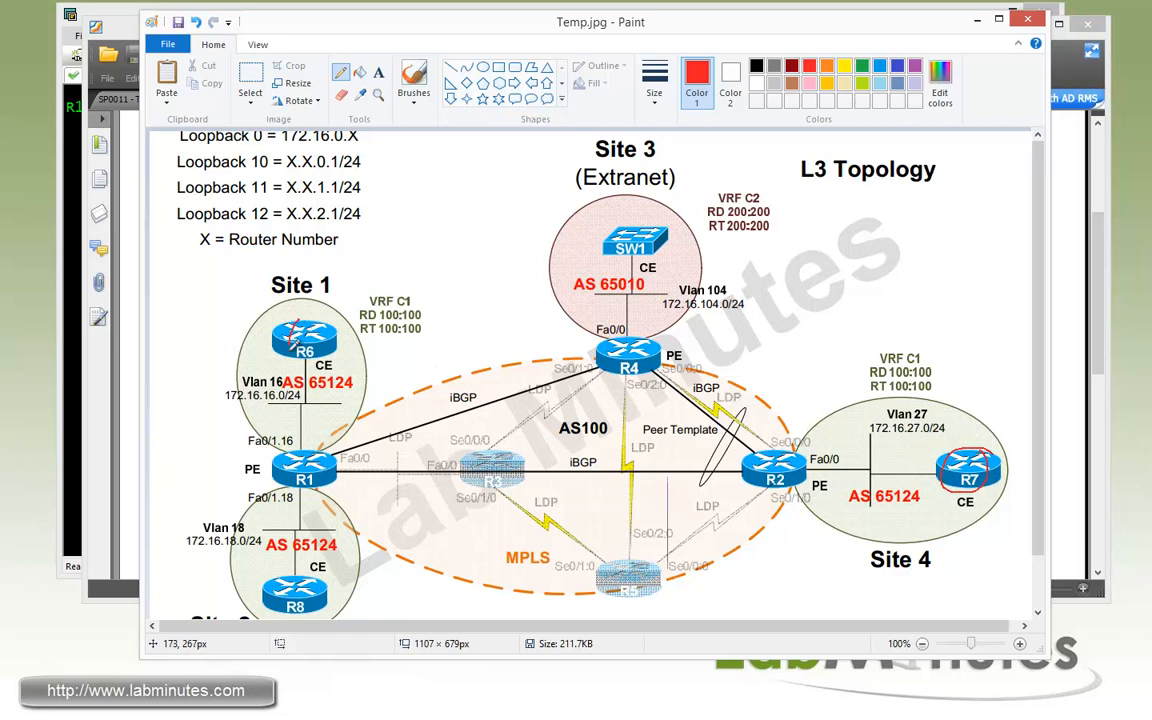
{"action": "left_click_drag", "start_coordinate": [295, 345], "coordinate": [955, 448]}
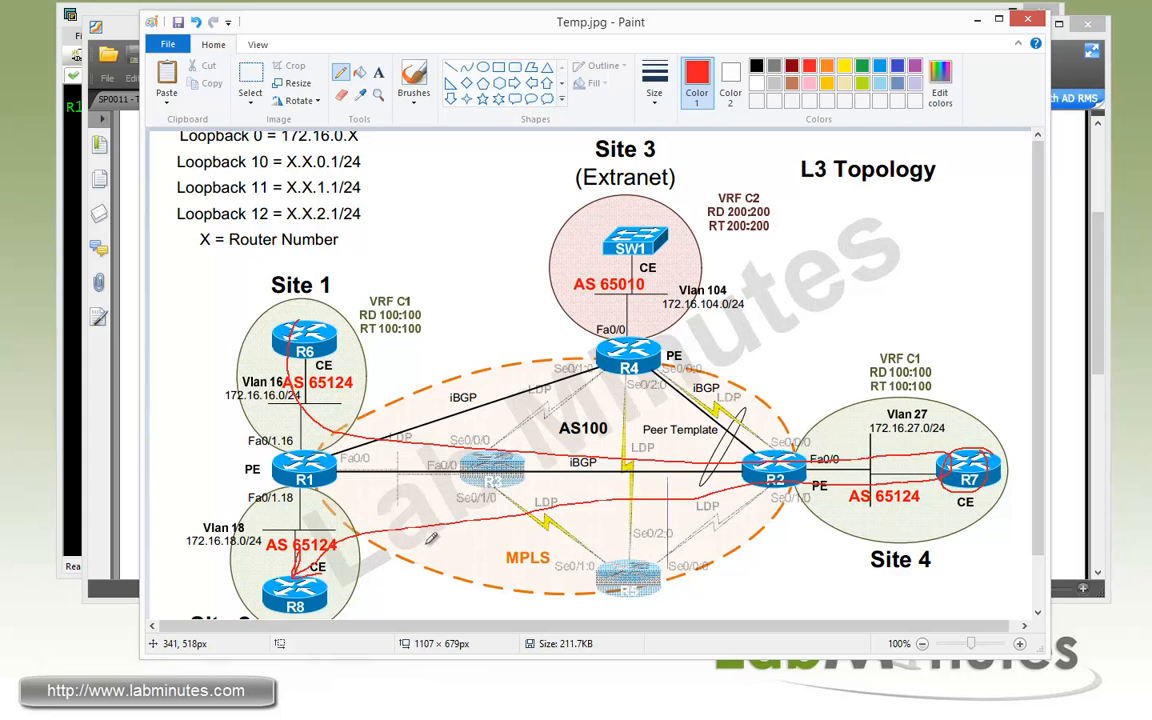
{"action": "mouse_move", "coordinate": [510, 528]}
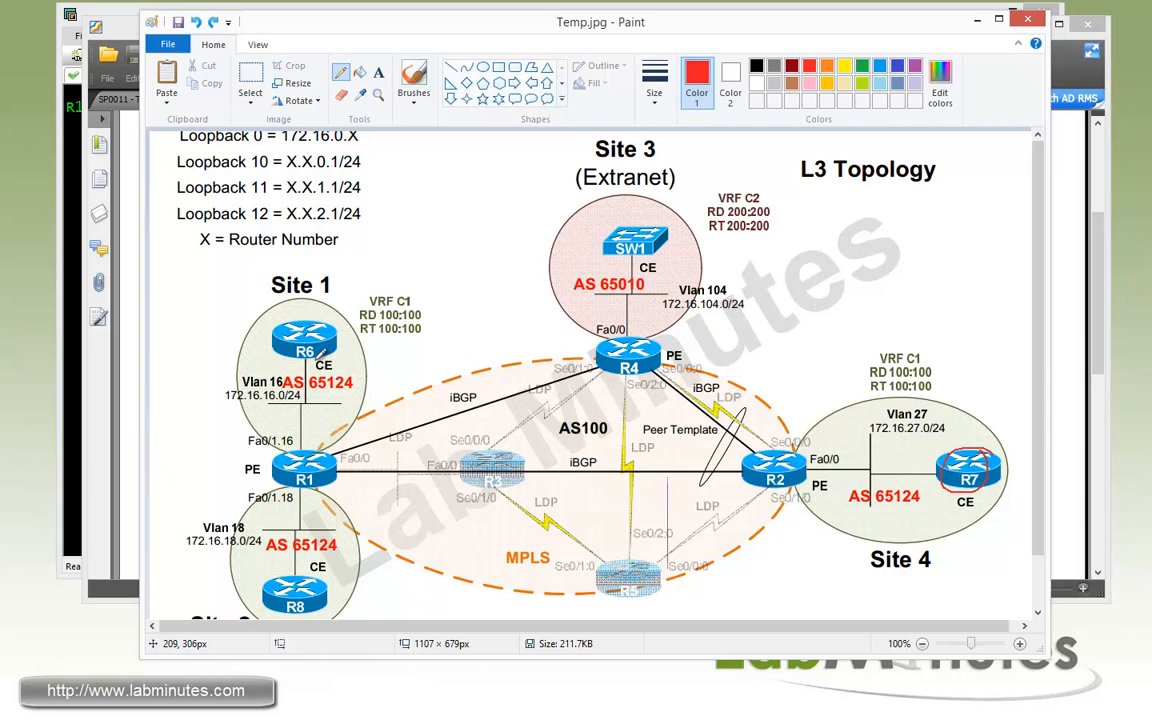
{"action": "mouse_move", "coordinate": [395, 462]}
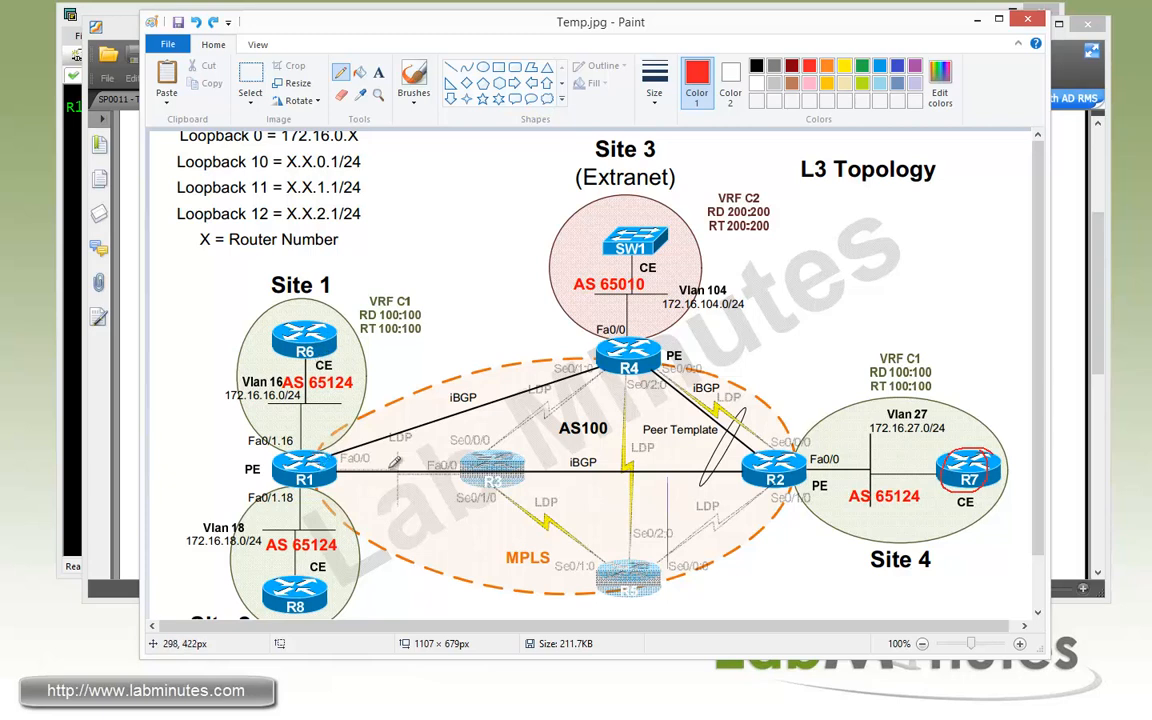
{"action": "mouse_move", "coordinate": [345, 540]}
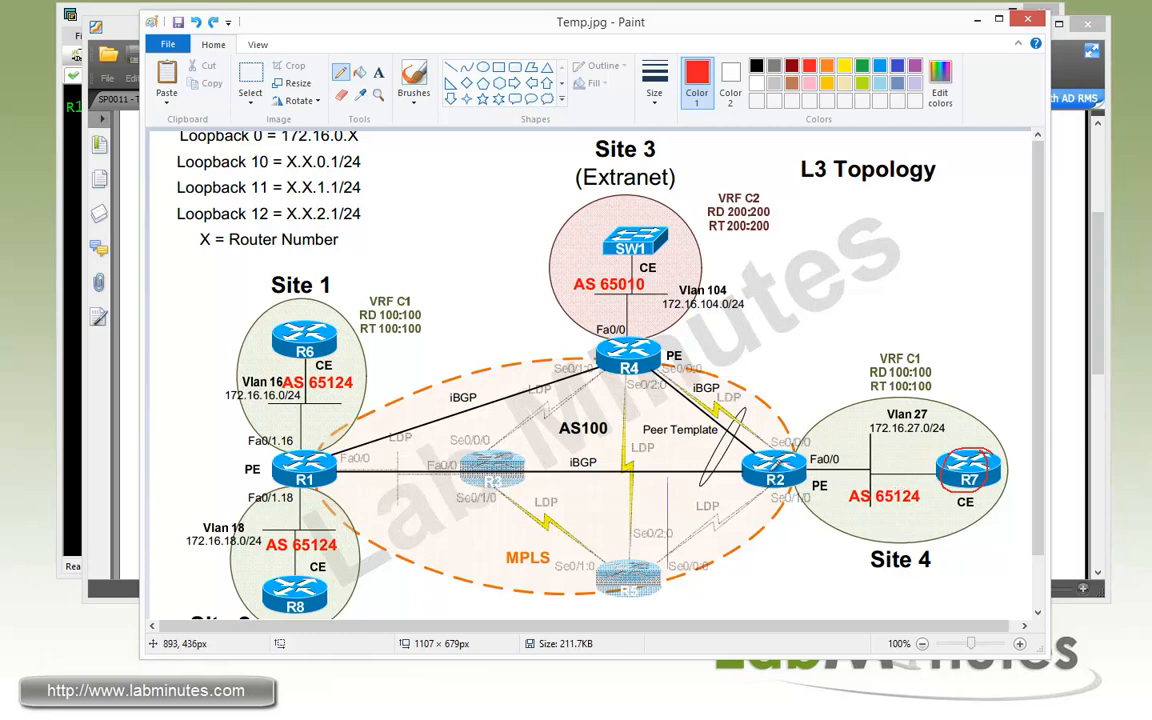
{"action": "mouse_move", "coordinate": [790, 470]}
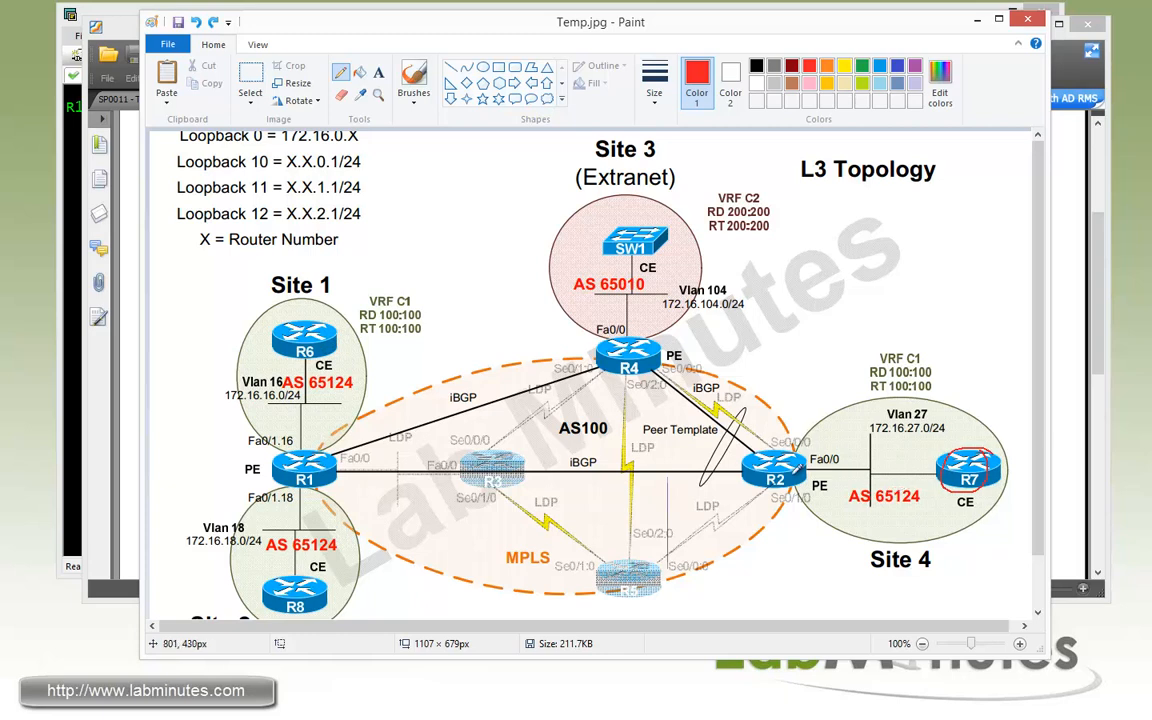
{"action": "mouse_move", "coordinate": [745, 450]}
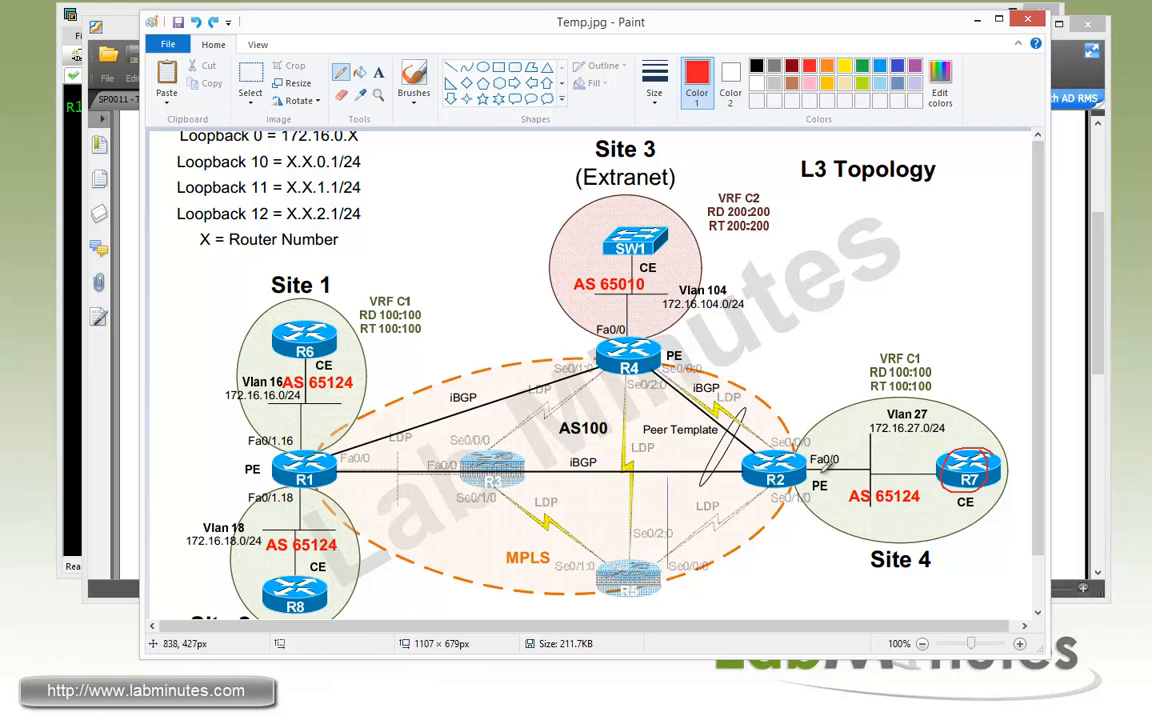
{"action": "mouse_move", "coordinate": [820, 465]}
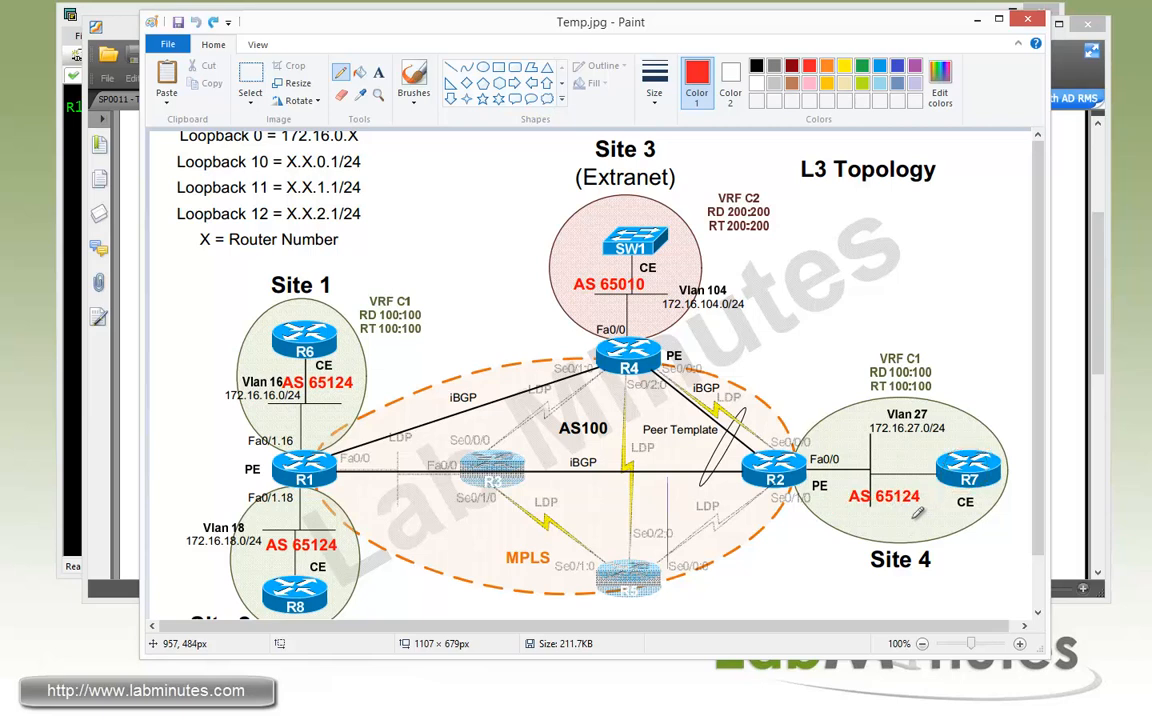
Step: Draw a red pencil line from R2 down through the Site 4 area
{"action": "left_click_drag", "start_coordinate": [800, 490], "coordinate": [870, 545]}
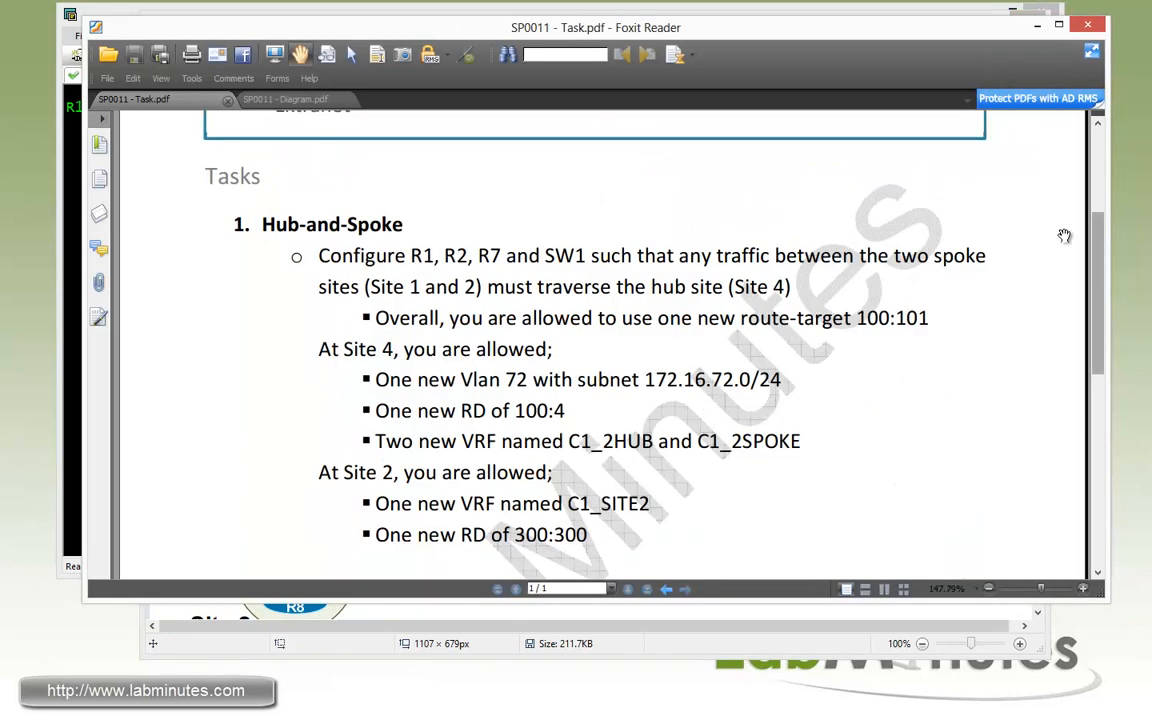
{"action": "mouse_move", "coordinate": [505, 390]}
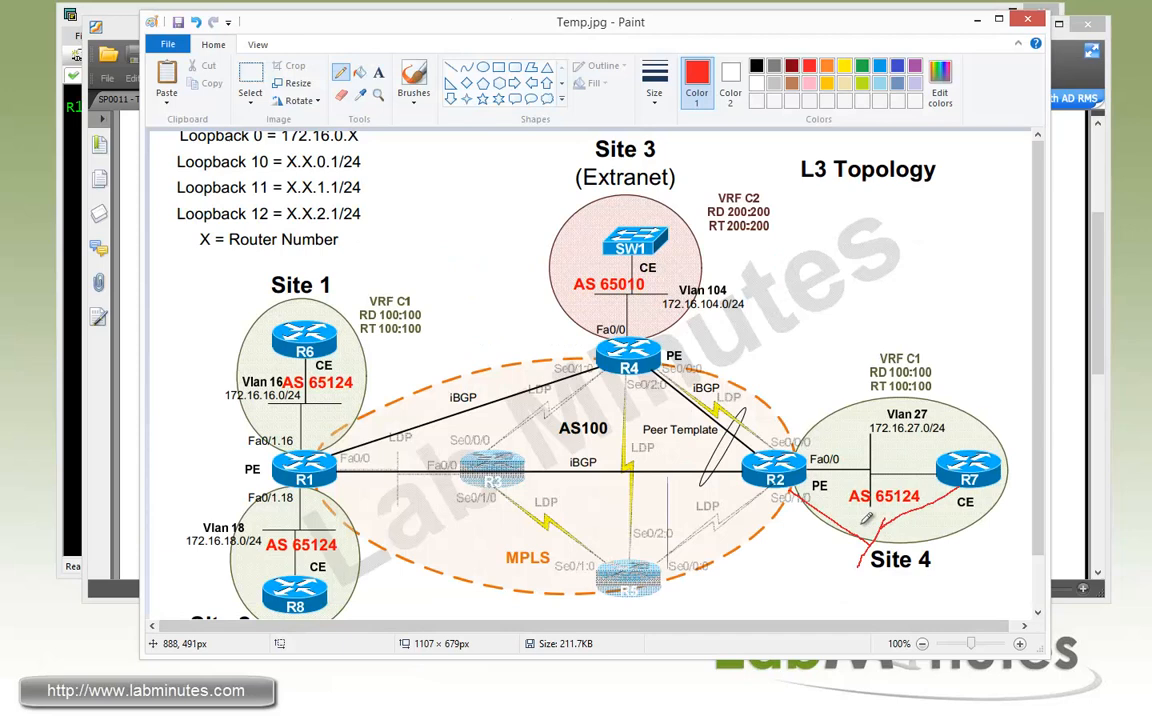
{"action": "mouse_move", "coordinate": [363, 358]}
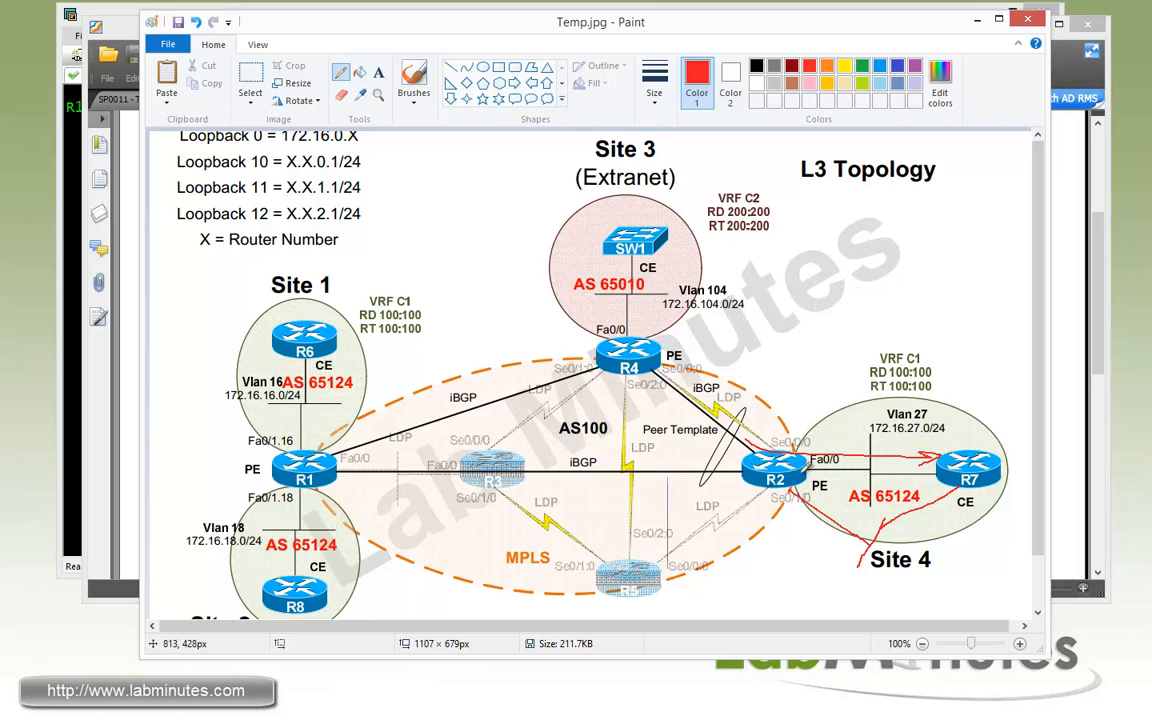
{"action": "mouse_move", "coordinate": [887, 533]}
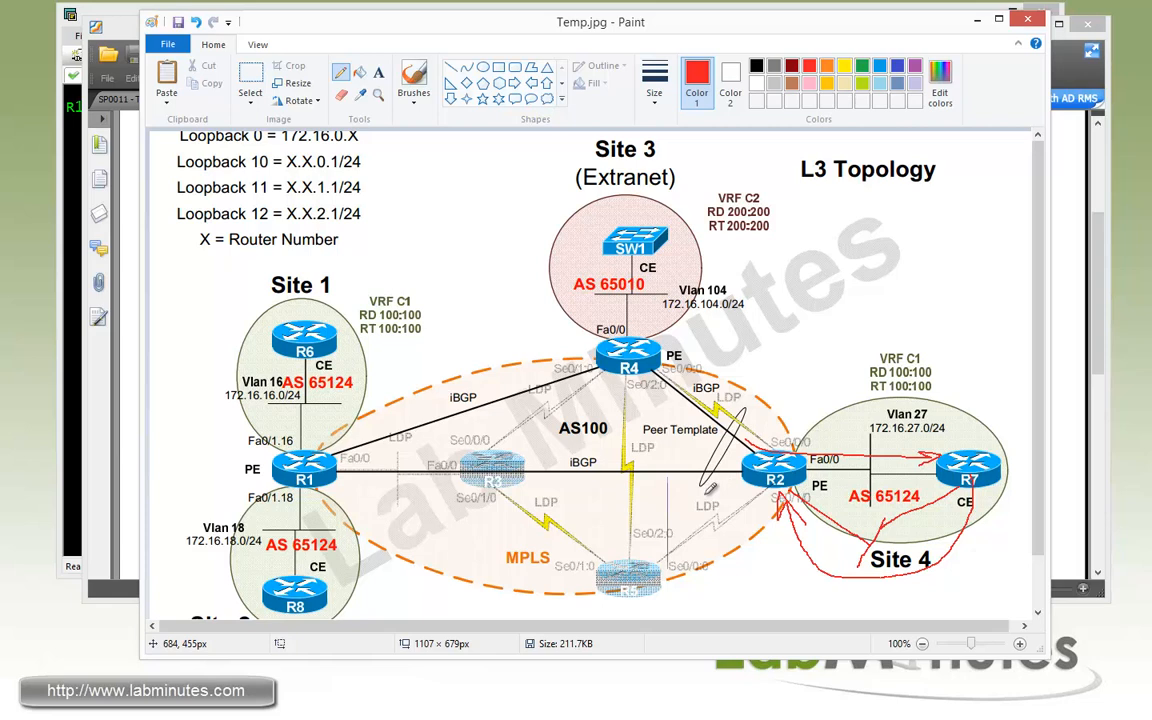
{"action": "mouse_move", "coordinate": [724, 443]}
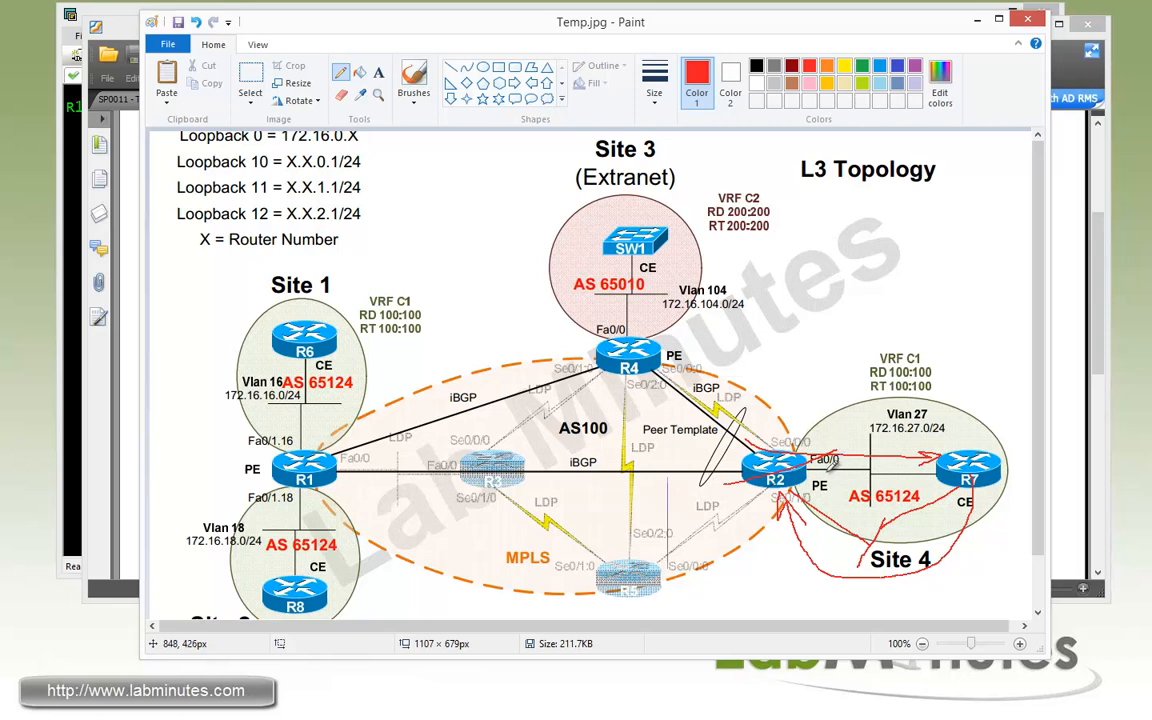
{"action": "mouse_move", "coordinate": [765, 415]}
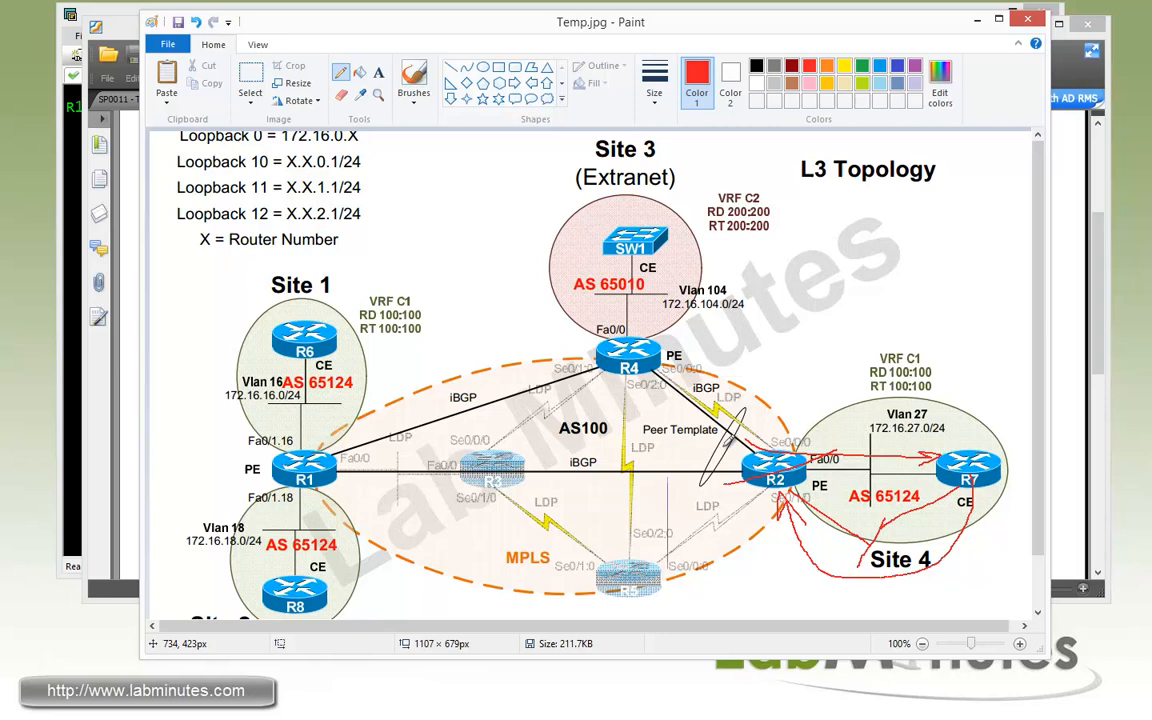
Step: Bring up the Hub-and-Spoke Task.pdf document in Foxit Reader
{"action": "left_click", "coordinate": [133, 98]}
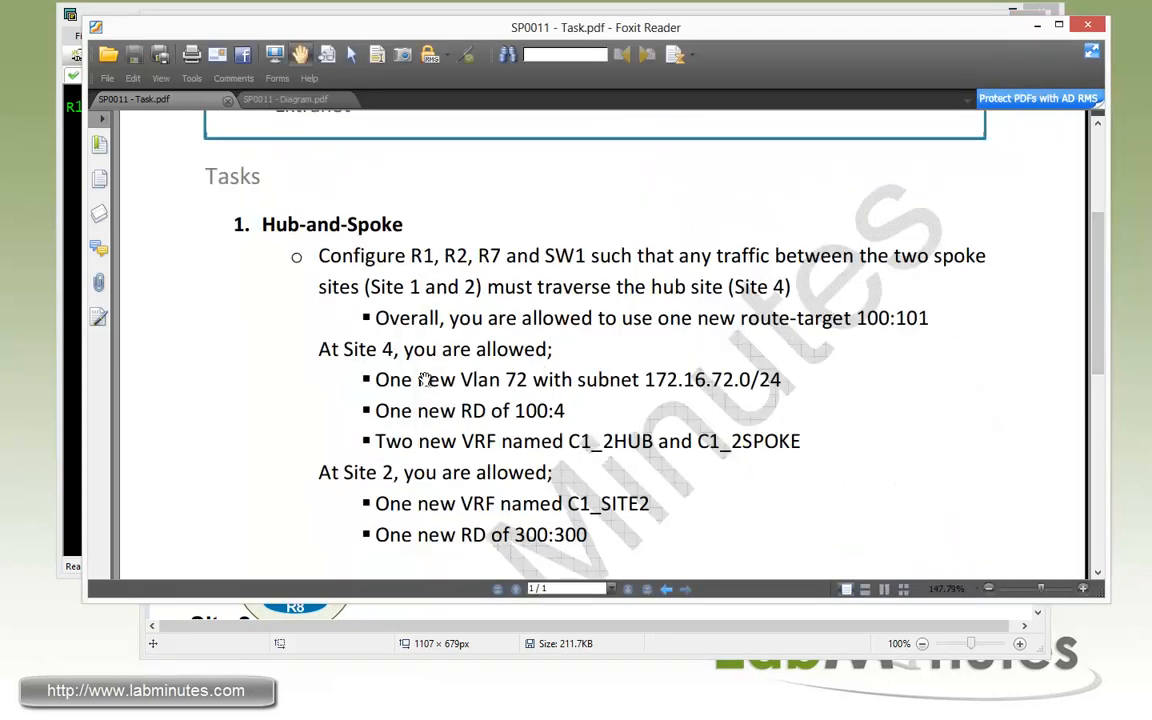
{"action": "mouse_move", "coordinate": [375, 387]}
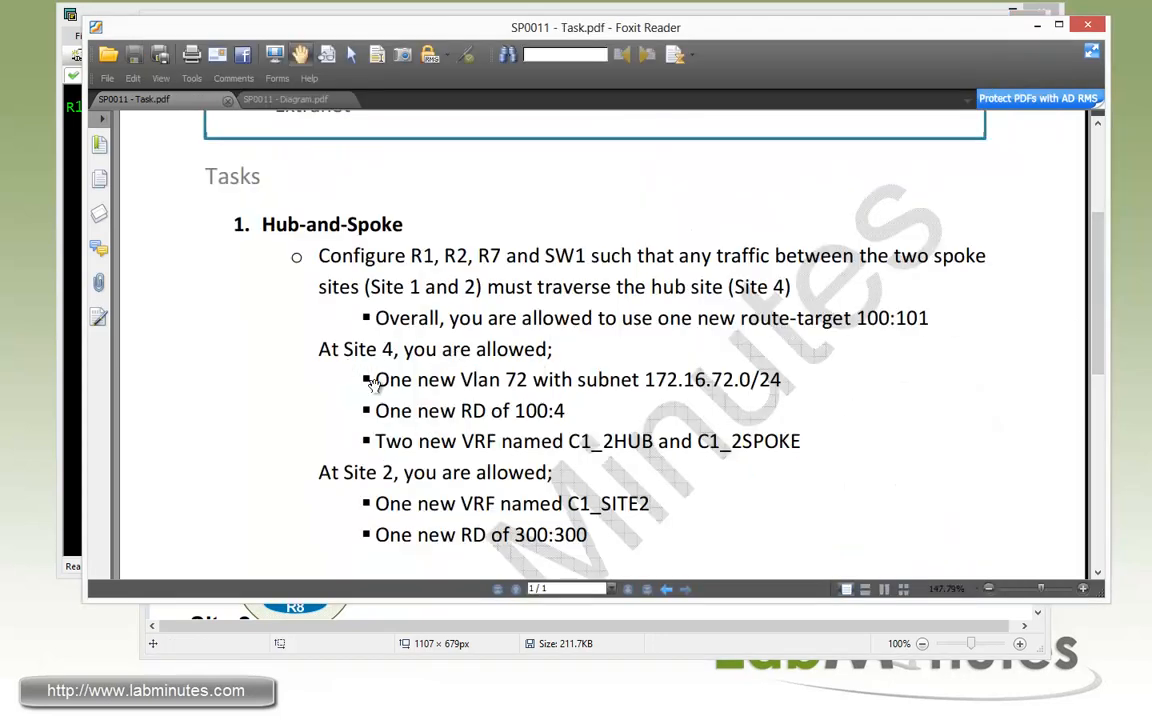
{"action": "mouse_move", "coordinate": [455, 422]}
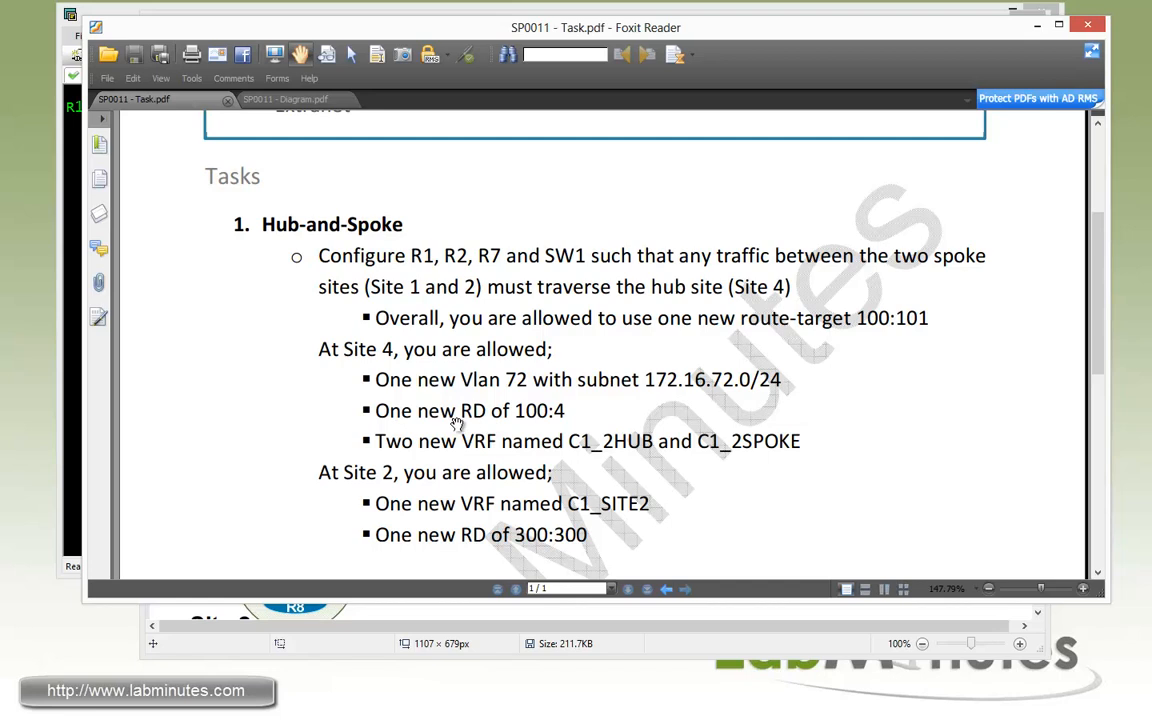
{"action": "mouse_move", "coordinate": [93, 414]}
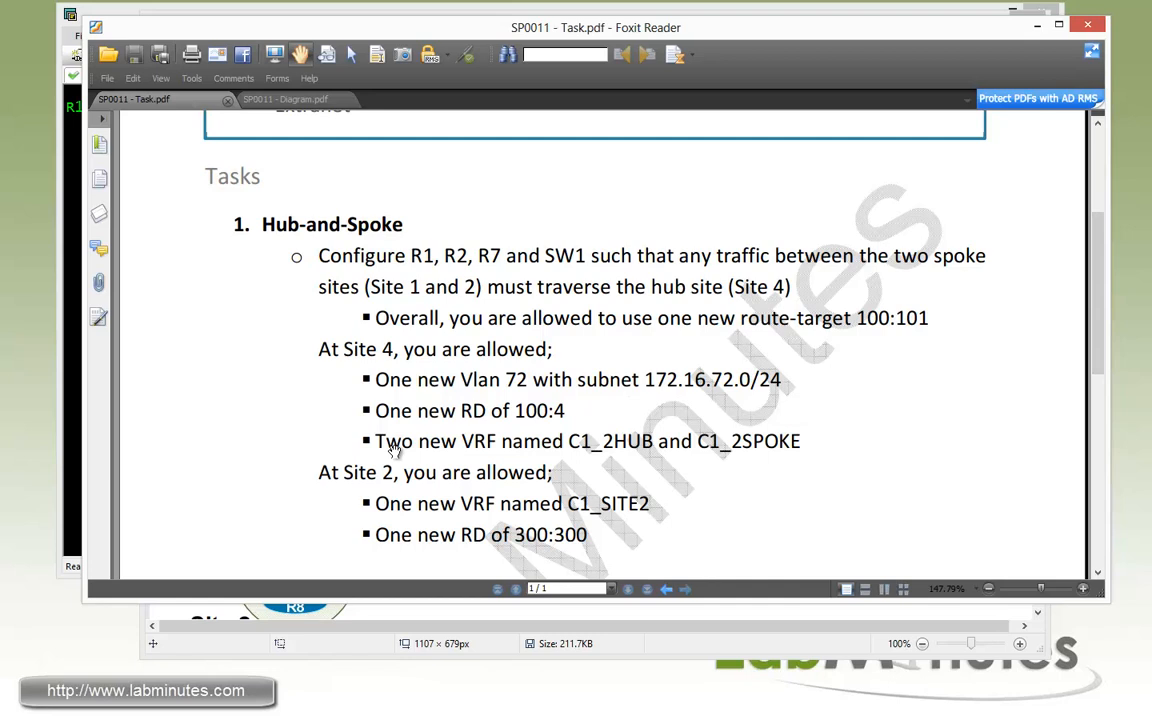
{"action": "mouse_move", "coordinate": [477, 453]}
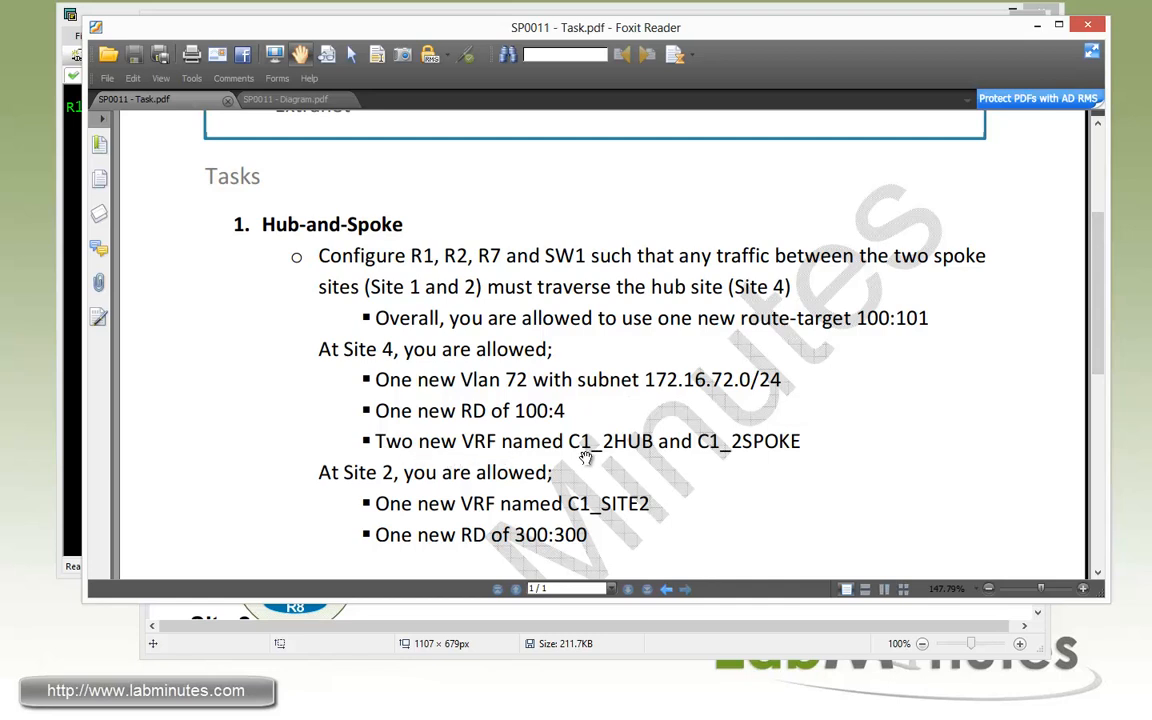
{"action": "mouse_move", "coordinate": [617, 458]}
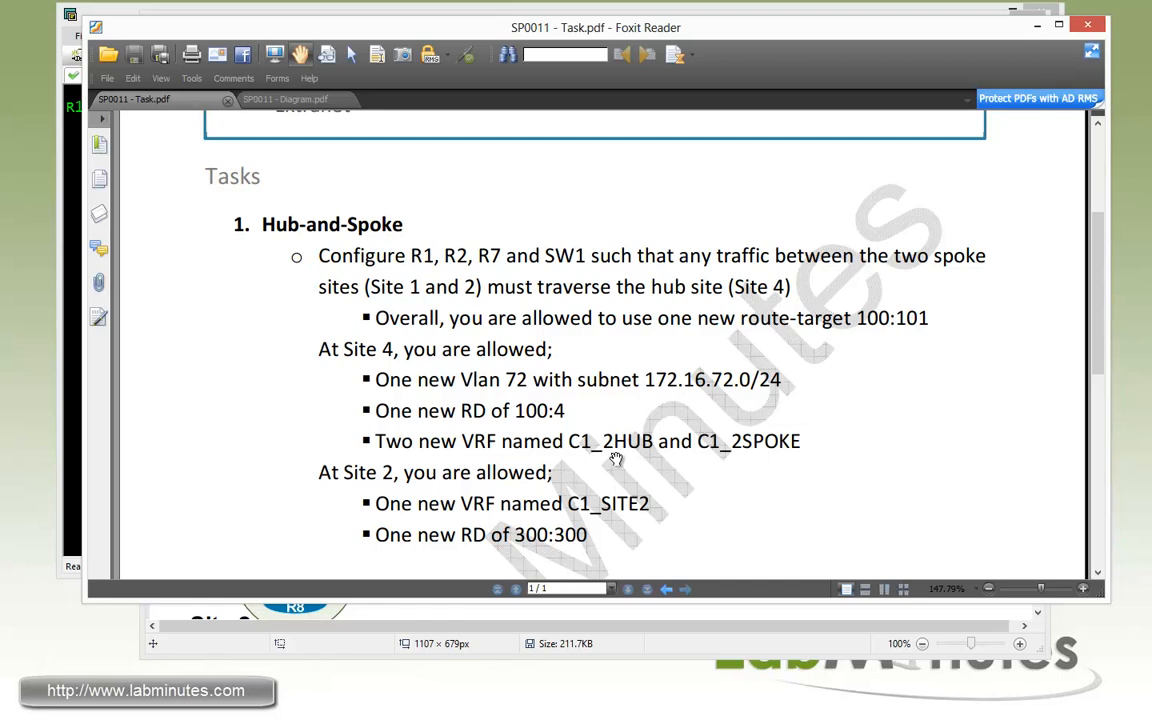
{"action": "mouse_move", "coordinate": [632, 448]}
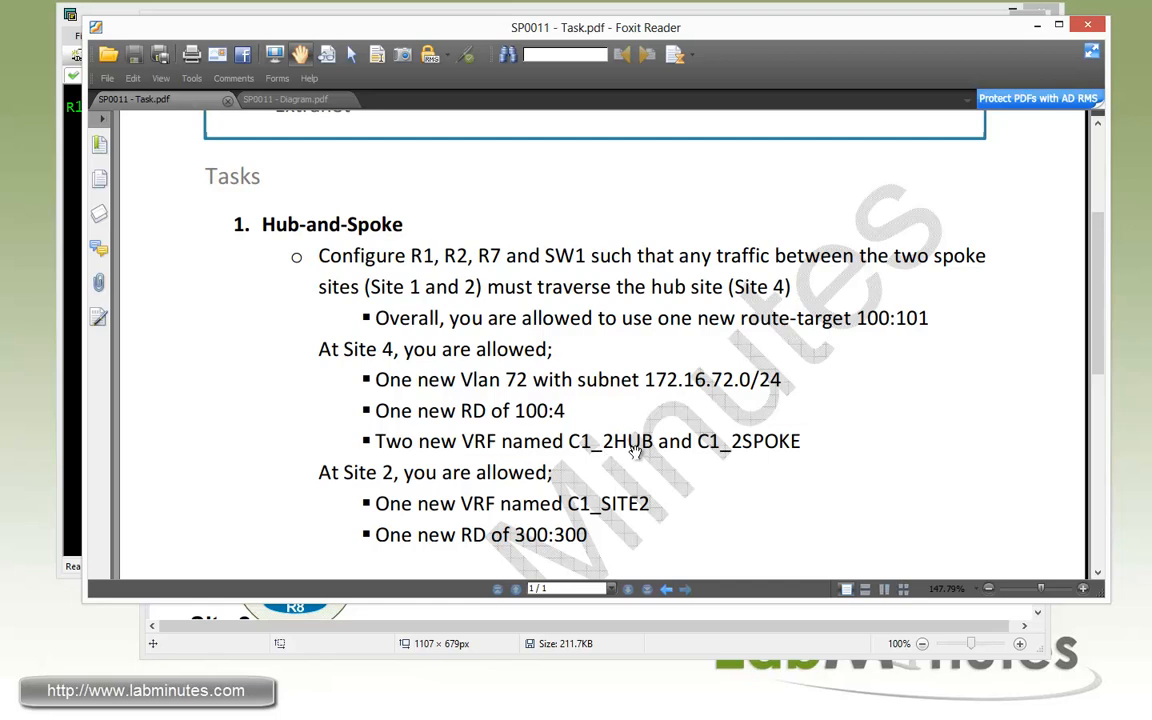
{"action": "mouse_move", "coordinate": [703, 458]}
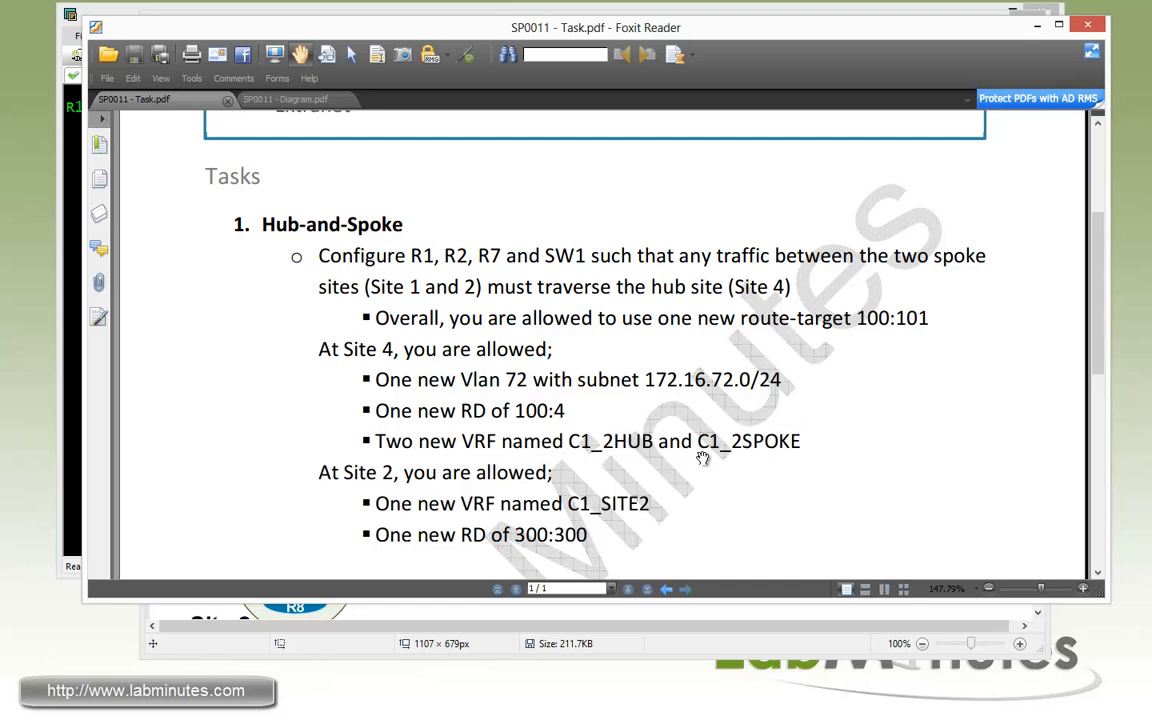
{"action": "mouse_move", "coordinate": [778, 451]}
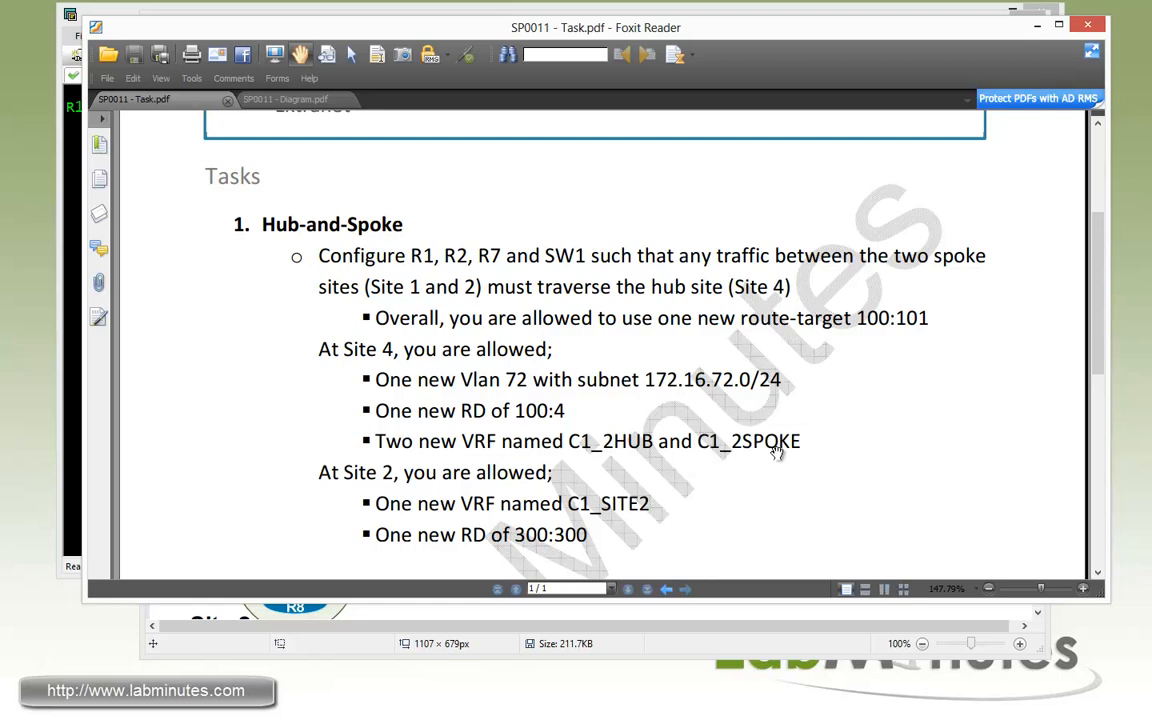
{"action": "mouse_move", "coordinate": [788, 456]}
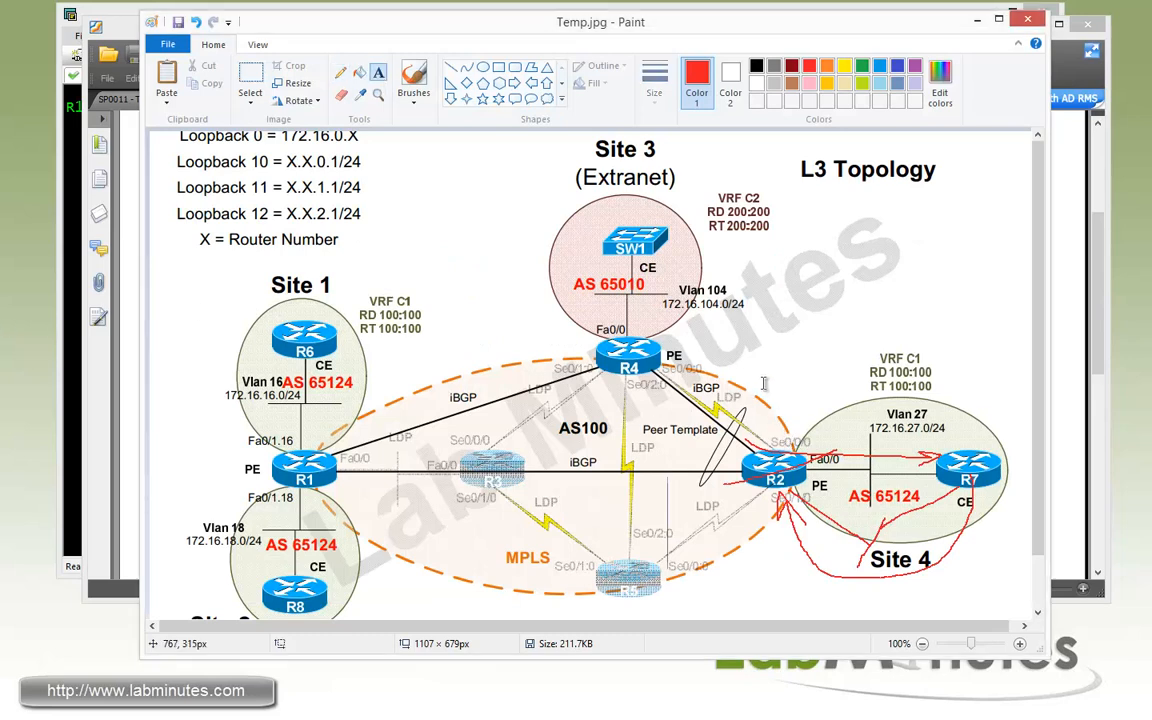
Step: Type red labels C1_2HUB, C1_2SPOKE, RD100:4 and RD100:100 beside R2 at Site 4
{"action": "type", "text": "C1"}
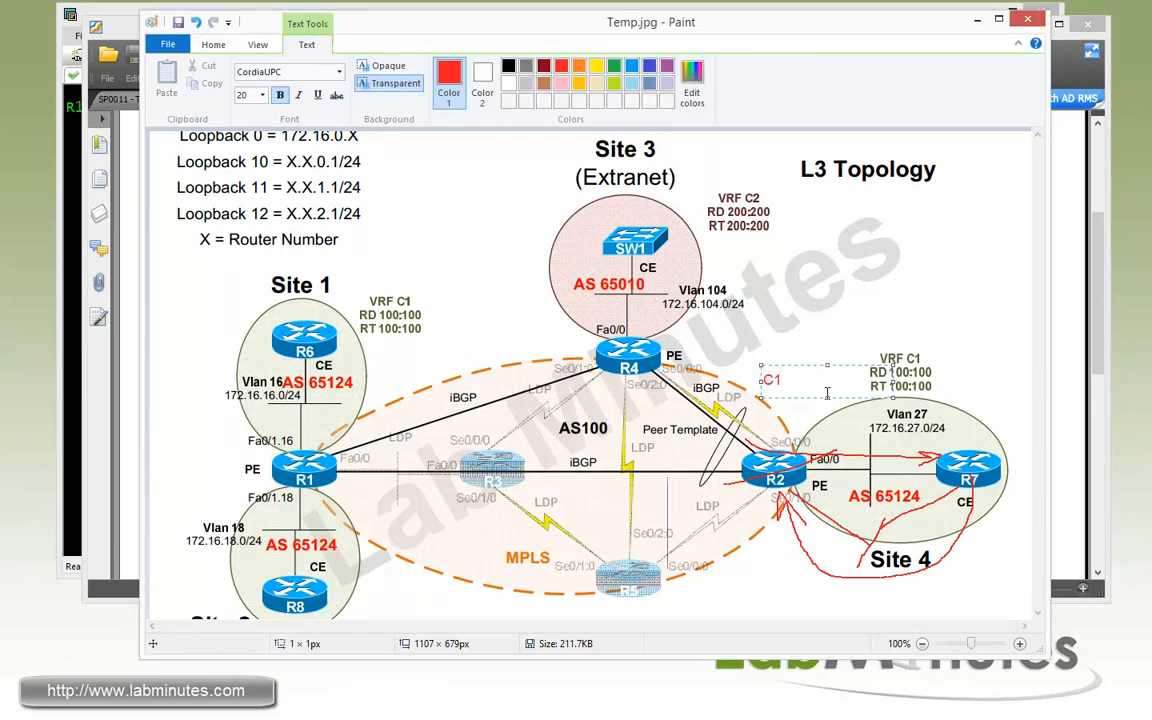
{"action": "type", "text": "_2HUB"}
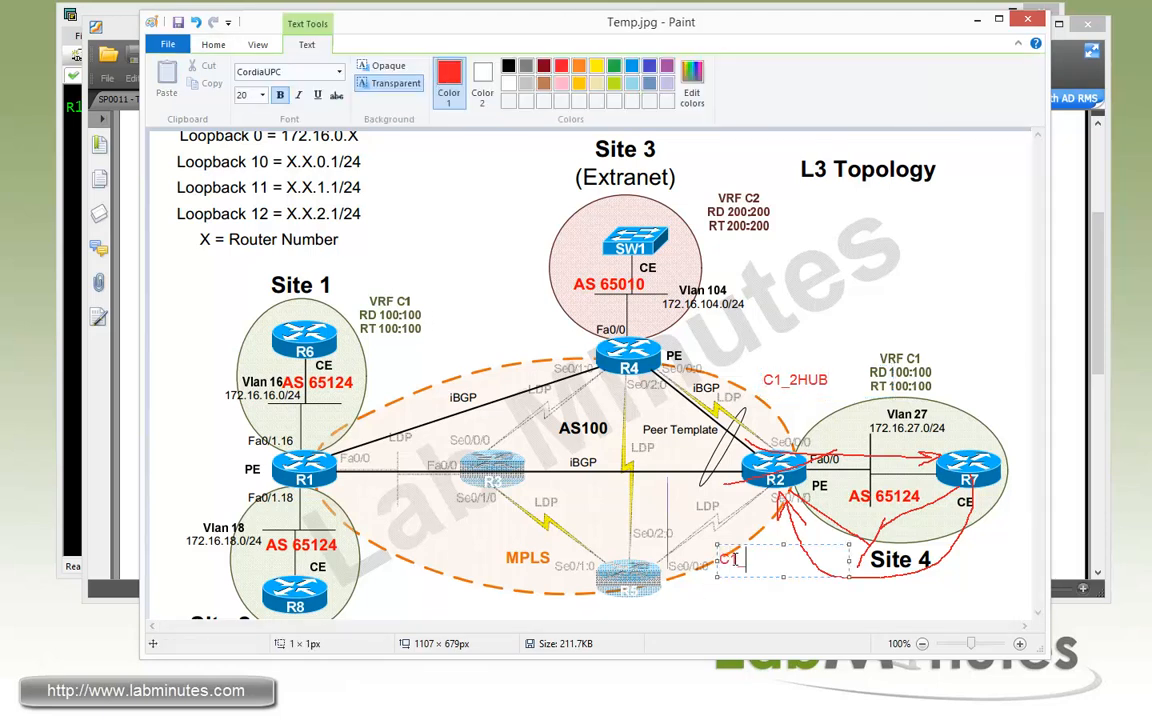
{"action": "type", "text": "C1_2SPOKE"}
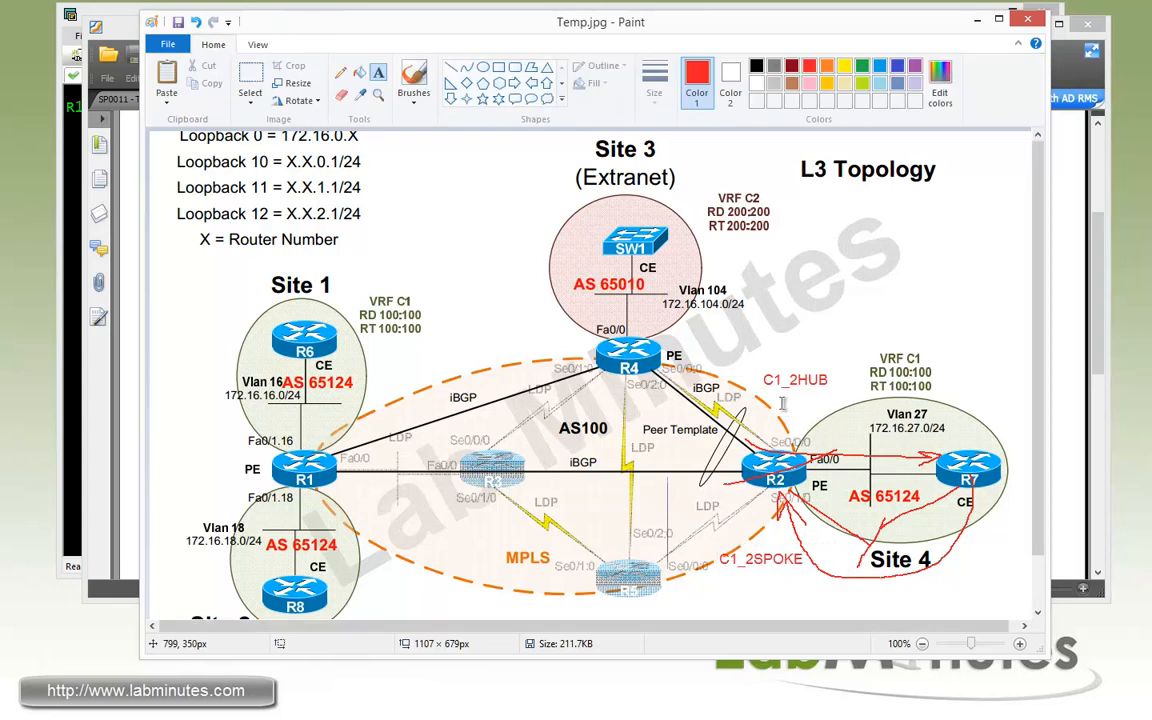
{"action": "left_click", "coordinate": [783, 403]}
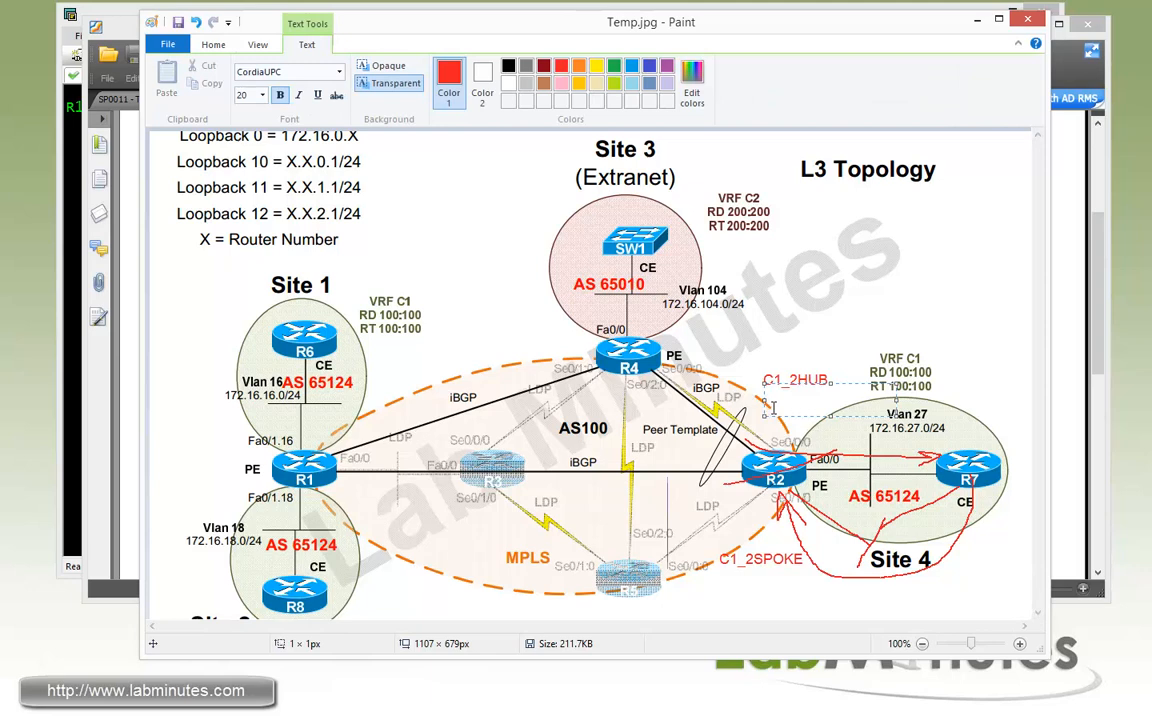
{"action": "type", "text": "RD"}
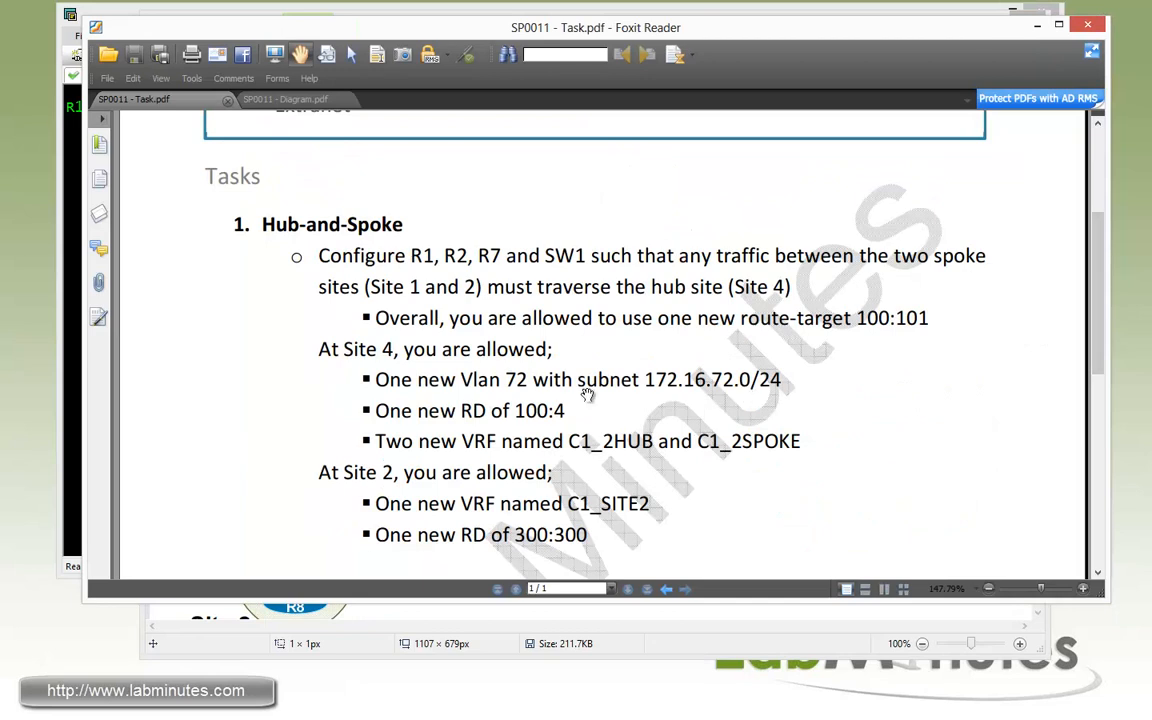
{"action": "mouse_move", "coordinate": [110, 20]}
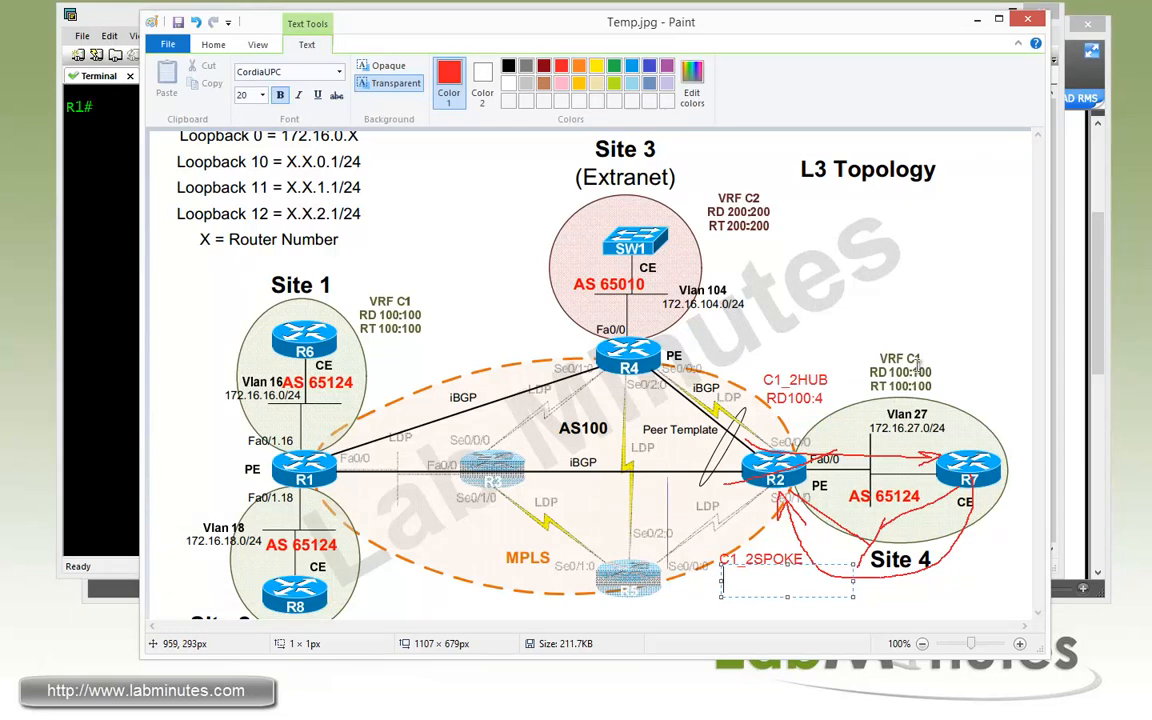
{"action": "mouse_move", "coordinate": [928, 370]}
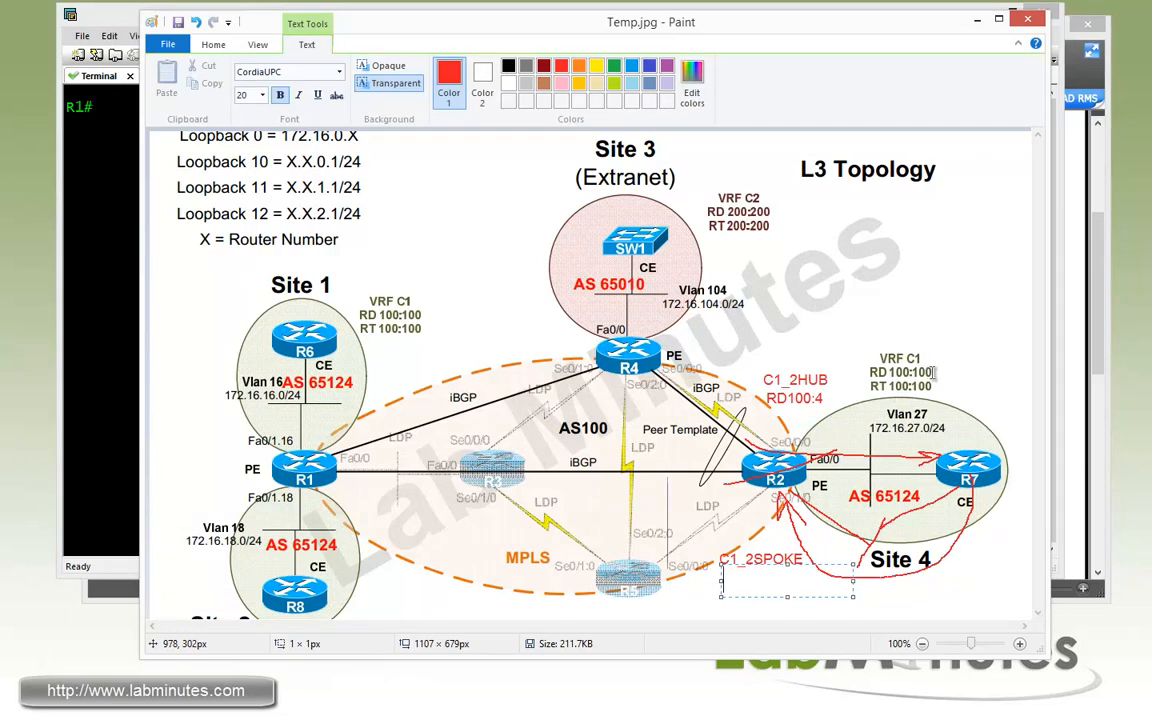
{"action": "type", "text": "RD100:100"}
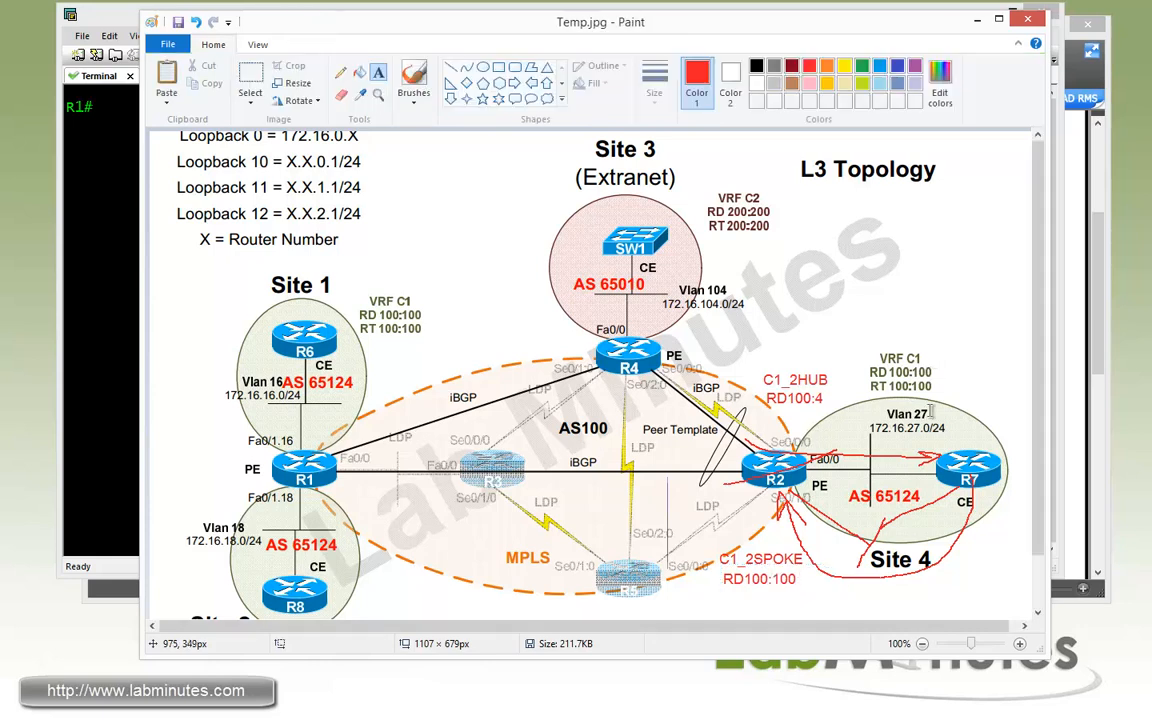
{"action": "mouse_move", "coordinate": [617, 463]}
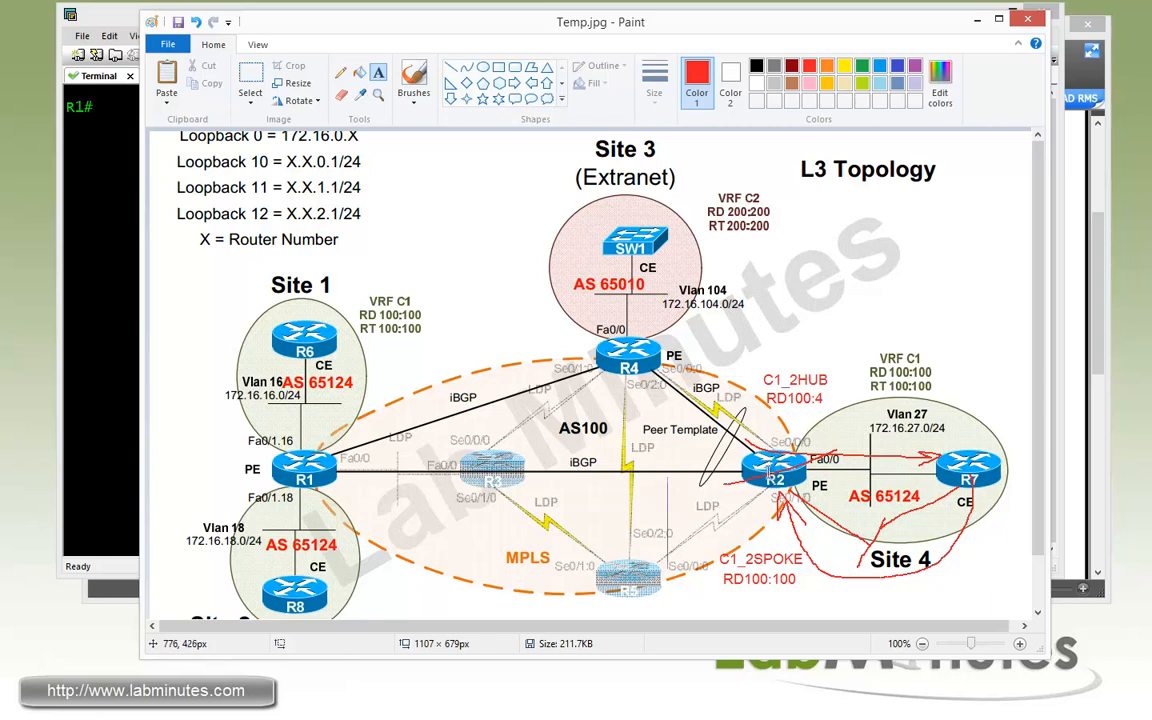
{"action": "mouse_move", "coordinate": [730, 470]}
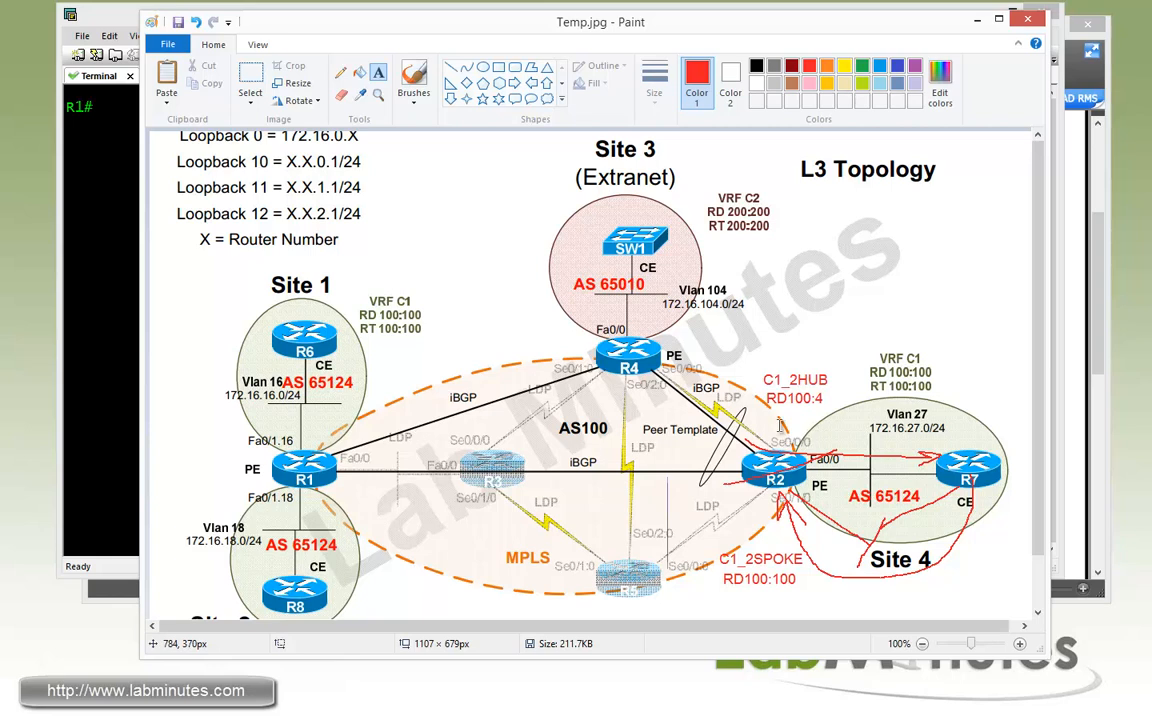
{"action": "mouse_move", "coordinate": [776, 440]}
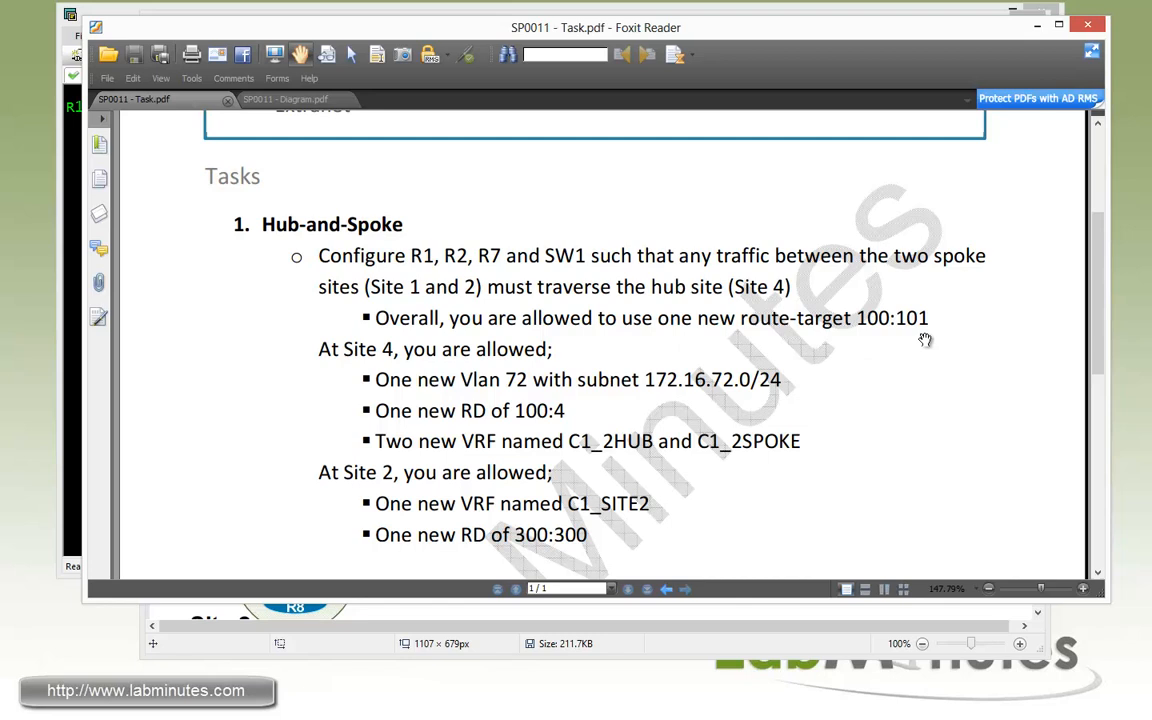
{"action": "mouse_move", "coordinate": [175, 27]}
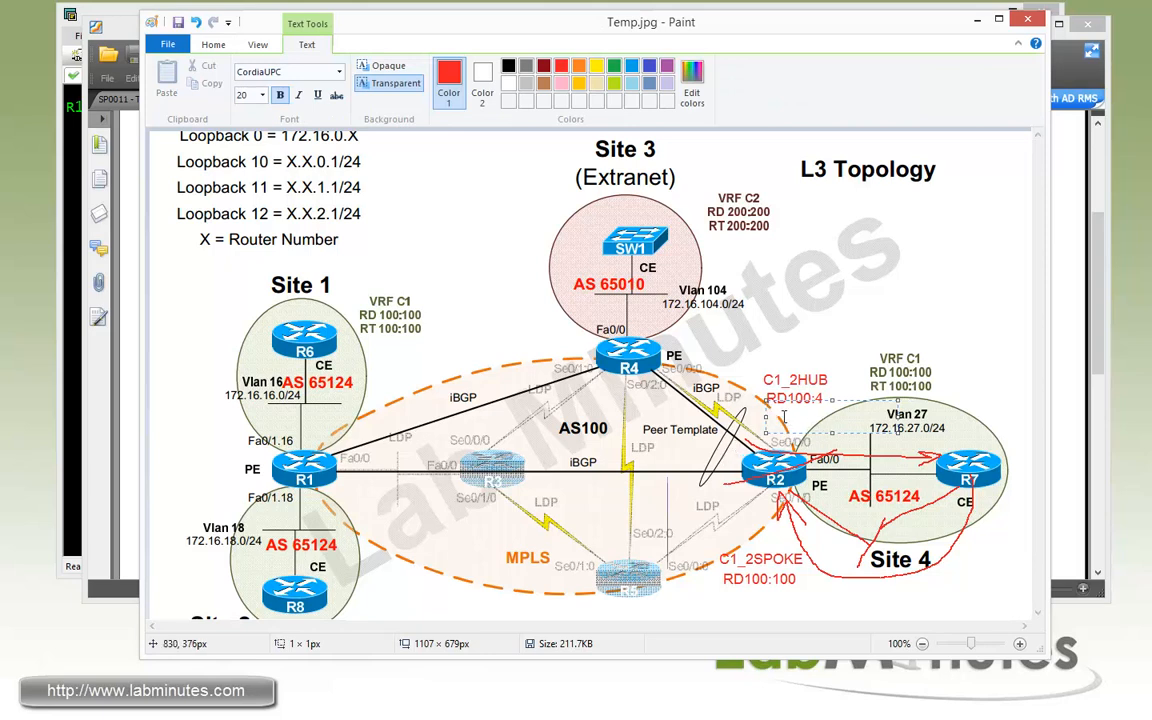
{"action": "mouse_move", "coordinate": [782, 417]}
{"action": "type", "text": "RT"}
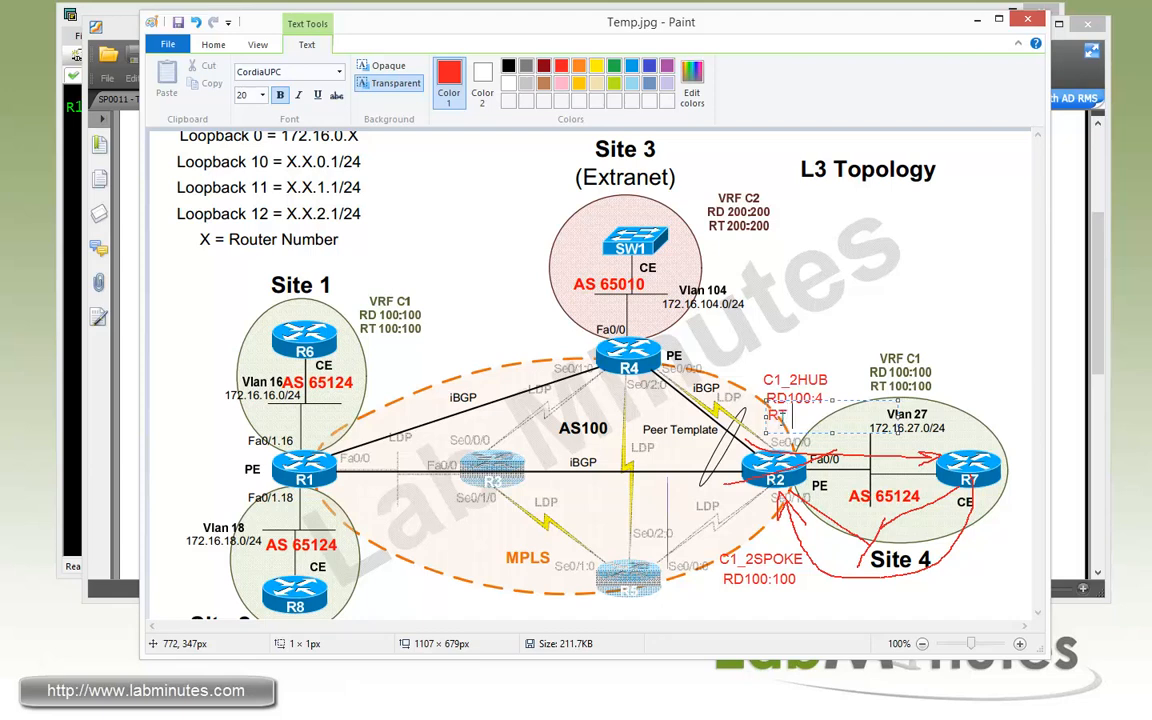
Step: Add red RT Export 100:101 for C1_2HUB and RT Import 100:100 below C1_2SPOKE
{"action": "type", "text": "Export"}
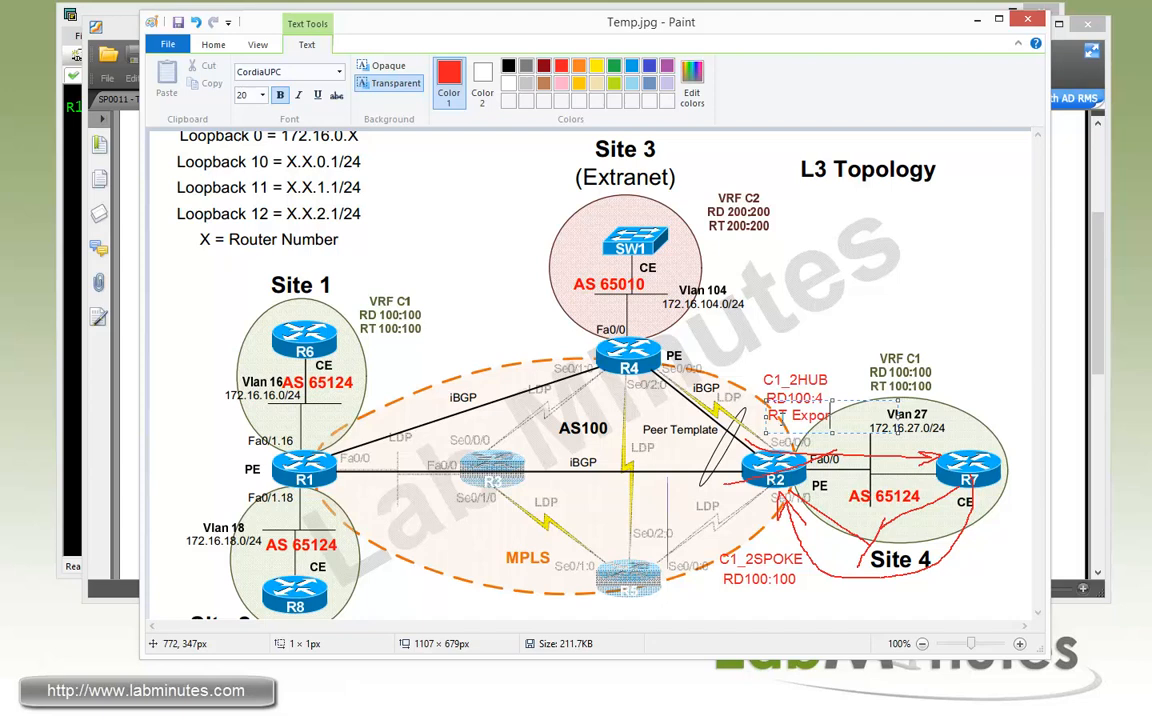
{"action": "type", "text": "100:101"}
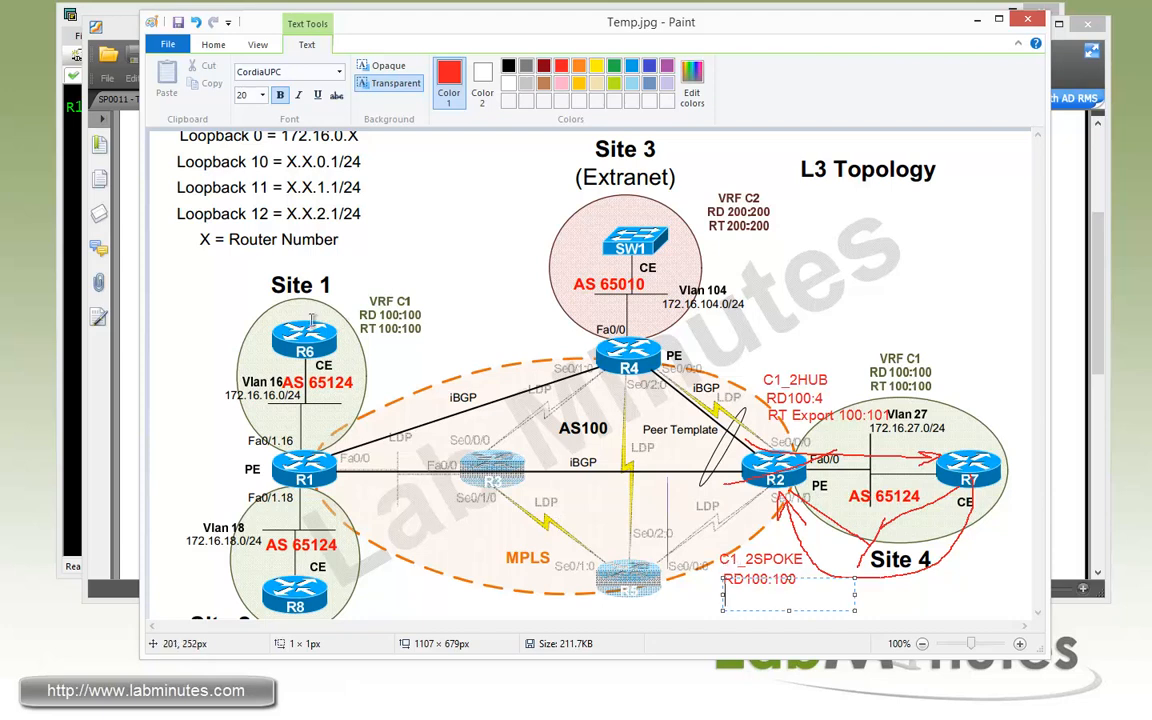
{"action": "mouse_move", "coordinate": [1045, 337]}
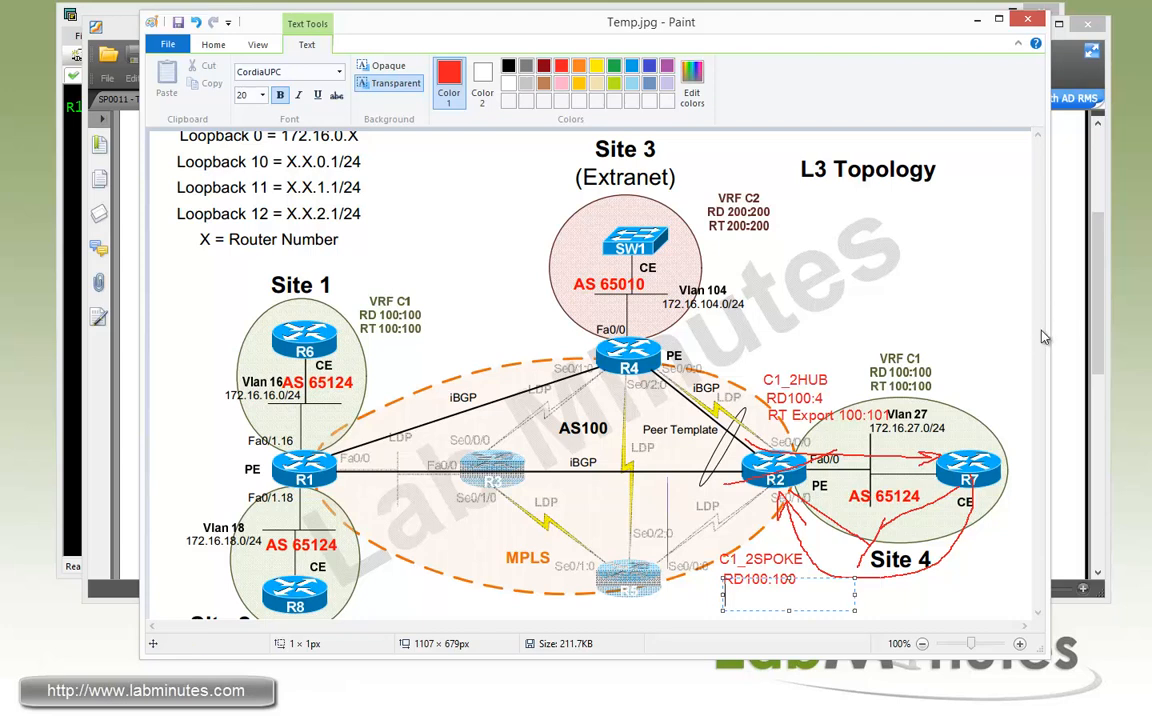
{"action": "mouse_move", "coordinate": [822, 342]}
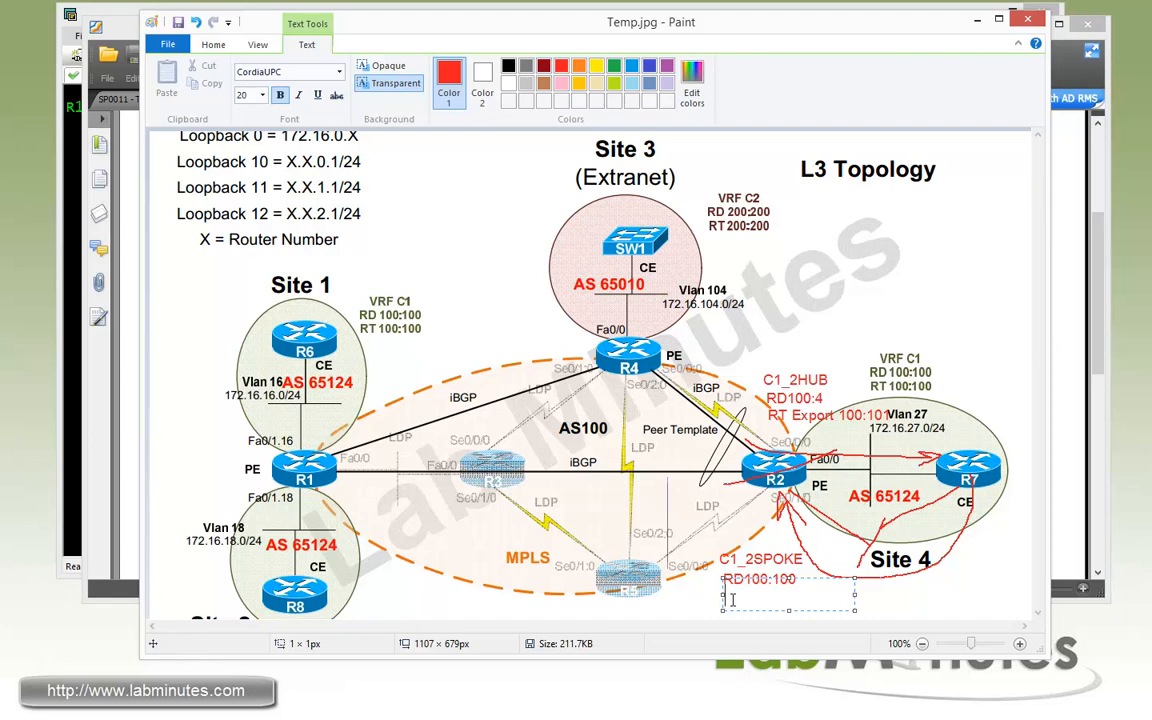
{"action": "type", "text": "RT"}
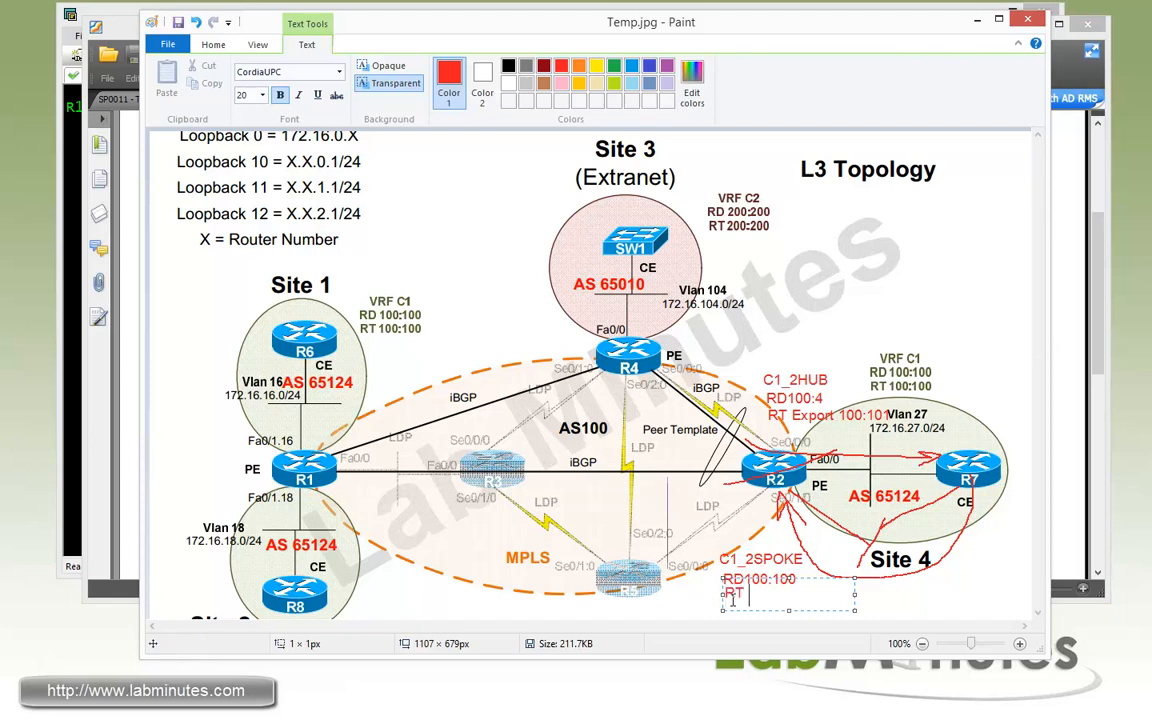
{"action": "type", "text": "Import"}
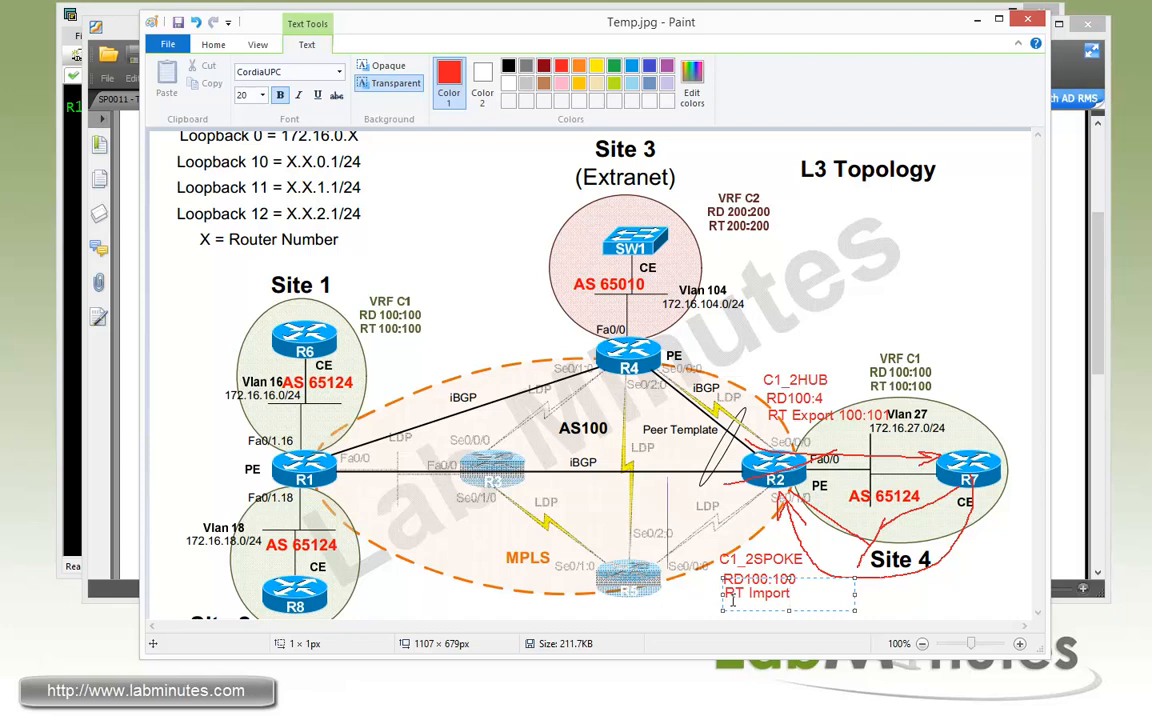
{"action": "type", "text": "100:100"}
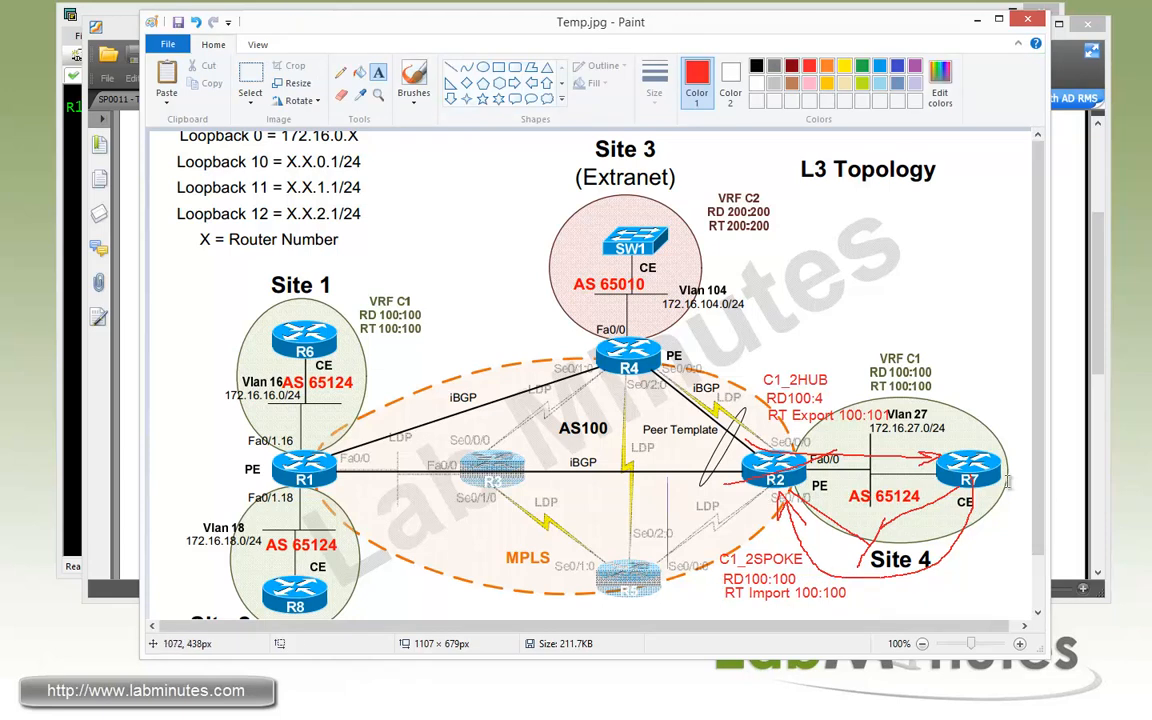
{"action": "mouse_move", "coordinate": [800, 598]}
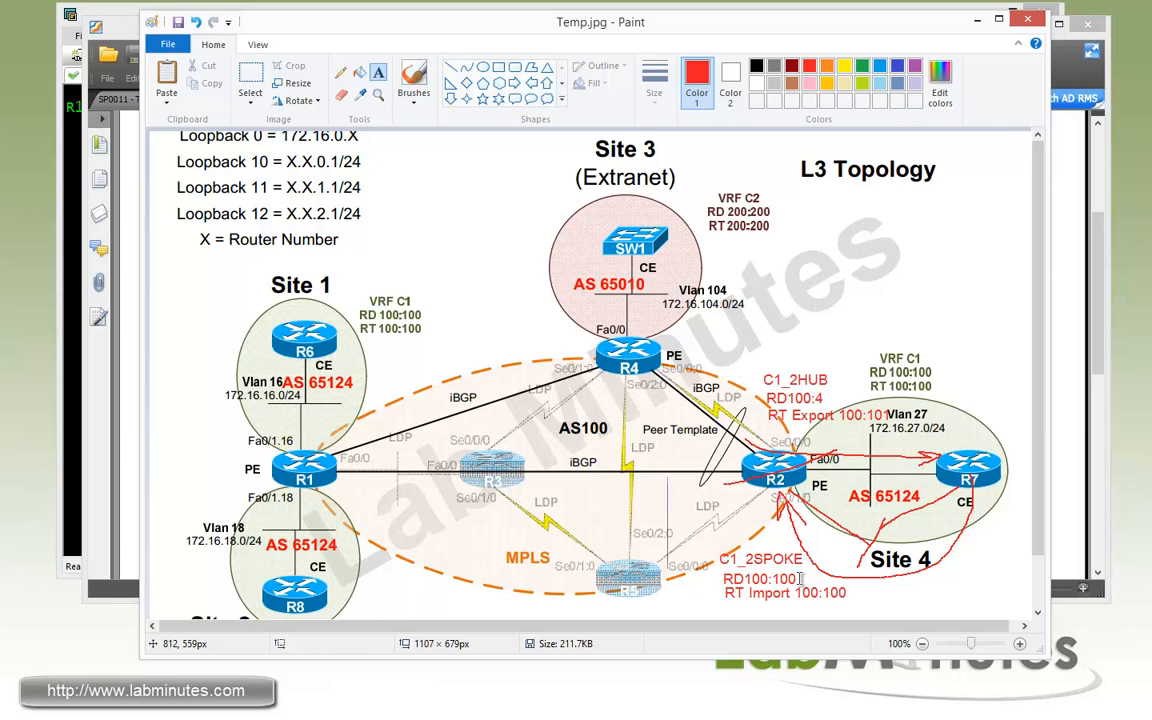
{"action": "mouse_move", "coordinate": [797, 578]}
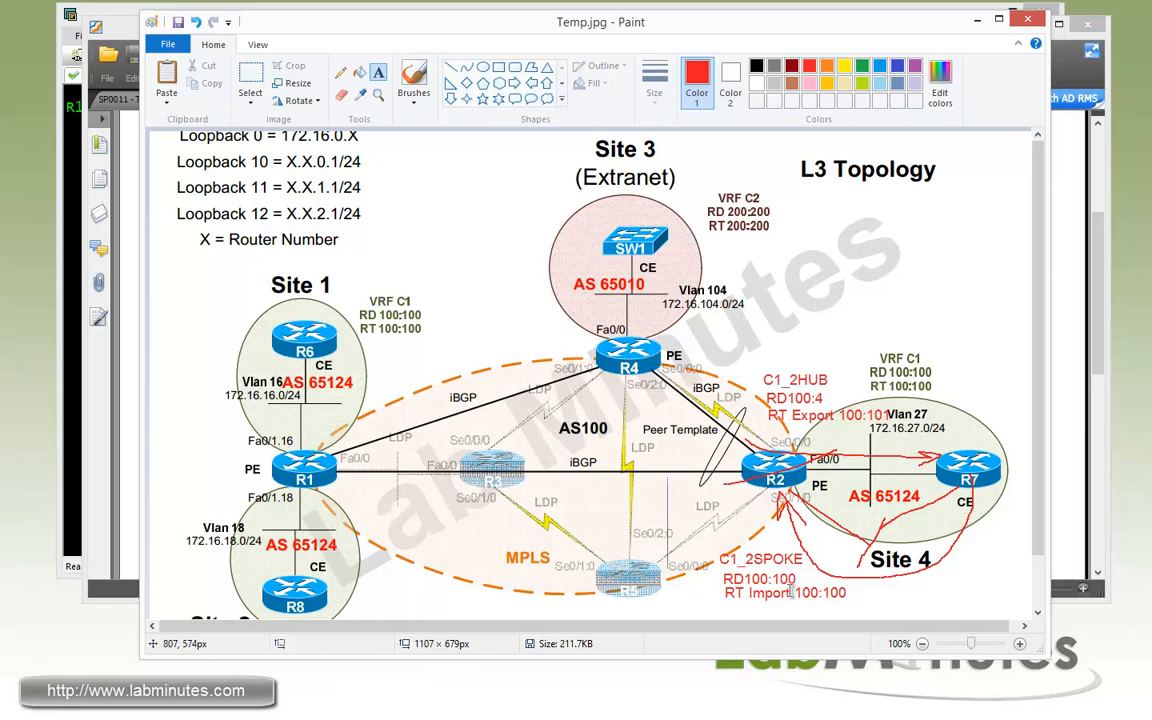
{"action": "mouse_move", "coordinate": [795, 580]}
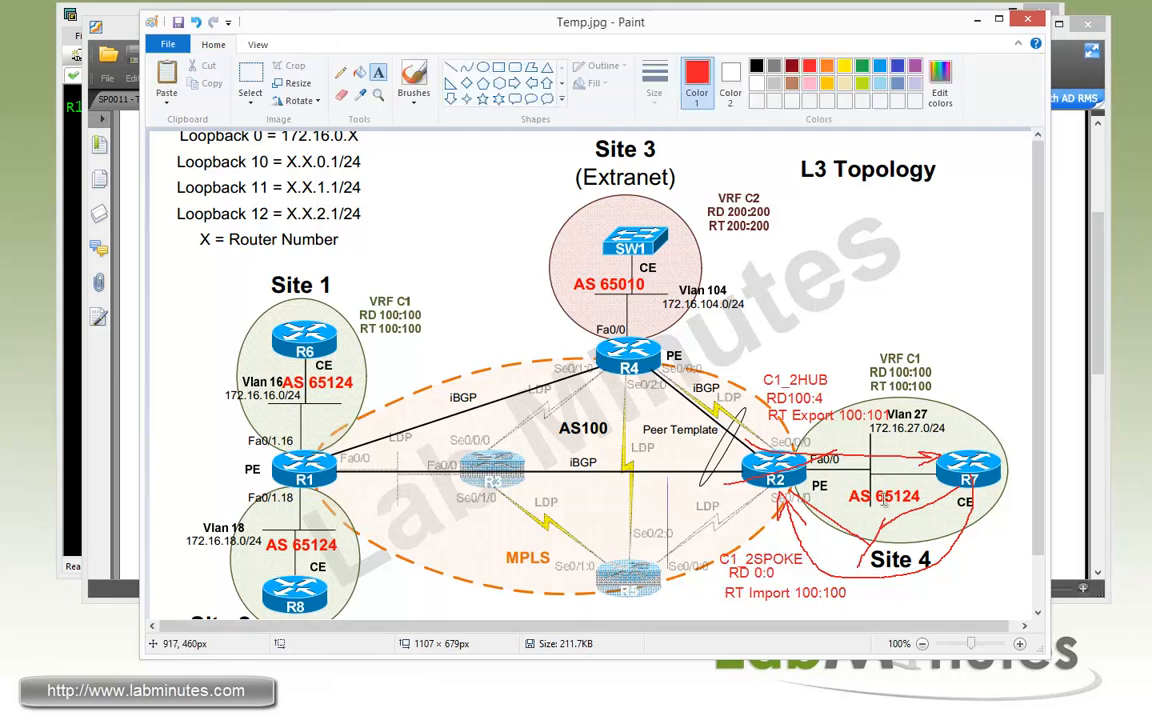
{"action": "scroll", "scroll_direction": "down", "scroll_amount": 3}
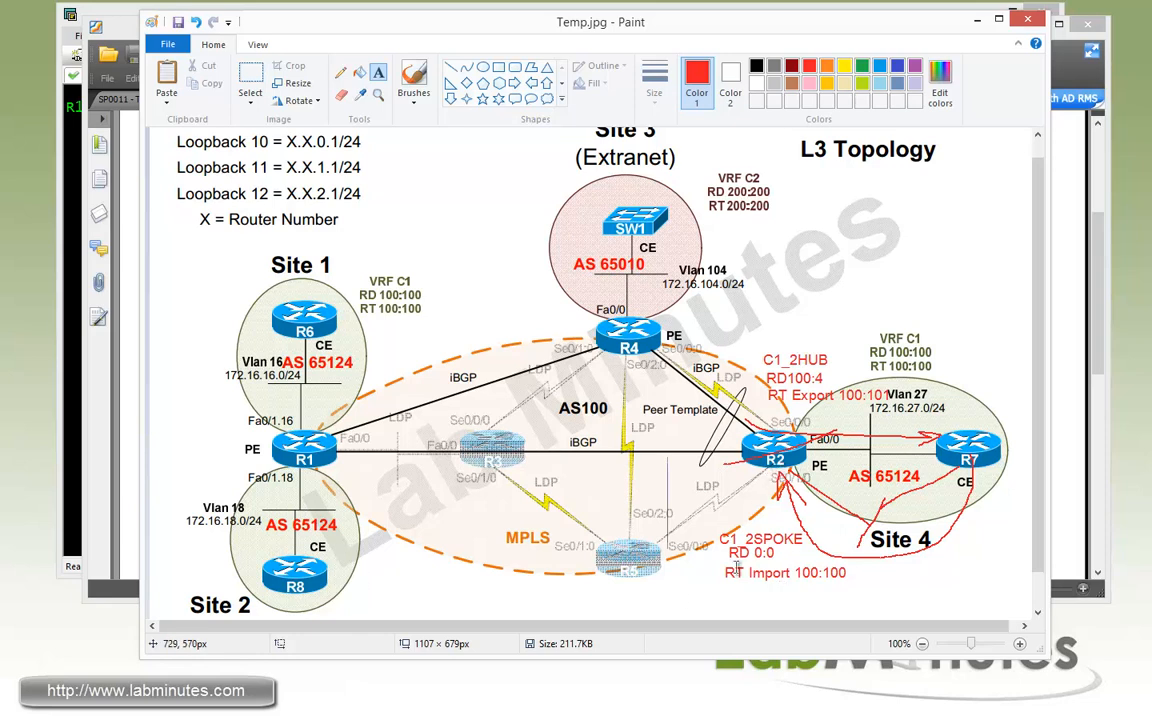
{"action": "mouse_move", "coordinate": [744, 583]}
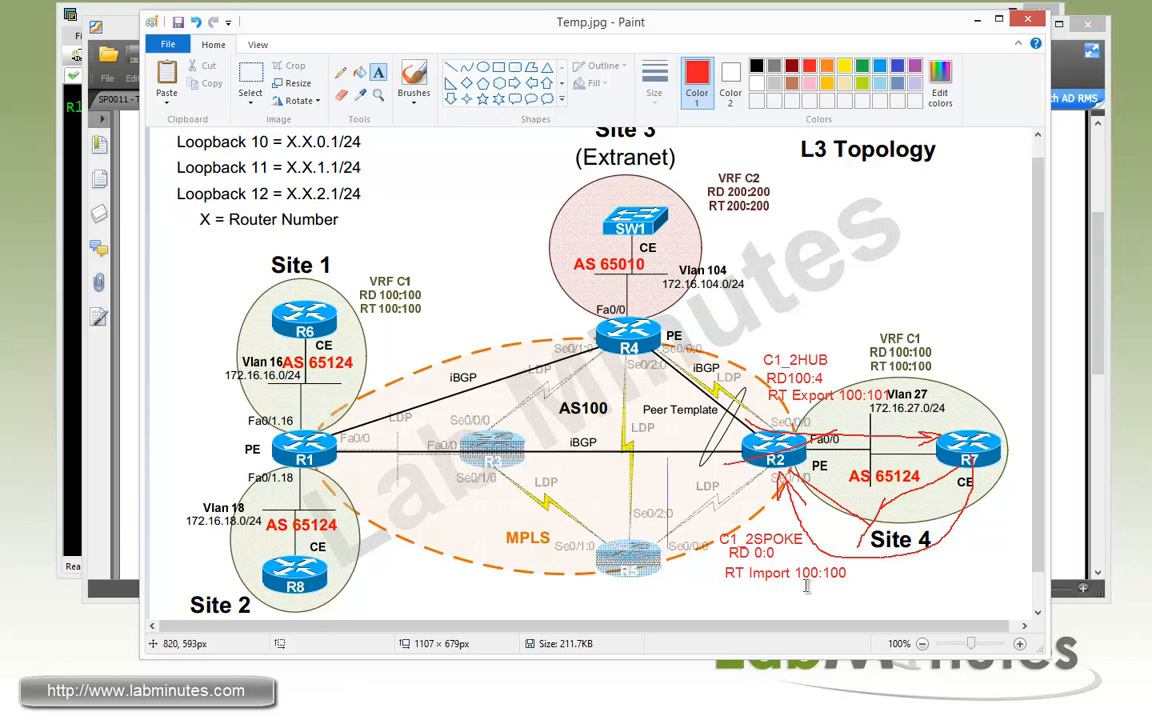
{"action": "mouse_move", "coordinate": [775, 481]}
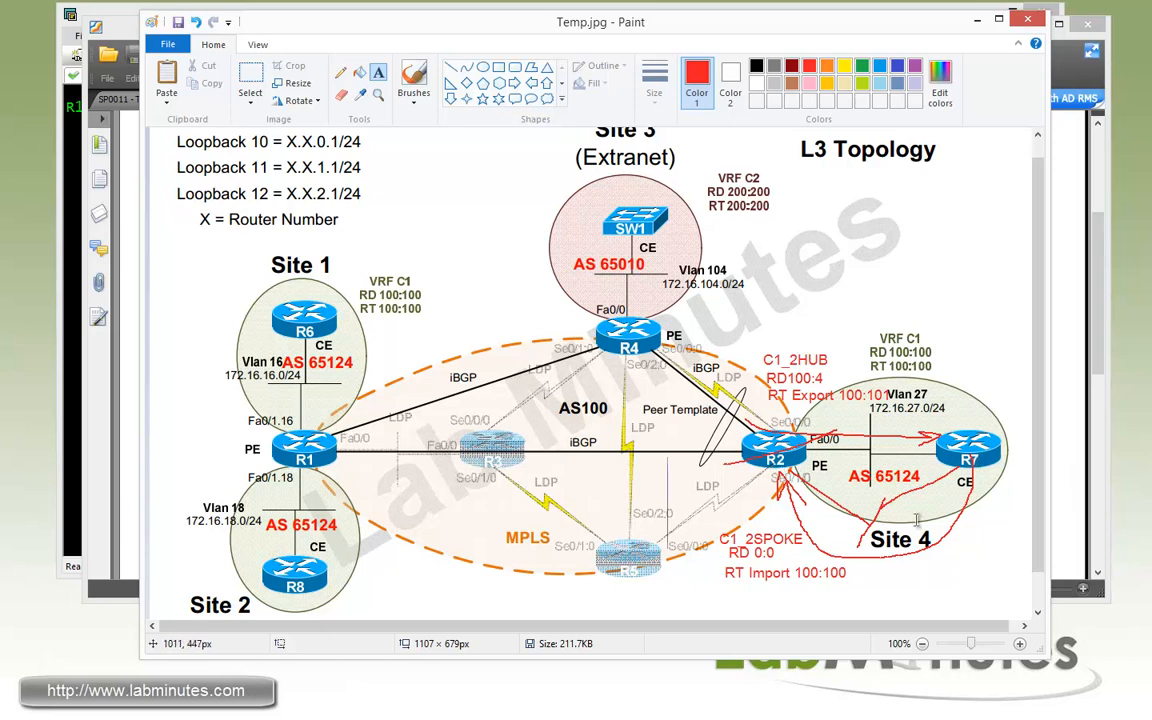
{"action": "mouse_move", "coordinate": [992, 475]}
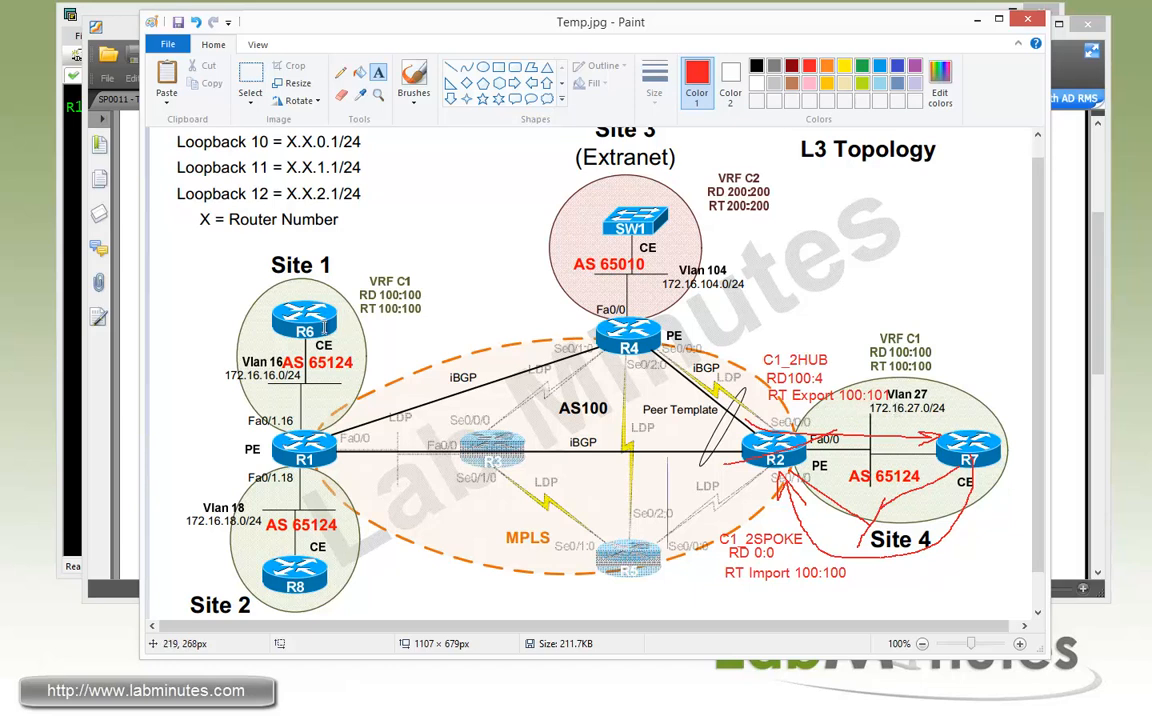
{"action": "mouse_move", "coordinate": [305, 450]}
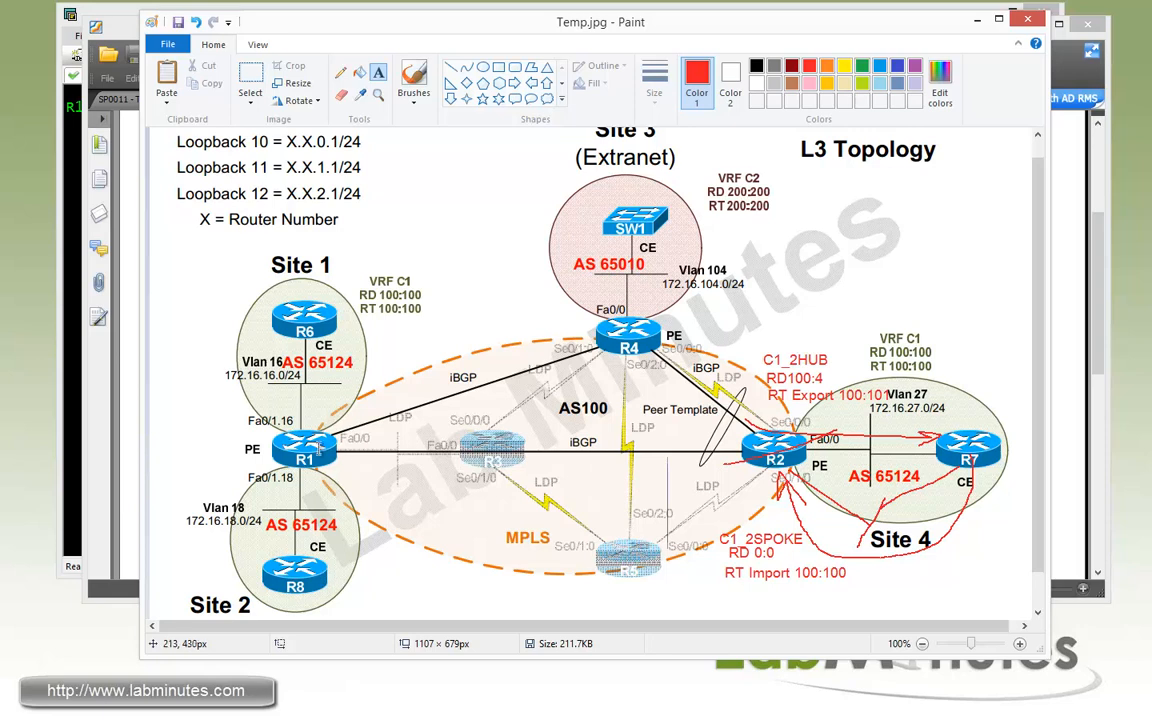
{"action": "mouse_move", "coordinate": [318, 448]}
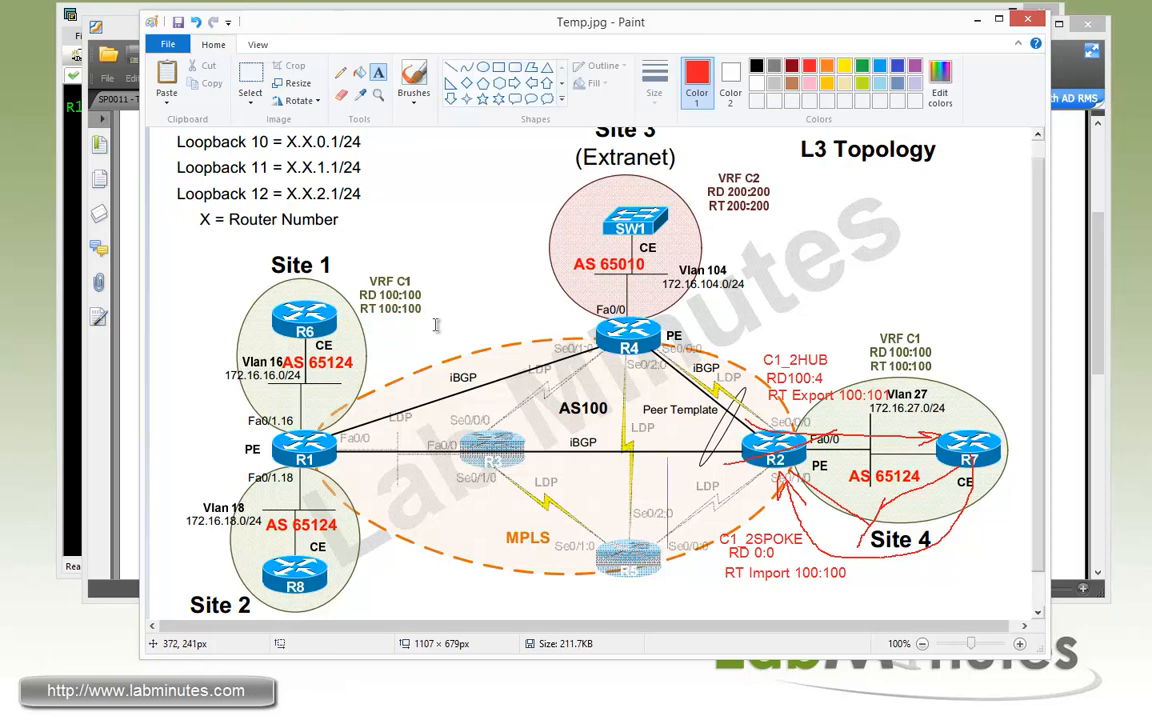
{"action": "mouse_move", "coordinate": [365, 315]}
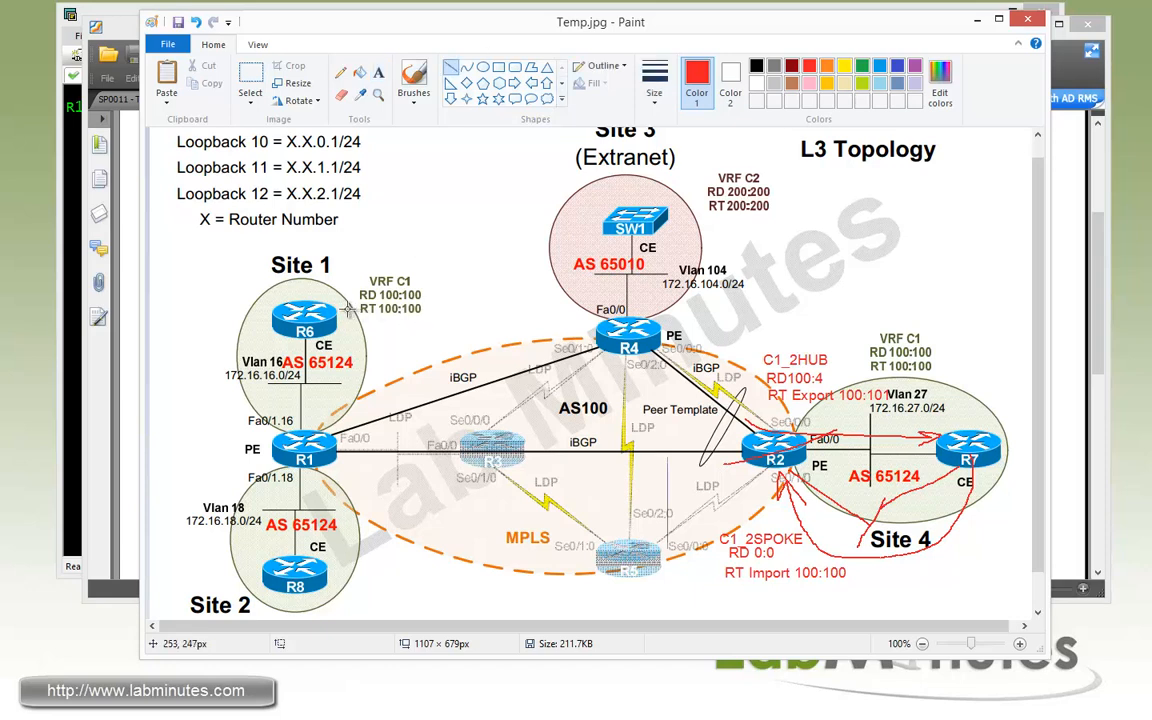
Step: Strike out Site 1's RT 100:100 and label it RT Import 100:101
{"action": "left_click_drag", "start_coordinate": [345, 309], "coordinate": [452, 309]}
{"action": "type", "text": "RT"}
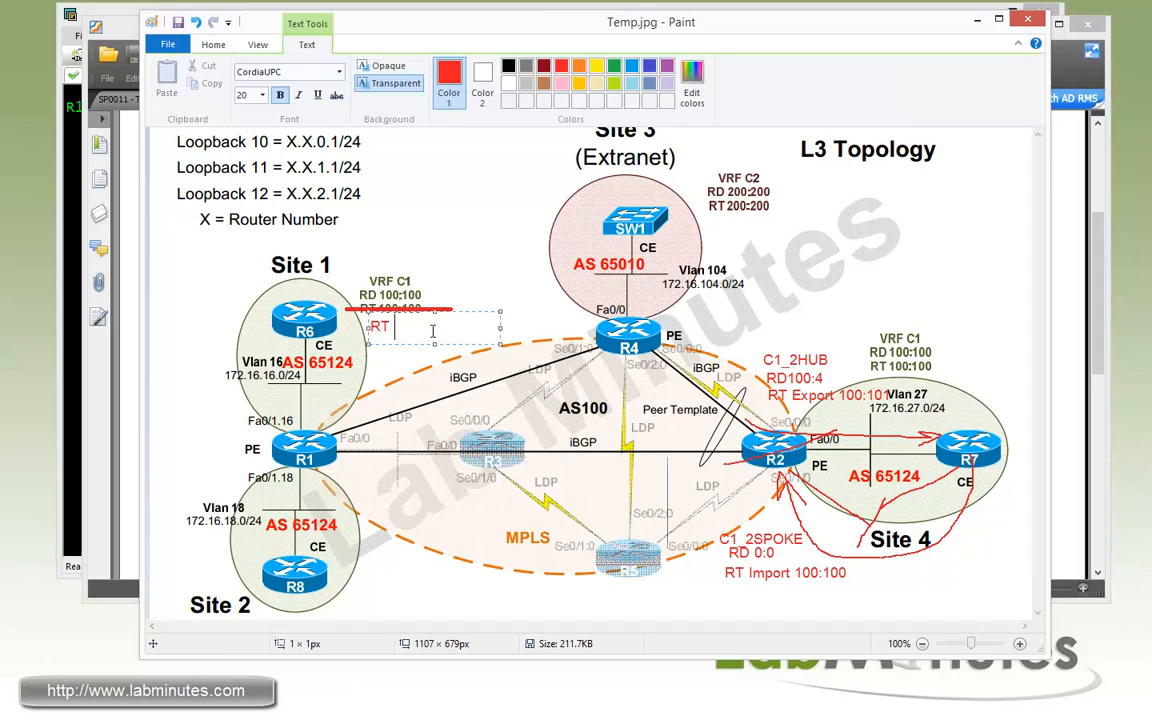
{"action": "type", "text": "Import"}
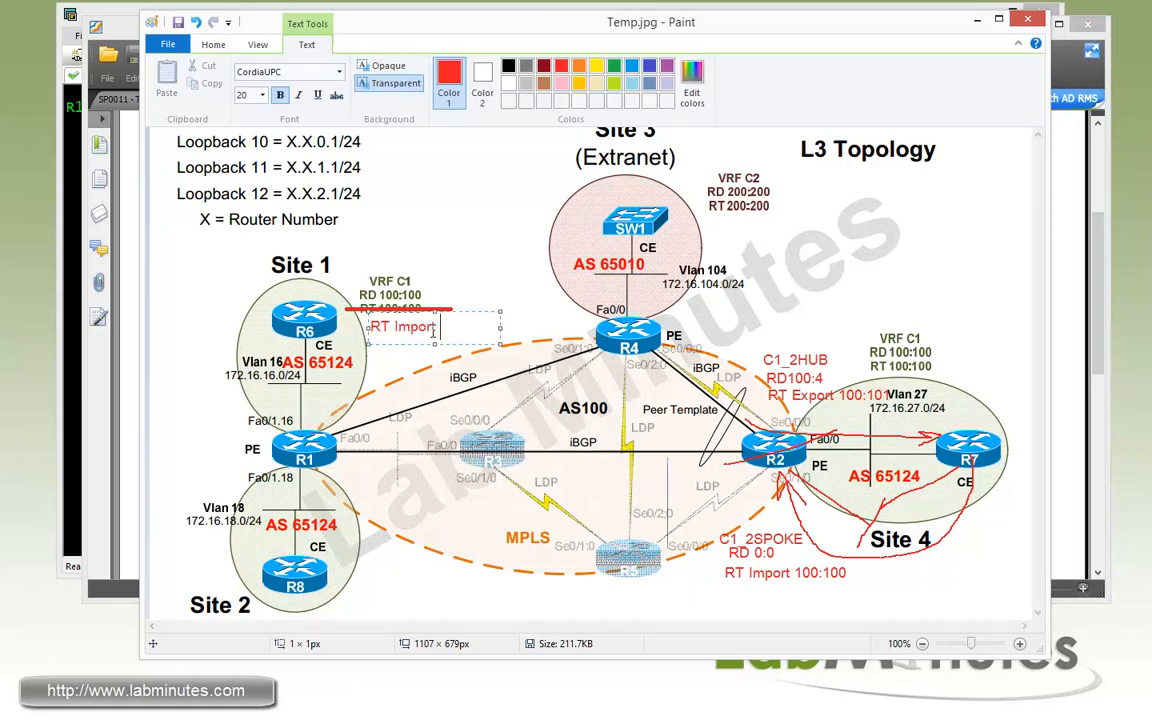
{"action": "type", "text": "100:101"}
{"action": "type", "text": "RT Expo"}
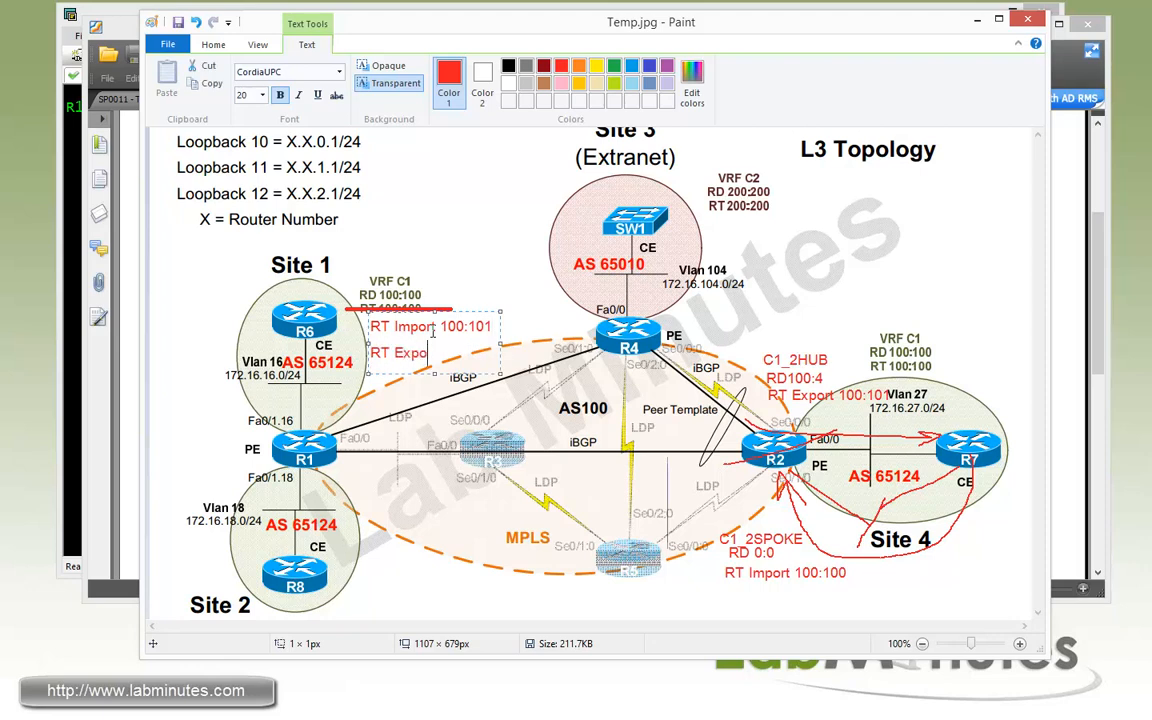
{"action": "left_click", "coordinate": [407, 575]}
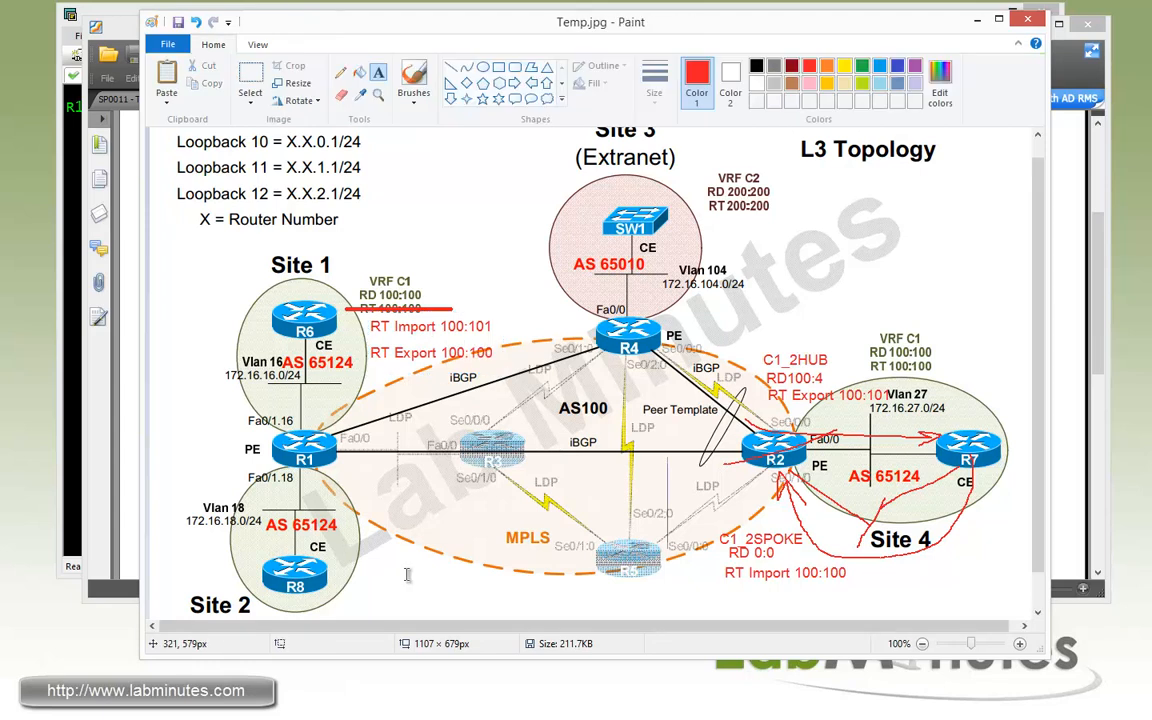
{"action": "mouse_move", "coordinate": [360, 586]}
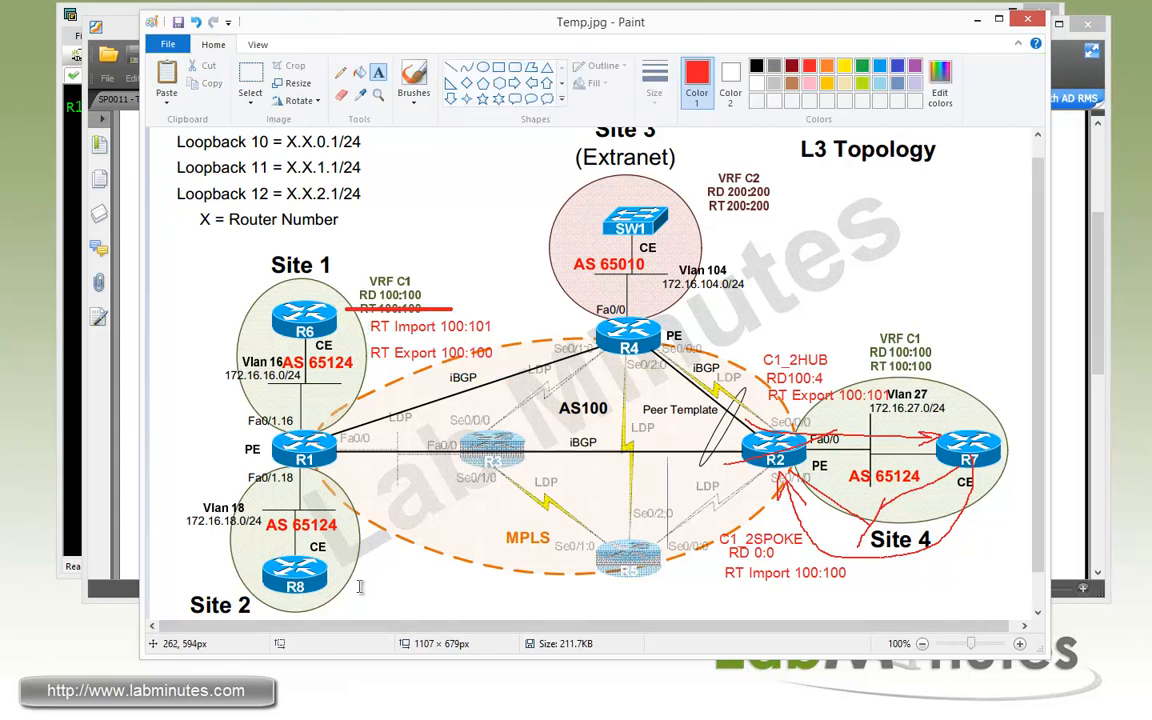
Step: Add RT Import 100:101 and RT Export 100:100 labels at Site 2
{"action": "scroll", "scroll_direction": "down", "scroll_amount": 3}
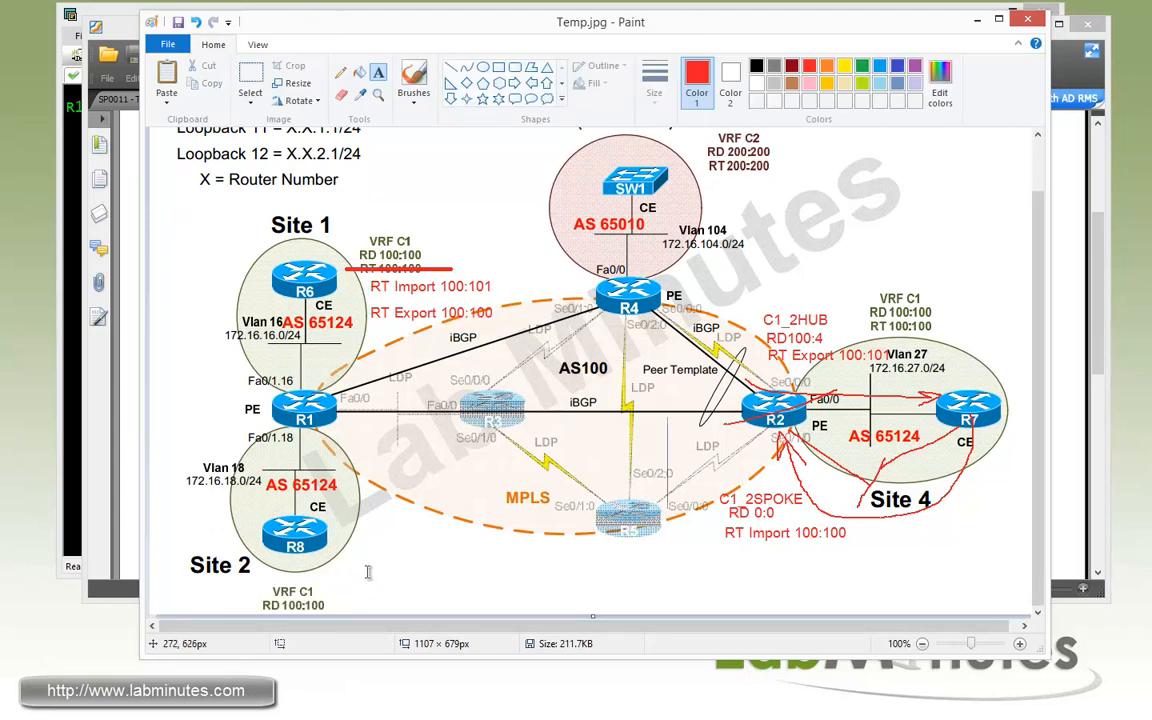
{"action": "type", "text": "RT IOm"}
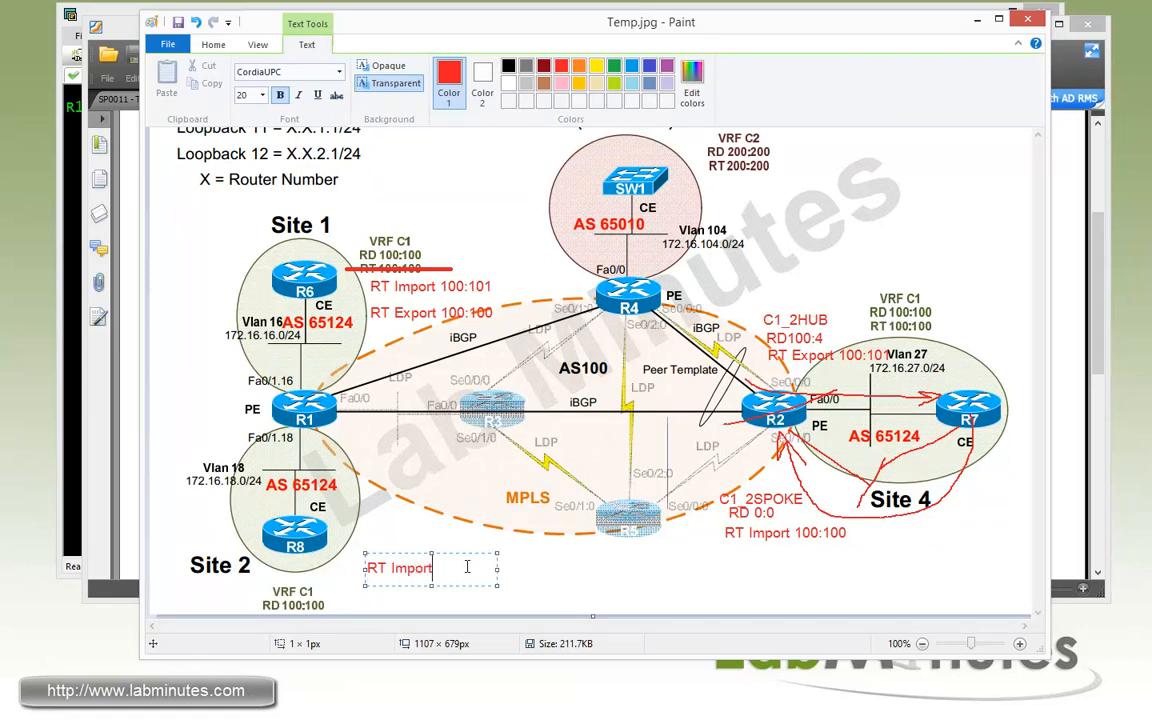
{"action": "type", "text": "100:101"}
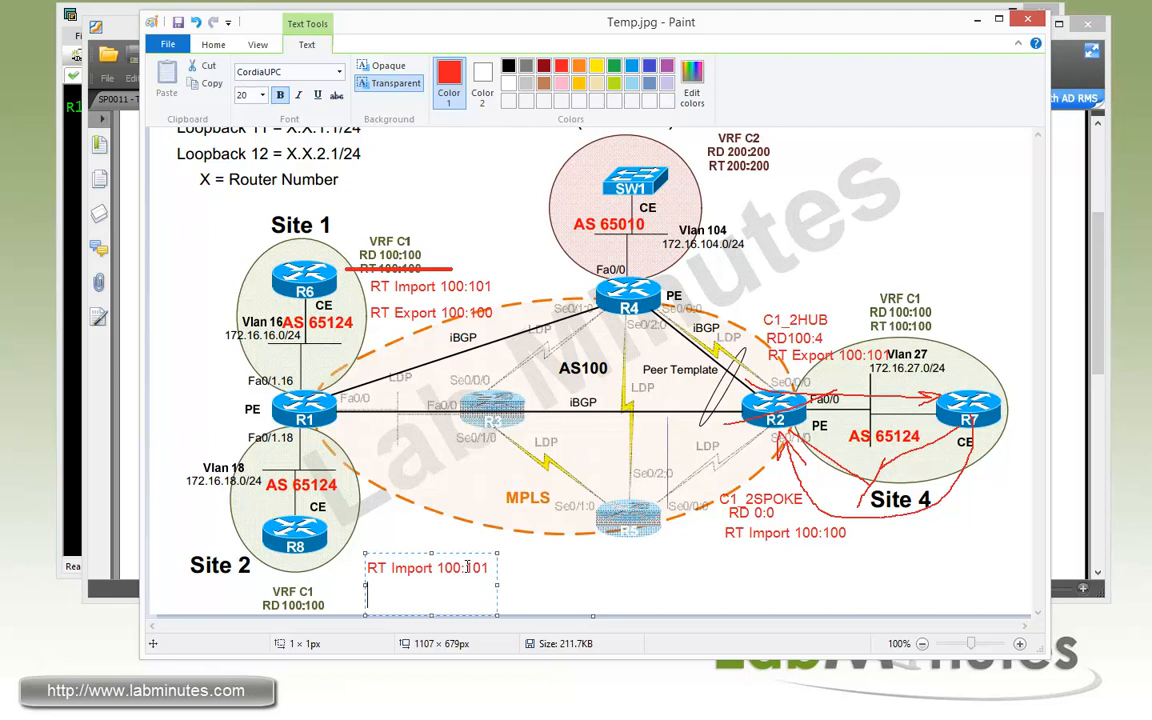
{"action": "type", "text": "RT E"}
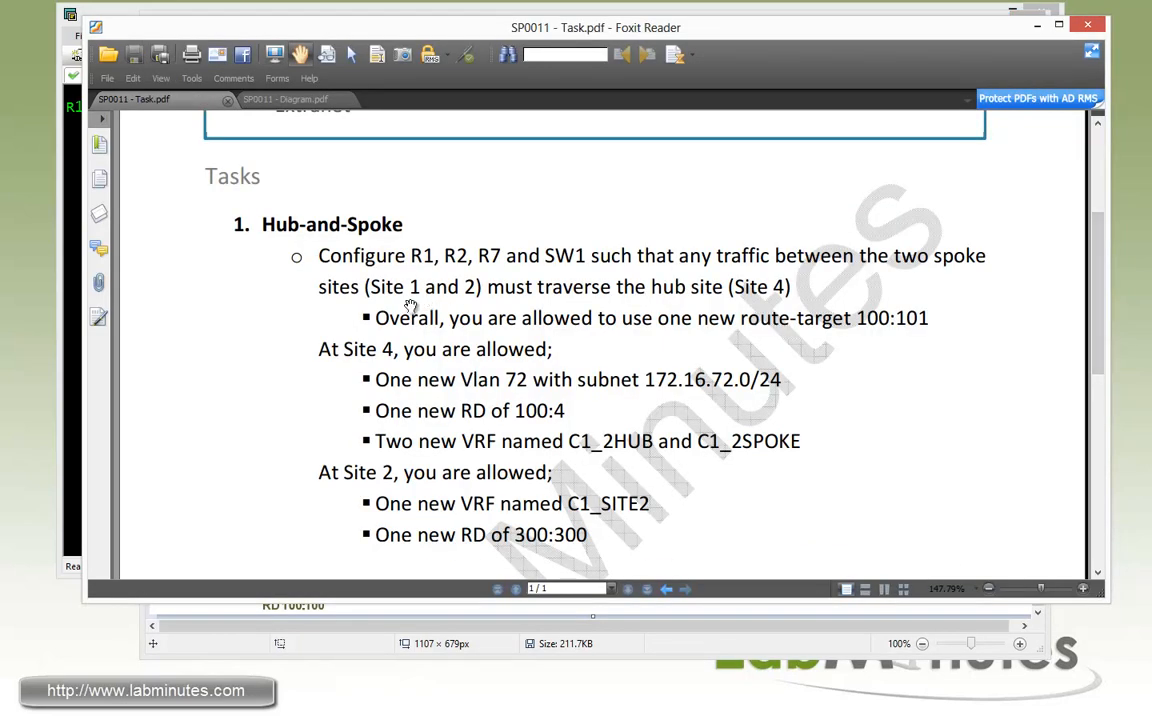
{"action": "mouse_move", "coordinate": [678, 393]}
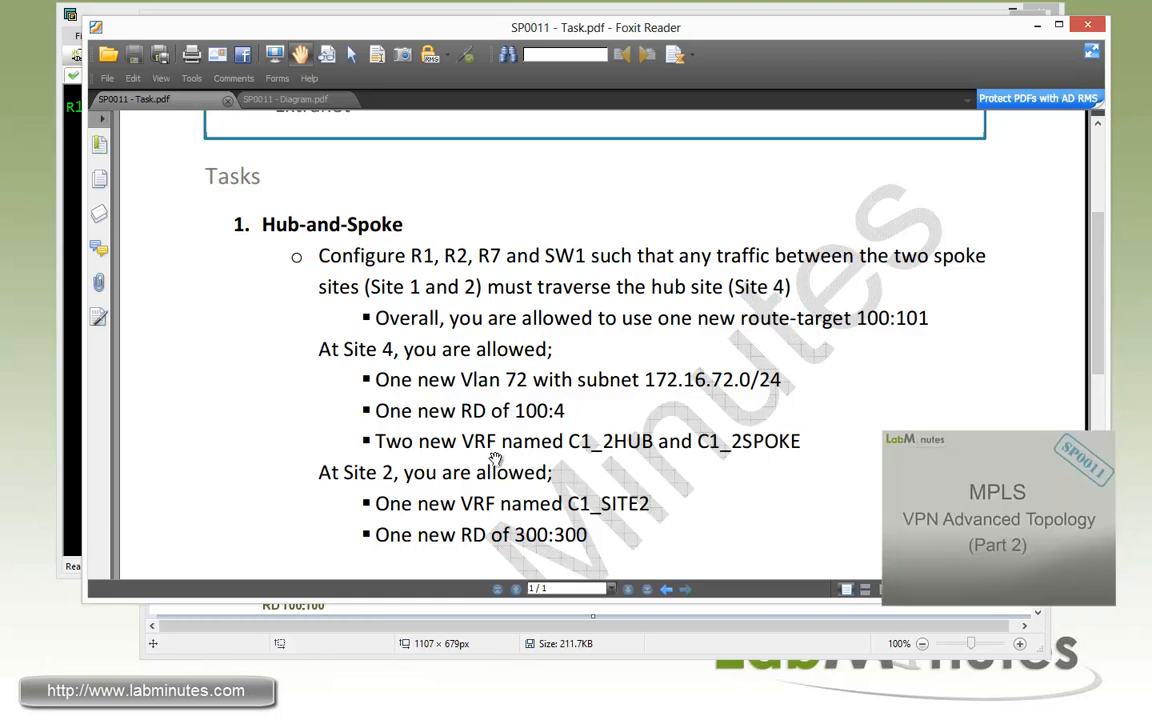
{"action": "mouse_move", "coordinate": [400, 510]}
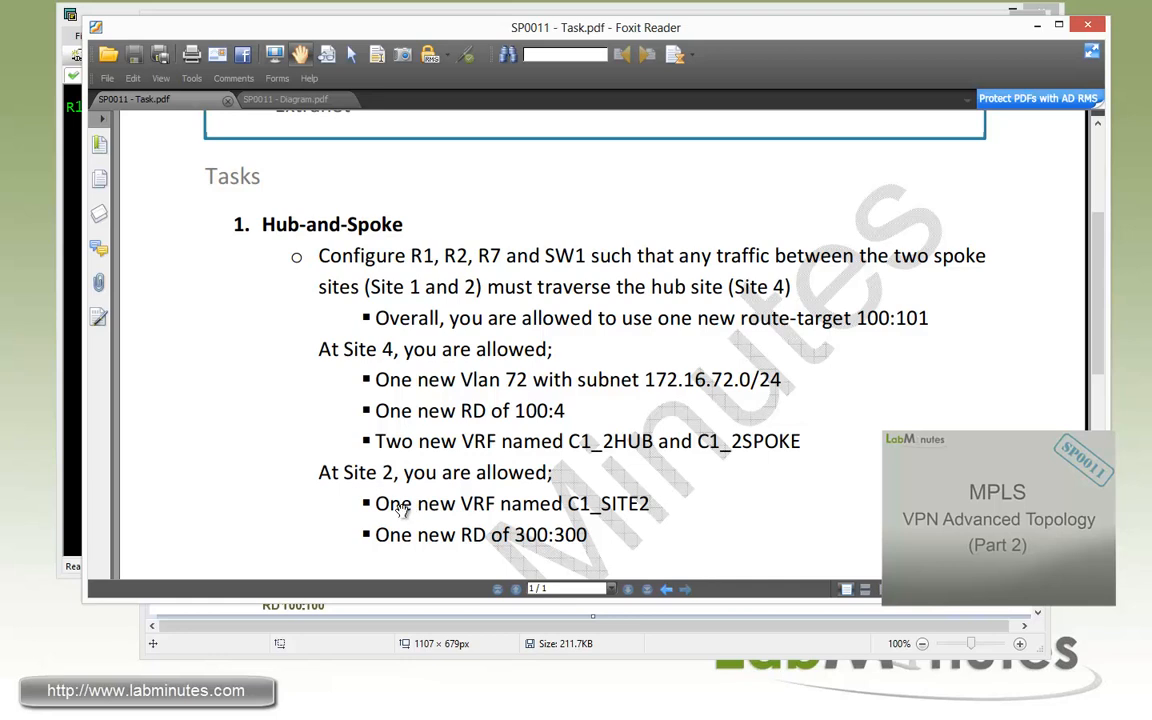
{"action": "mouse_move", "coordinate": [472, 550]}
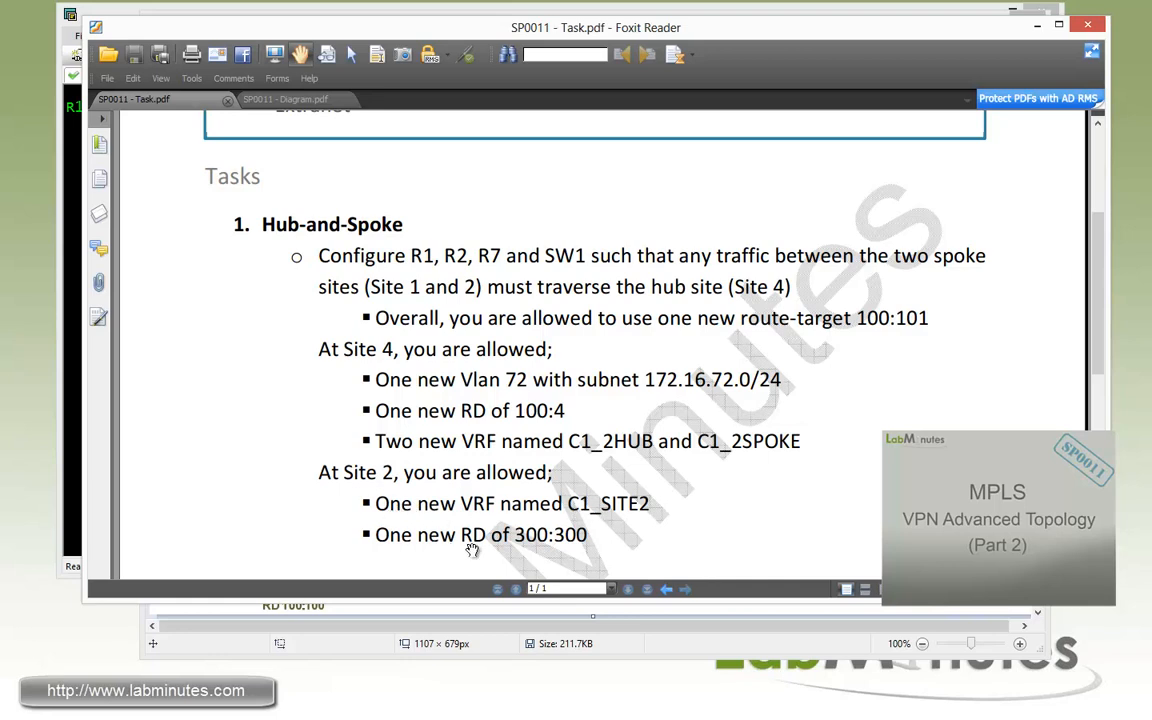
{"action": "mouse_move", "coordinate": [209, 654]}
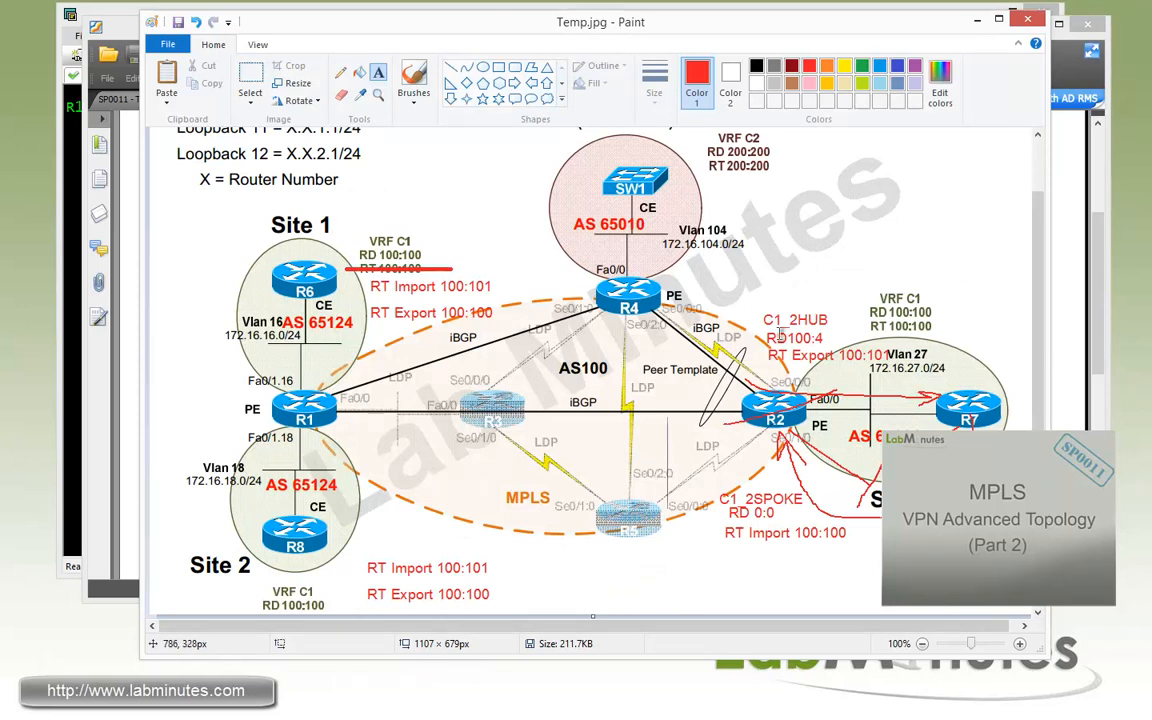
{"action": "mouse_move", "coordinate": [1024, 293]}
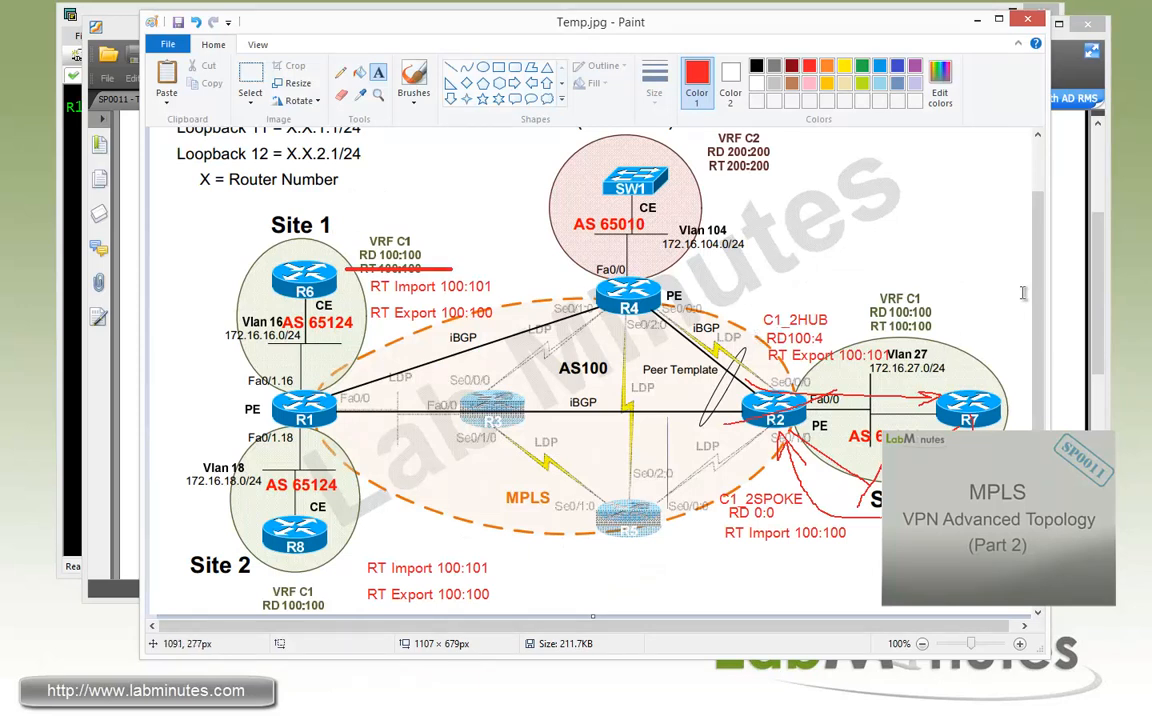